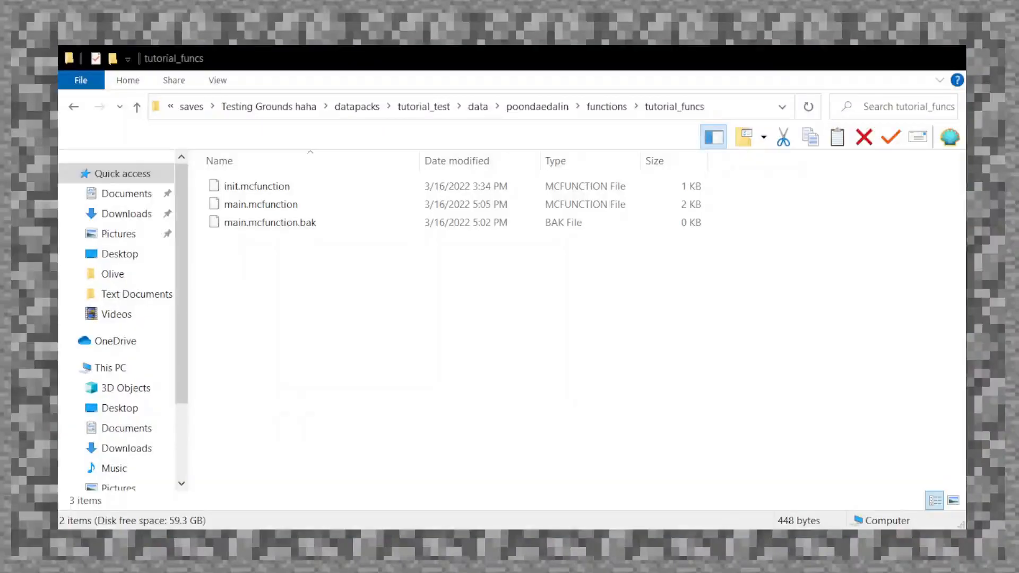
Delete main.mcfunction.bak and name a new text document rng.mcfunction.
click(268, 222)
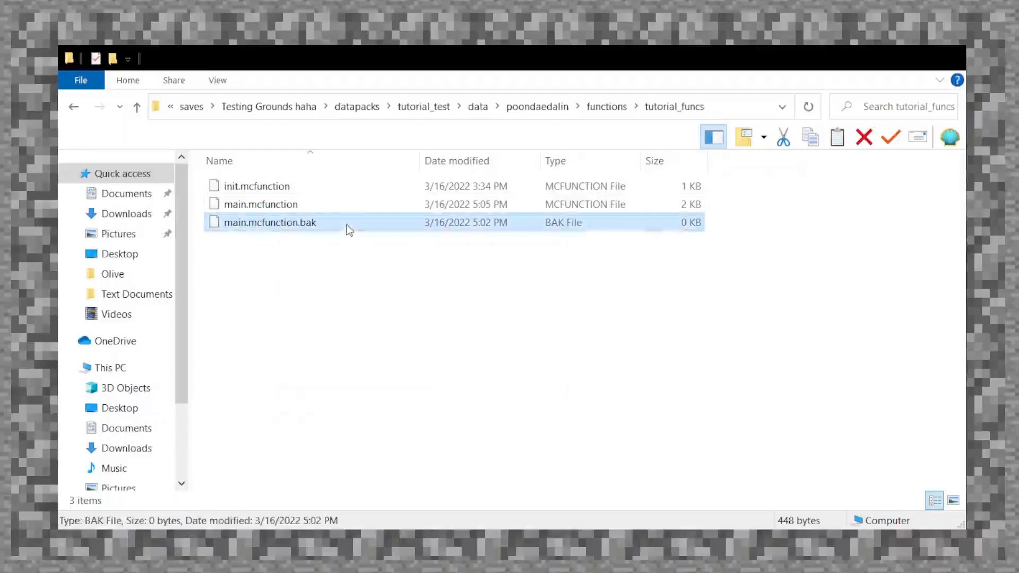
key(Delete)
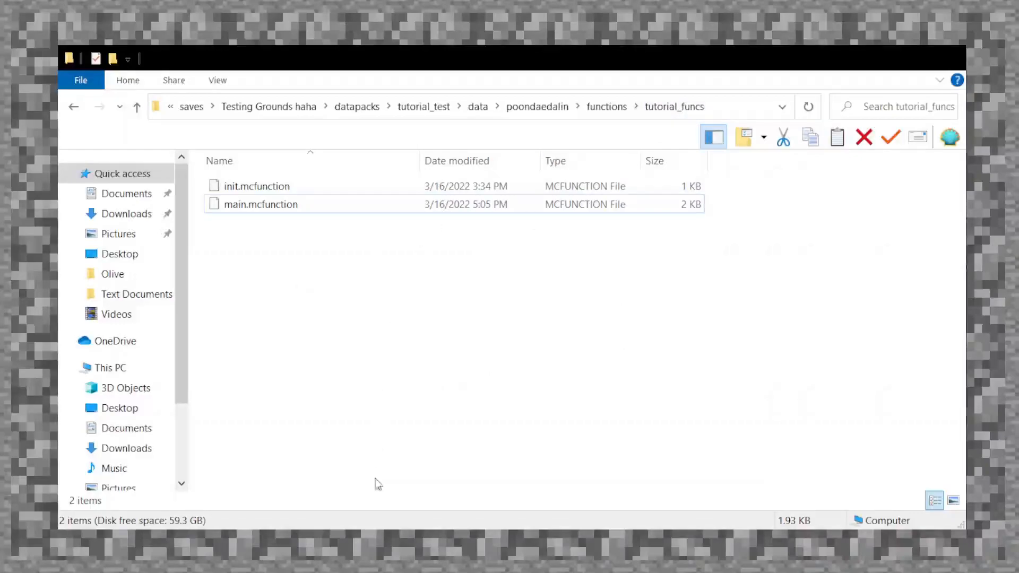
mouse_move(618, 486)
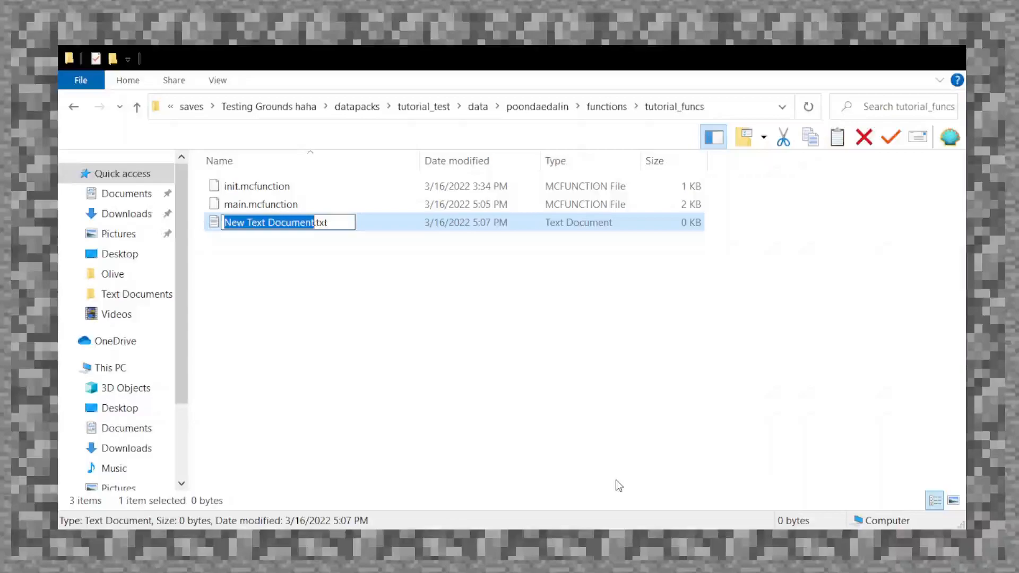
text(rng.)
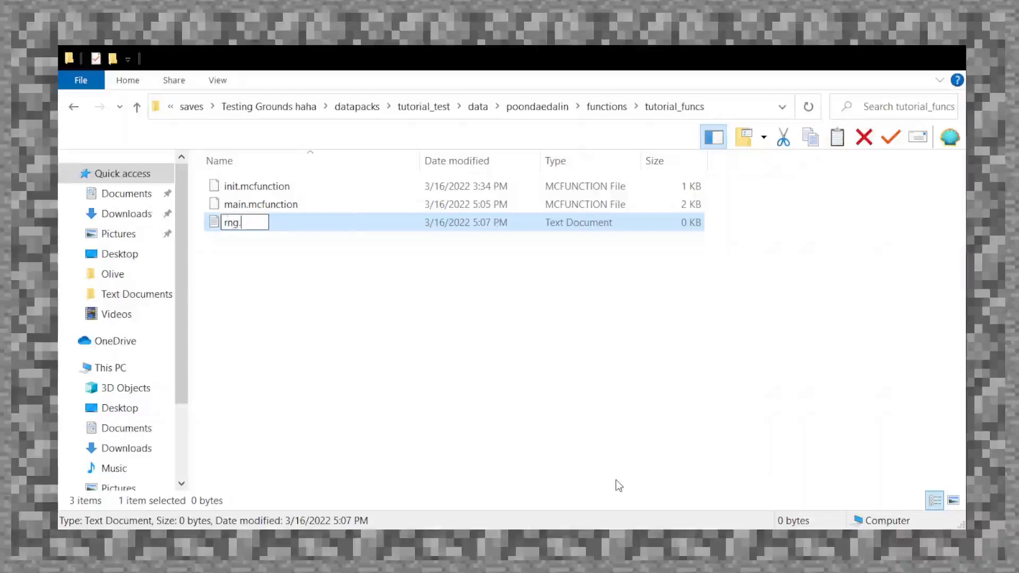
text(n)
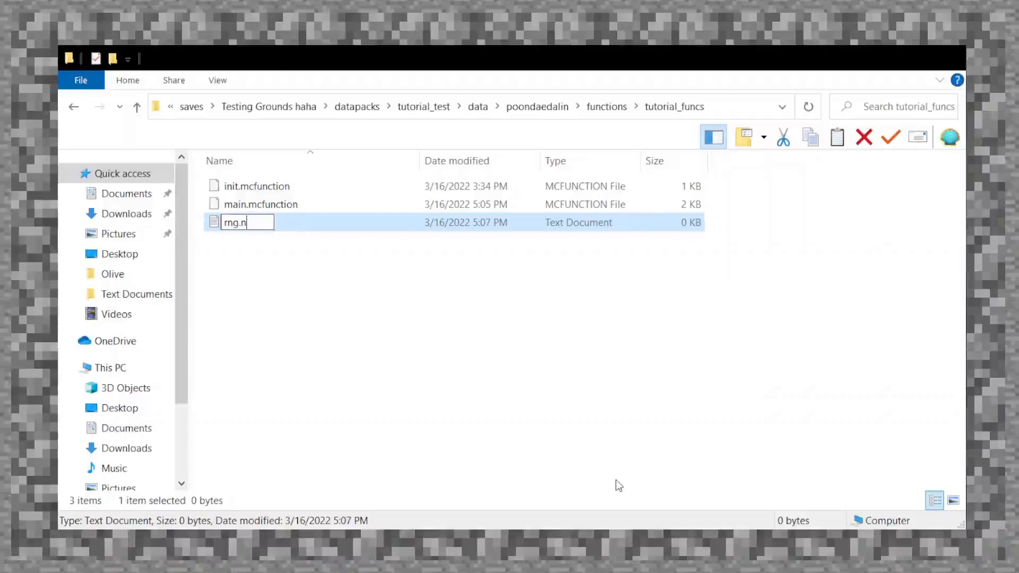
text(mcfunction)
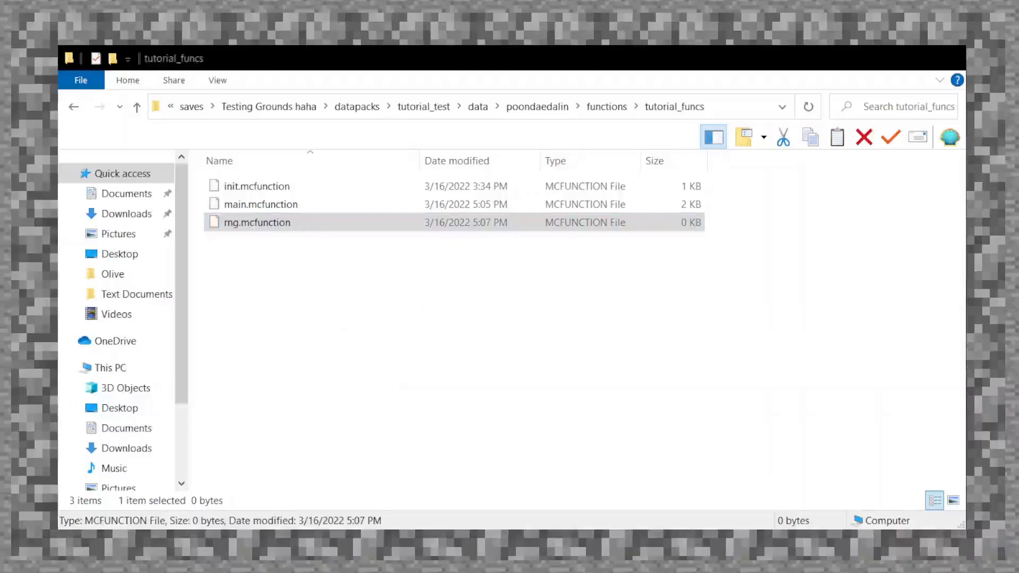
Open rng.mcfunction in Notepad++ and view the empty file.
double_click(257, 222)
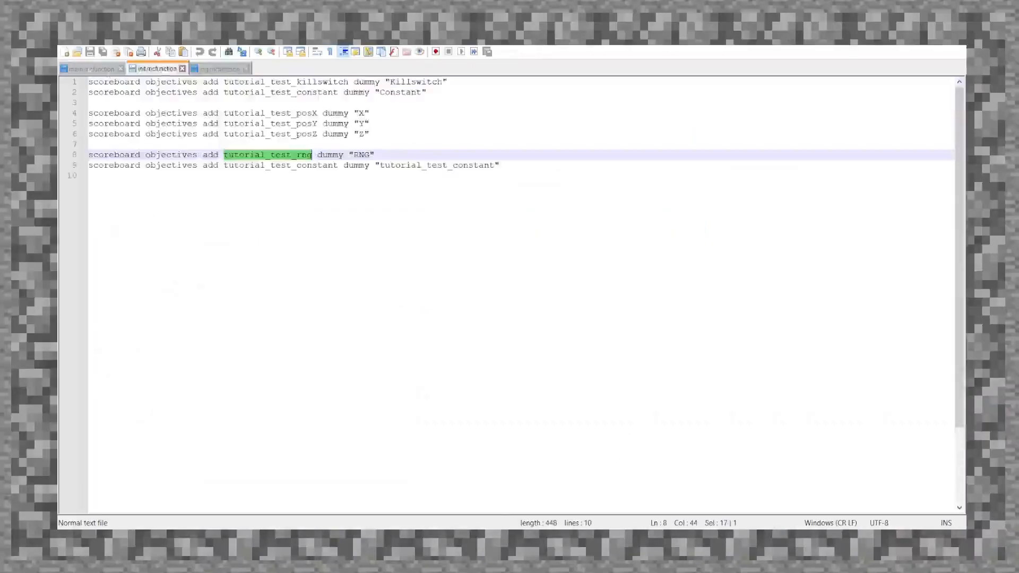
click(218, 68)
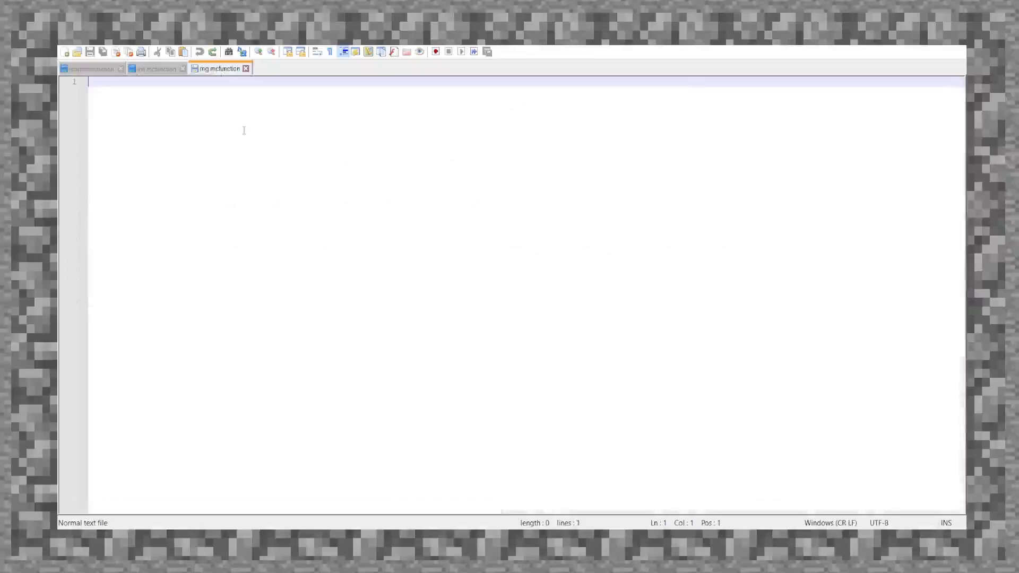
mouse_move(547, 288)
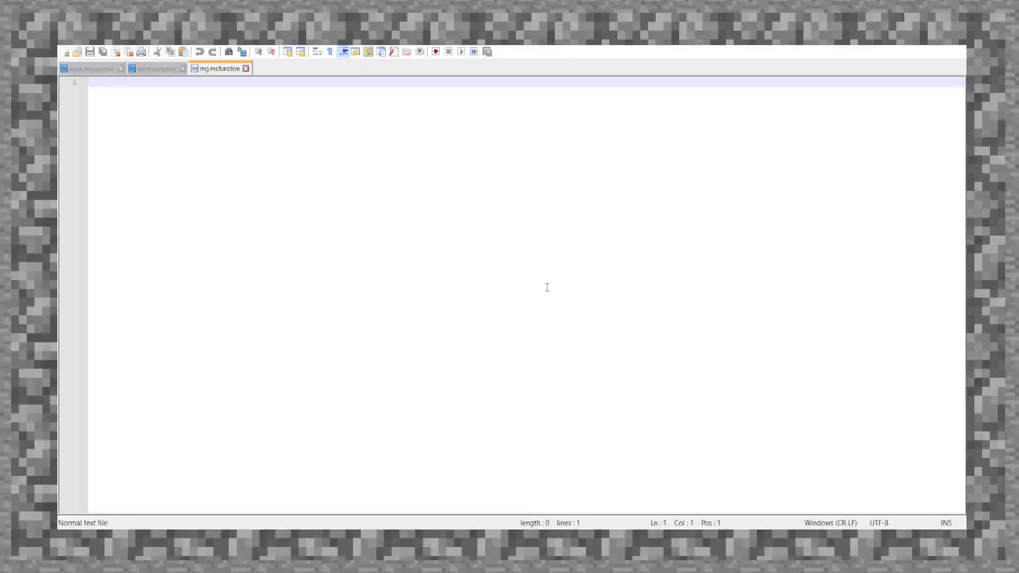
click(91, 82)
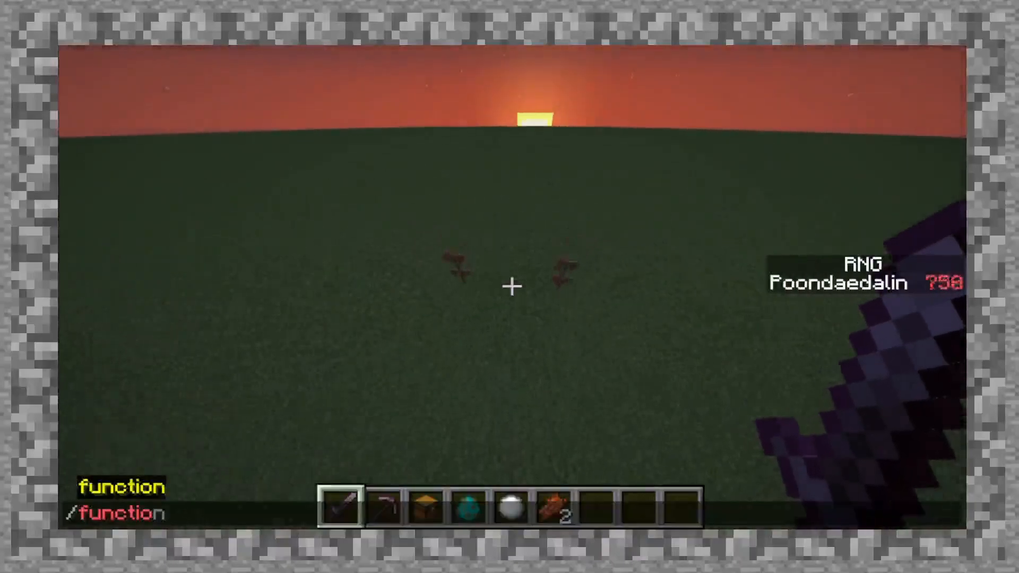
Run /function poondaedalin:tutorial_funcs/rng in-game, then add 'say hi!' to rng.mcfunction.
text(poondaedalin:tutorial_funcs/rng)
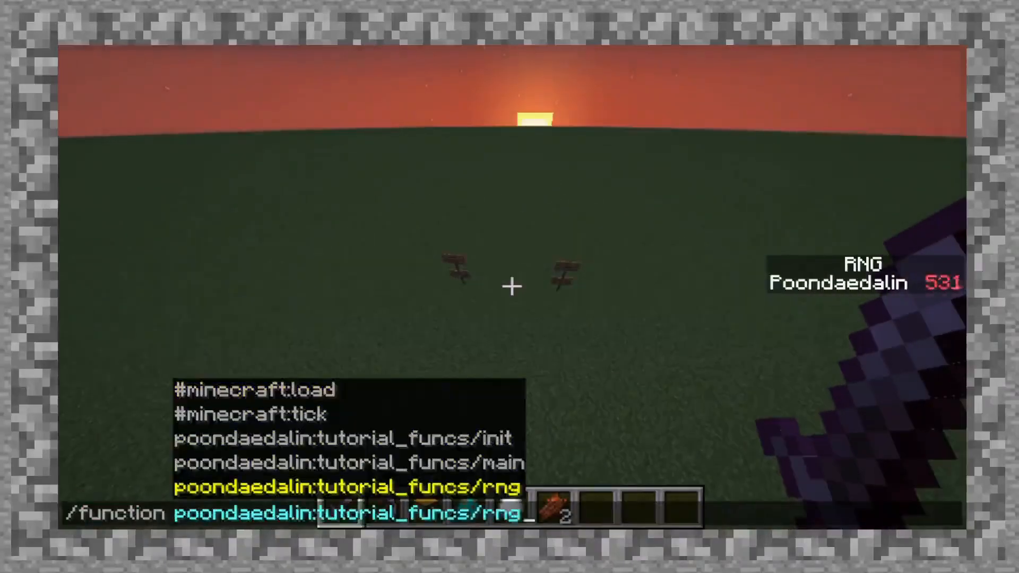
key(Return)
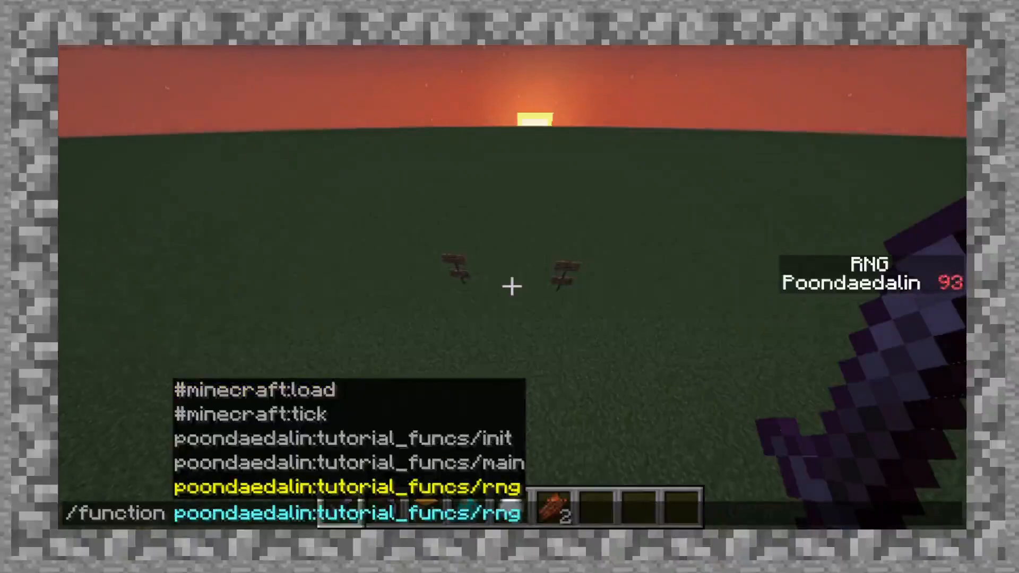
key(Return)
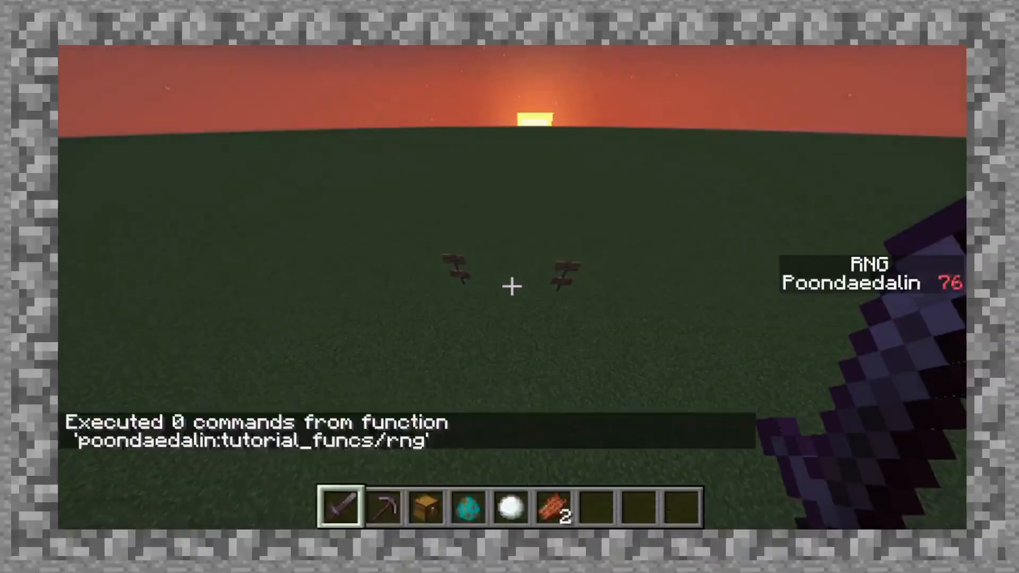
key(Escape)
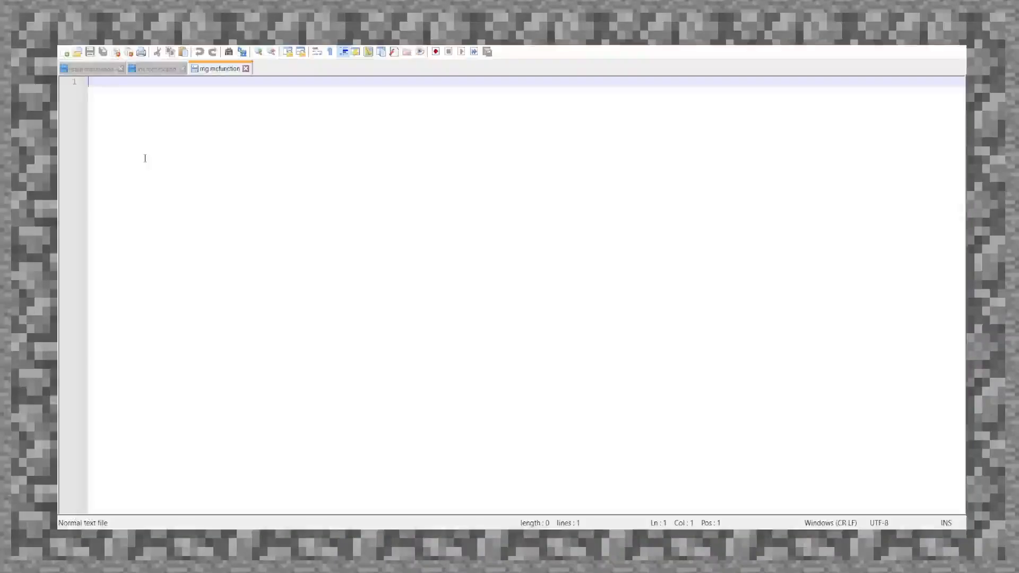
text(say hi!)
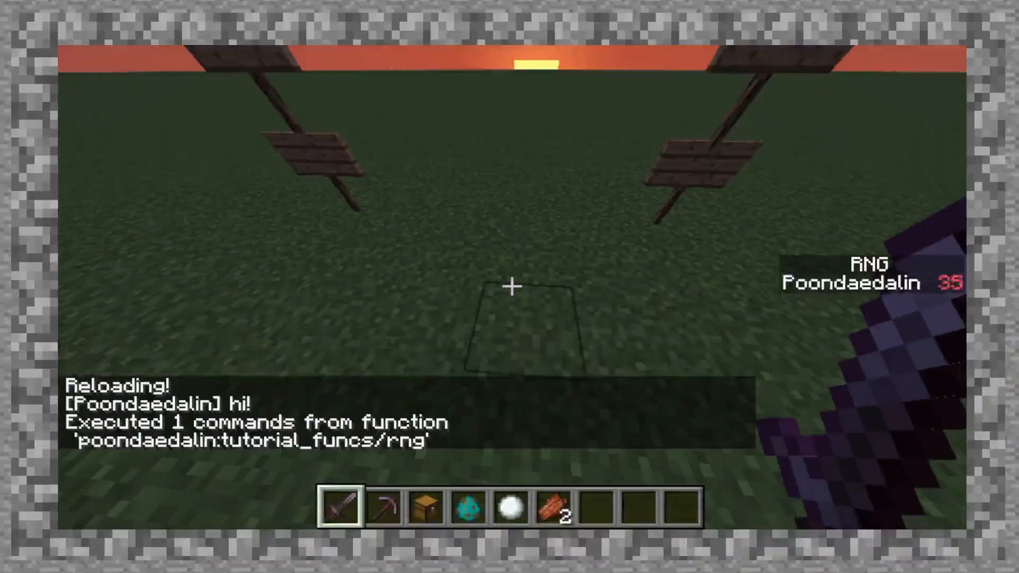
mouse_move(510, 286)
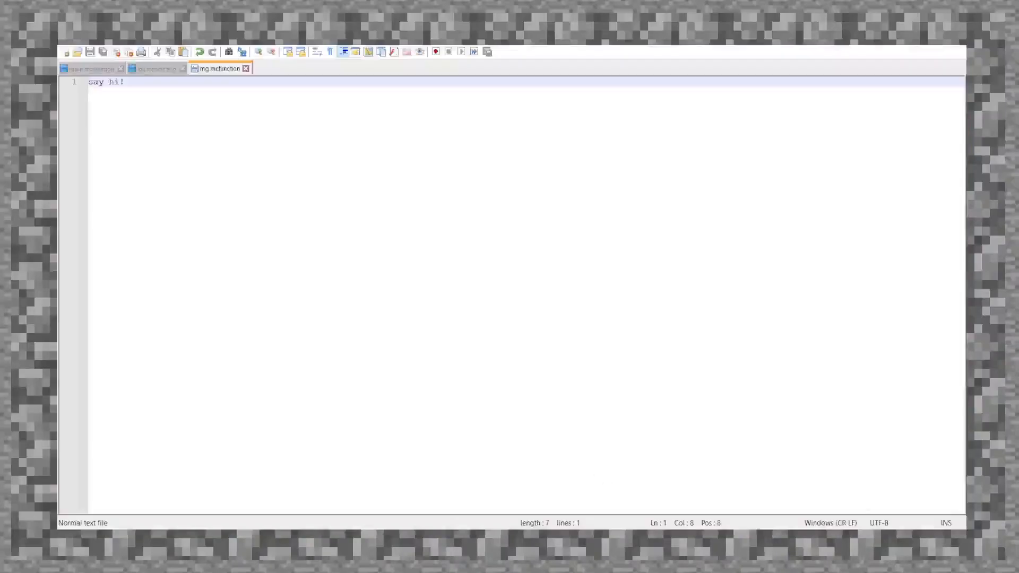
Cut the five RNG lines from main.mcfunction and paste them into rng.mcfunction.
click(88, 68)
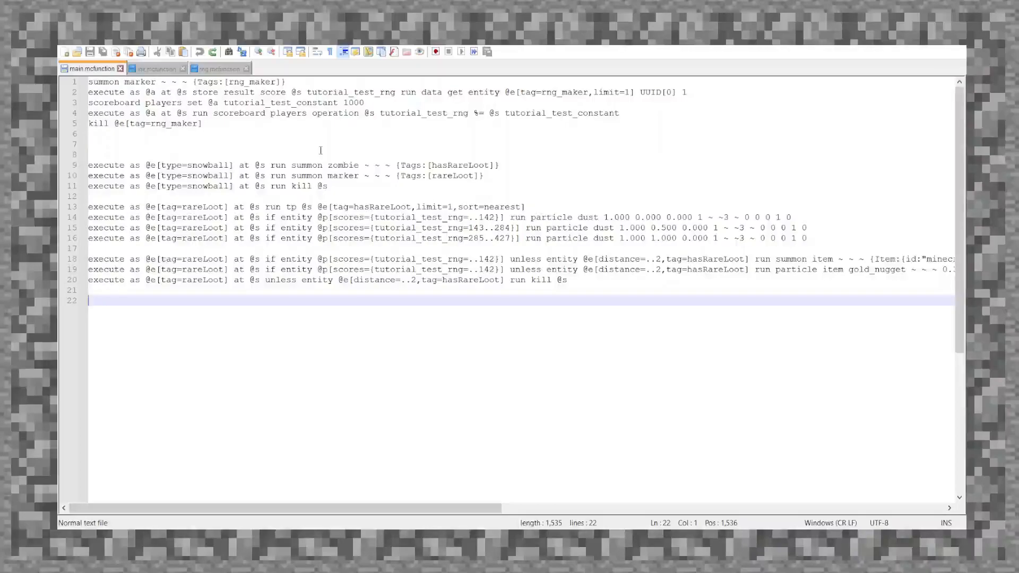
mouse_move(586, 186)
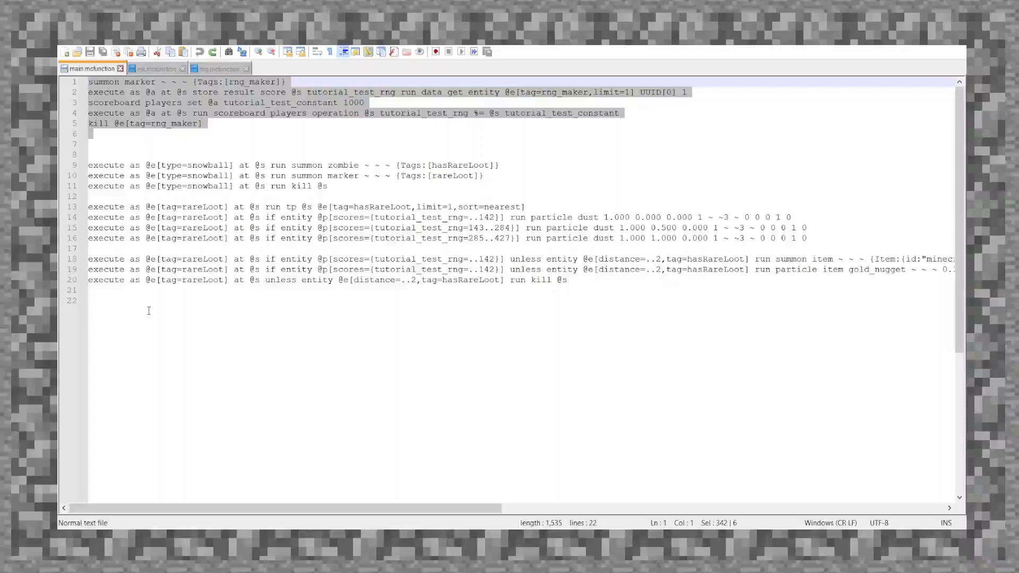
mouse_move(150, 143)
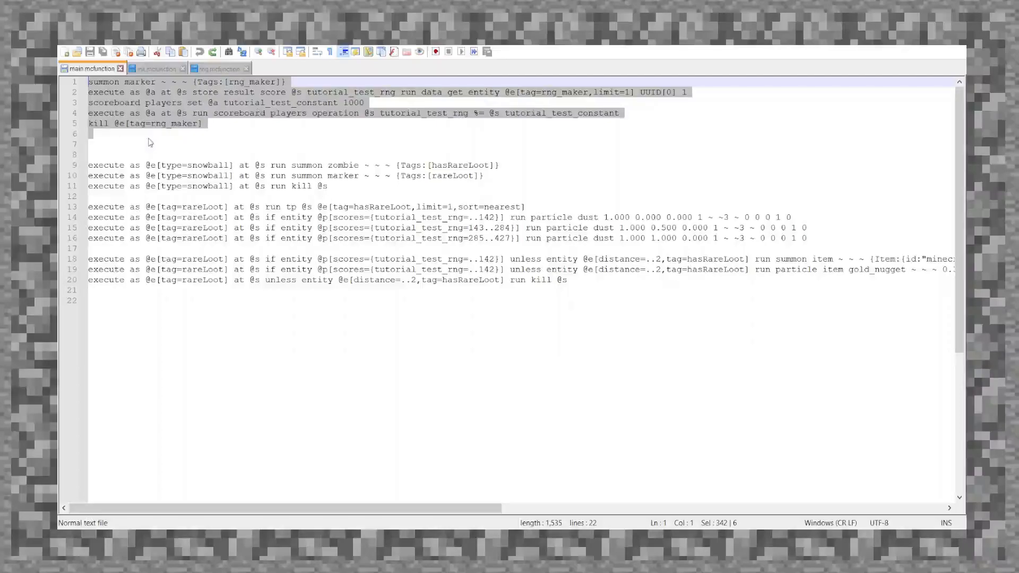
key(Delete)
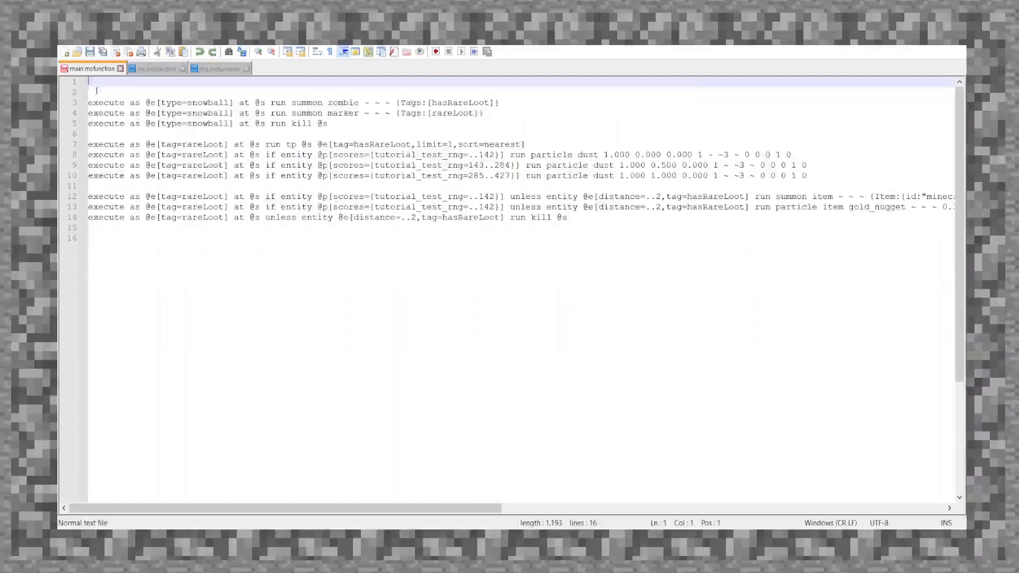
click(218, 67)
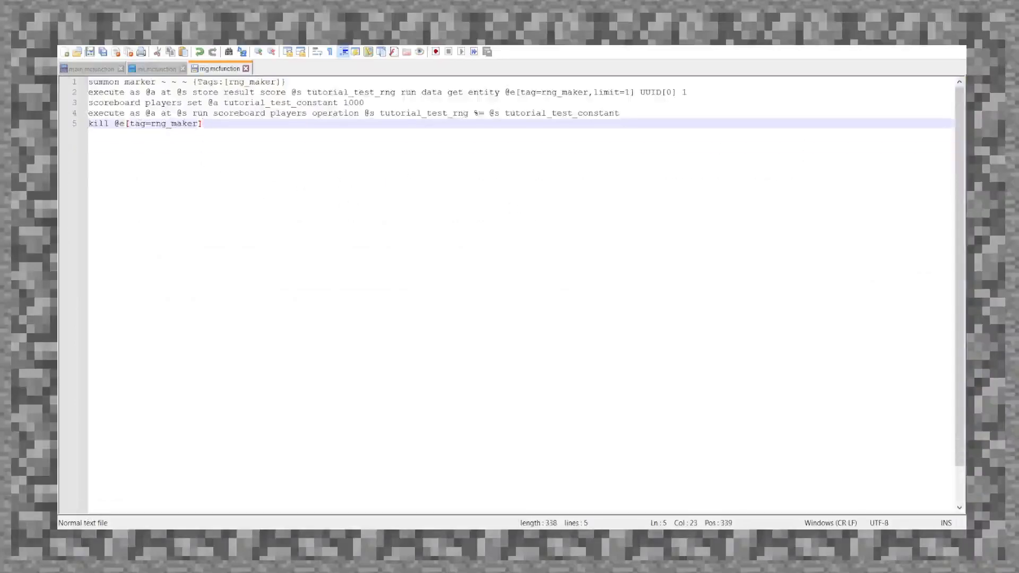
click(91, 68)
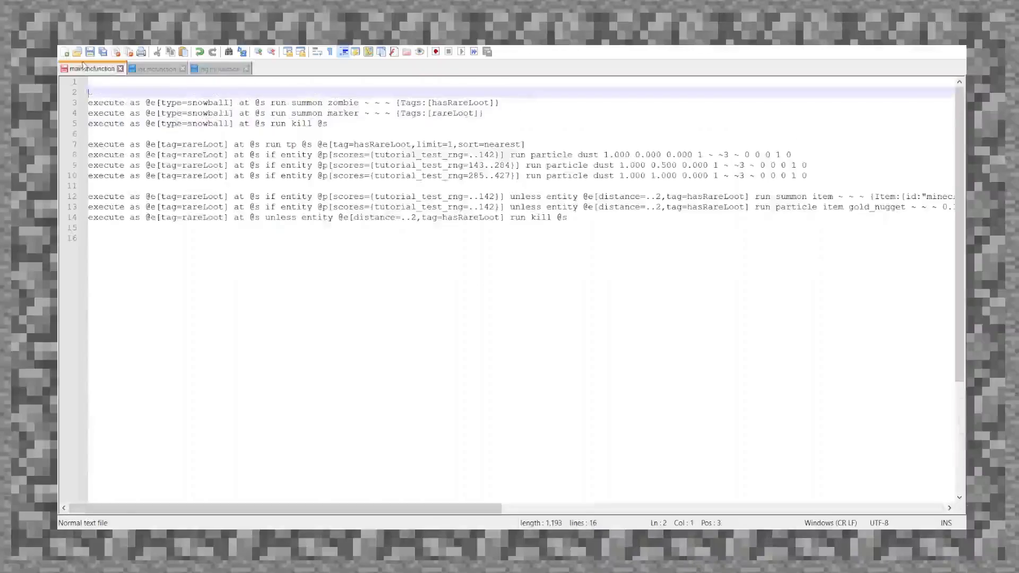
Add 'function poondaedalin:tutorial_funcs/rng' to line 1 of main, then test snowballs in-game.
text(function poondaedalin:tutorial_funcs/rng)
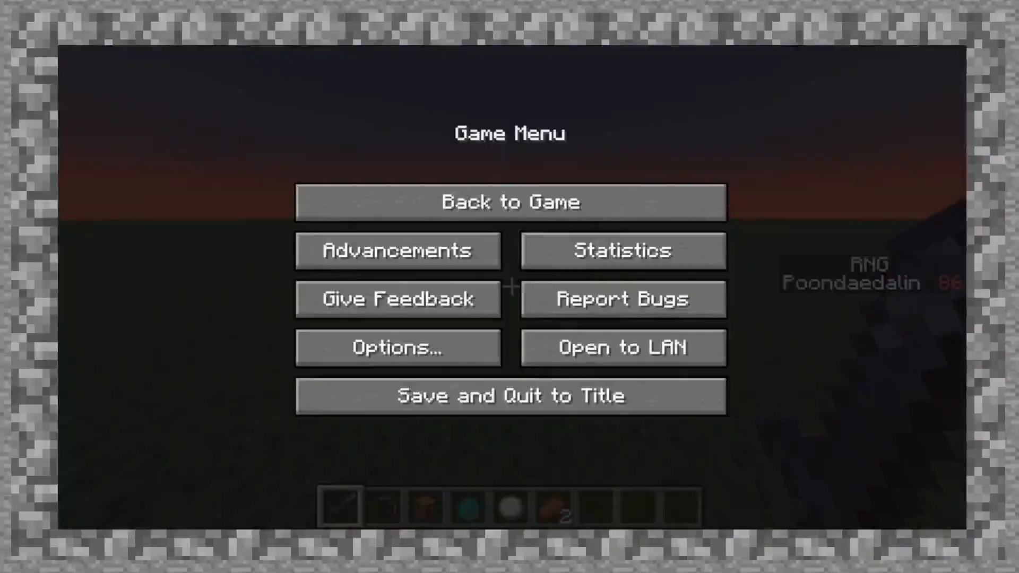
click(509, 202)
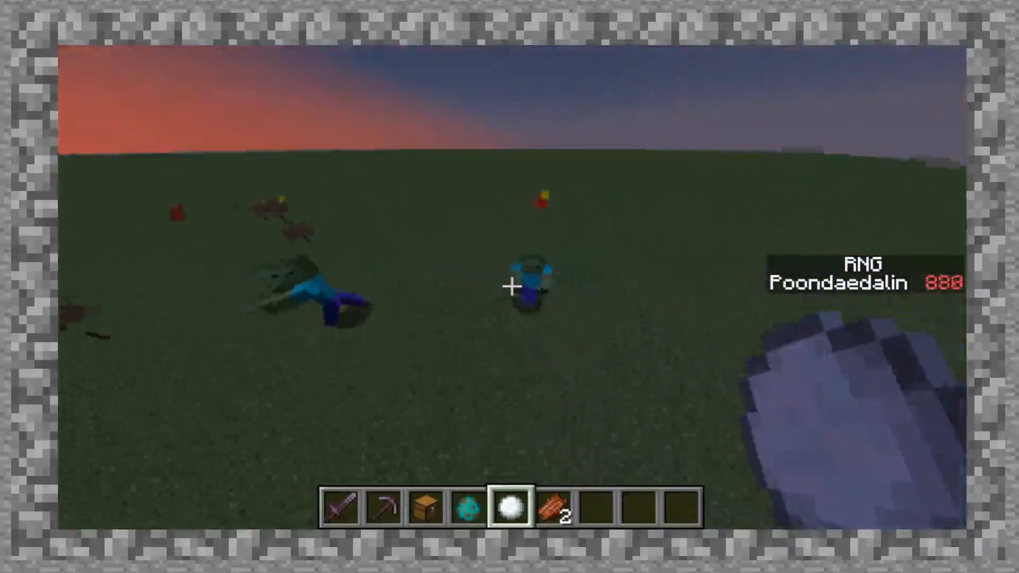
key(Escape)
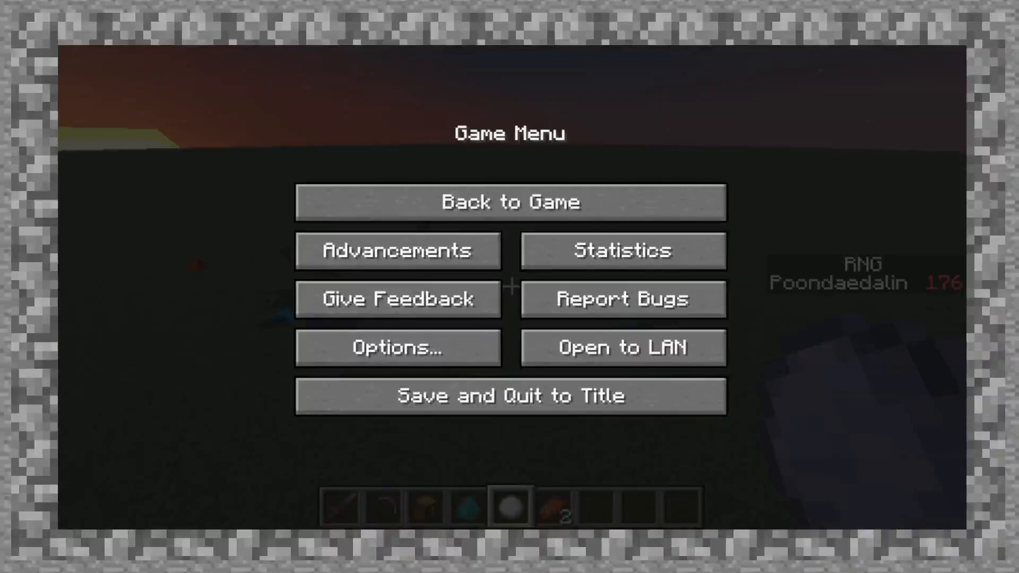
Return to the game, /reload and throw snowballs to spawn particle-wrapped zombies.
click(508, 202)
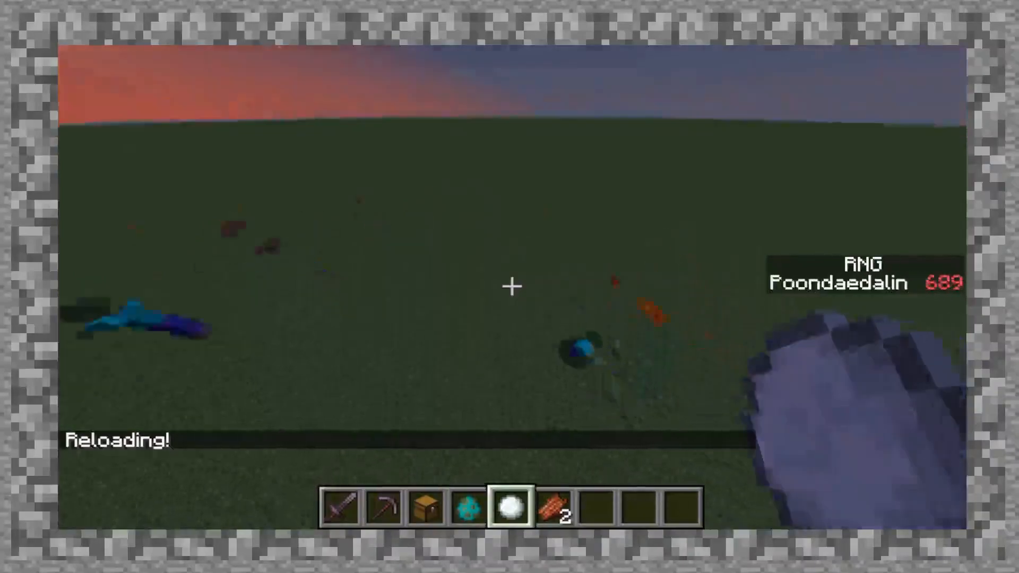
mouse_move(510, 286)
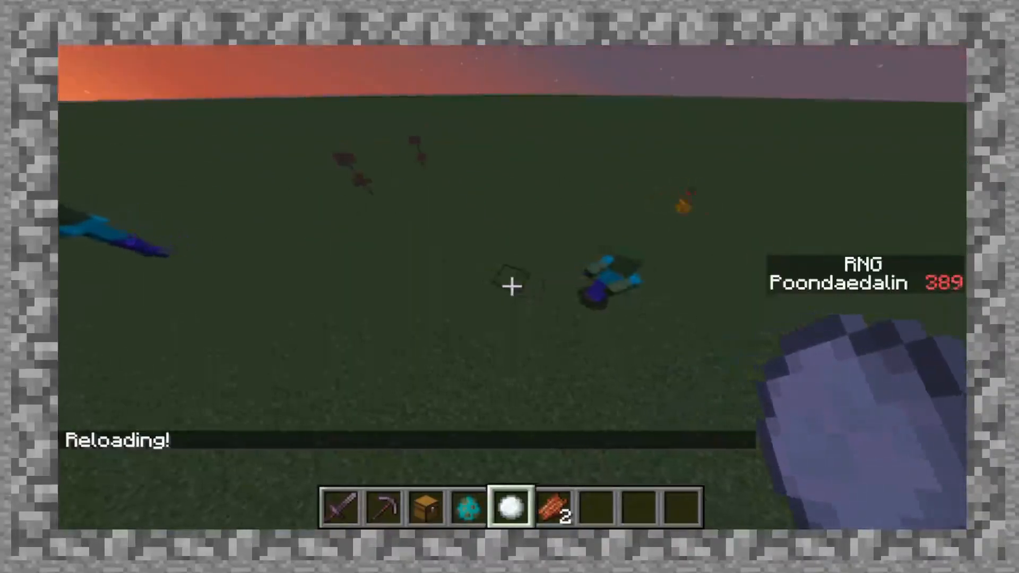
key(Escape)
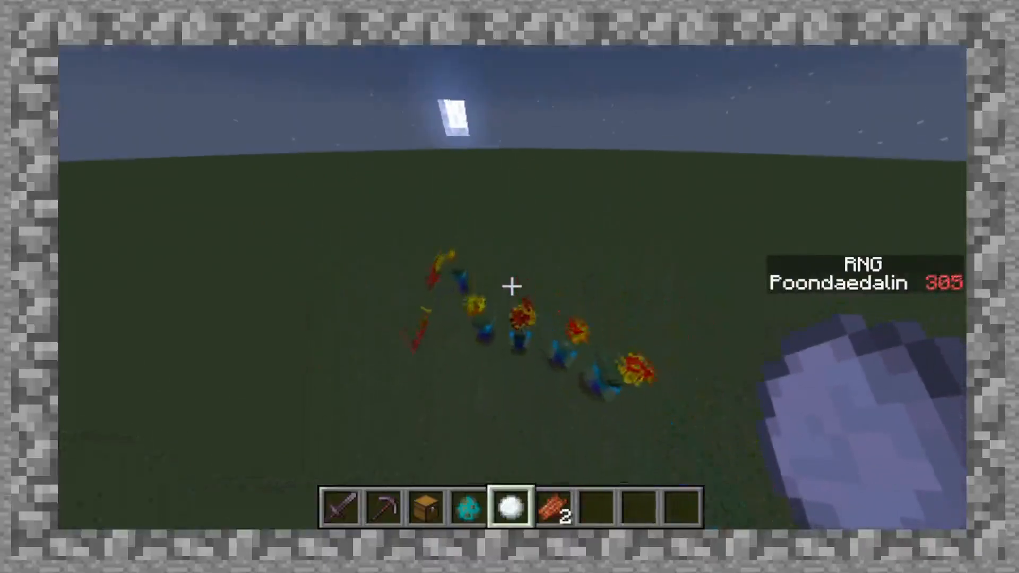
Change the red, orange and yellow dust size from 1 to 3 in main.mcfunction.
key(Escape)
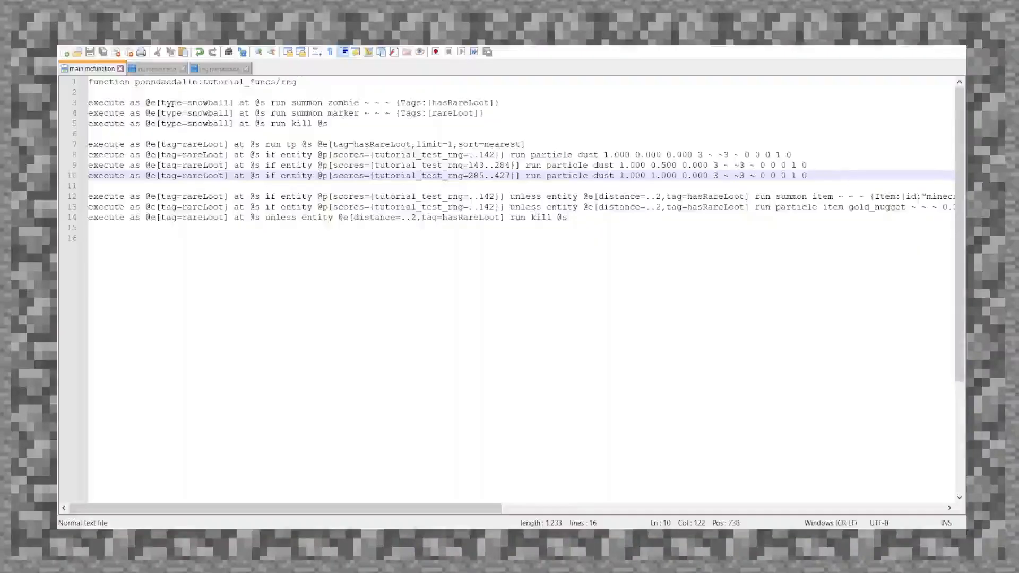
click(279, 155)
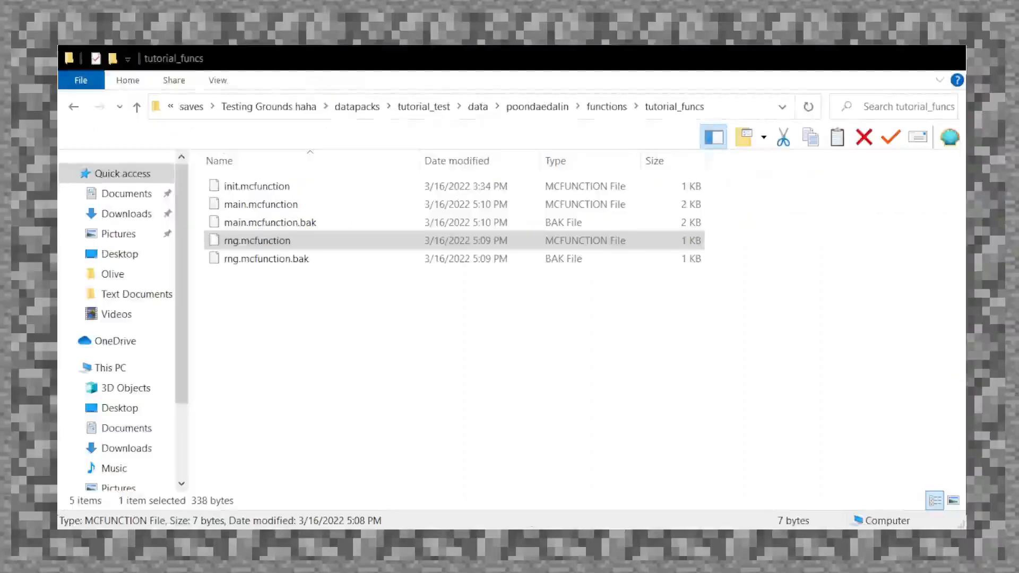
Delete the .bak files and name a new document zomb_particle.mcfunction.
click(266, 259)
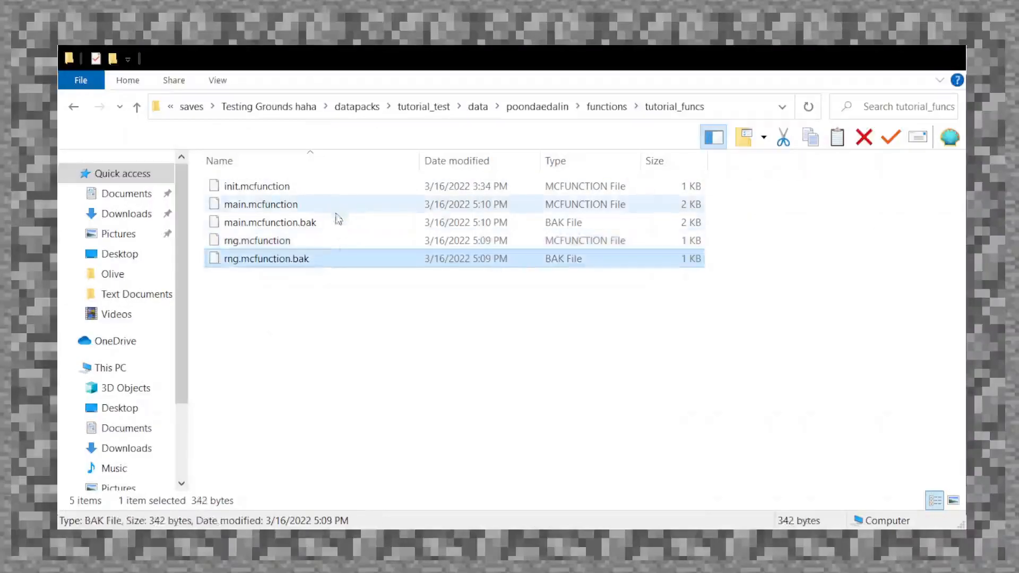
click(865, 137)
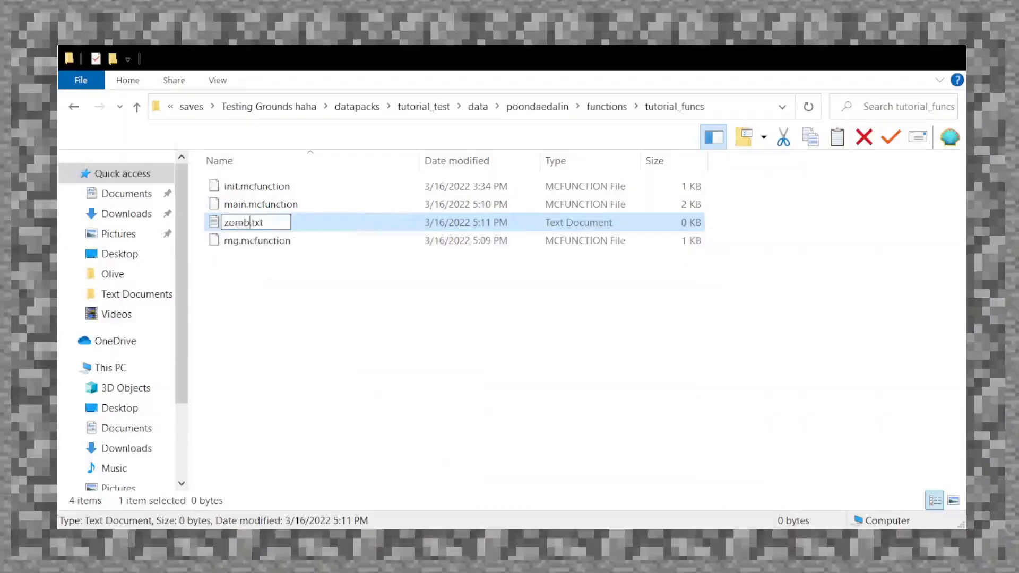
text(_particle)
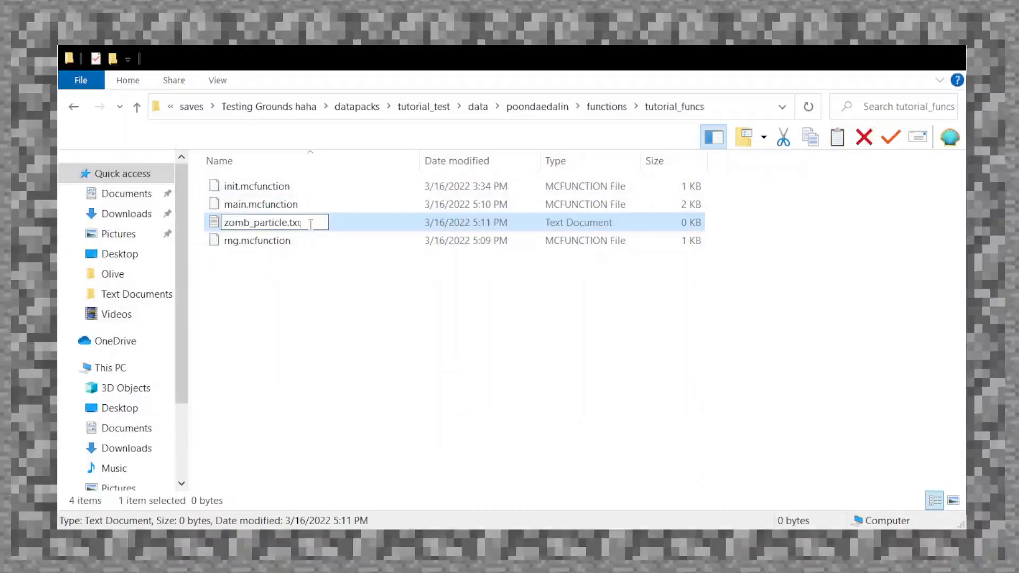
text(ncf)
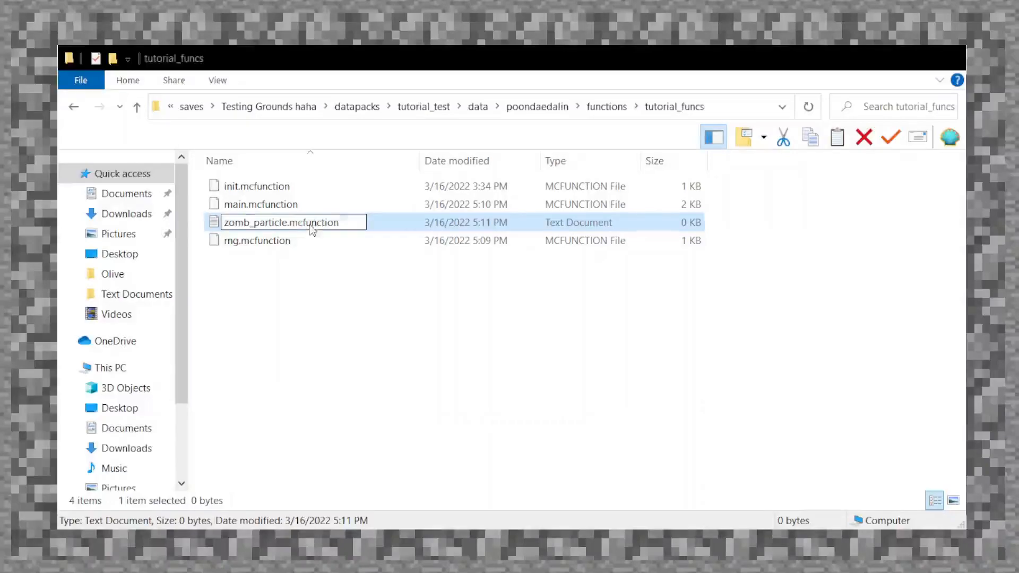
key(Return)
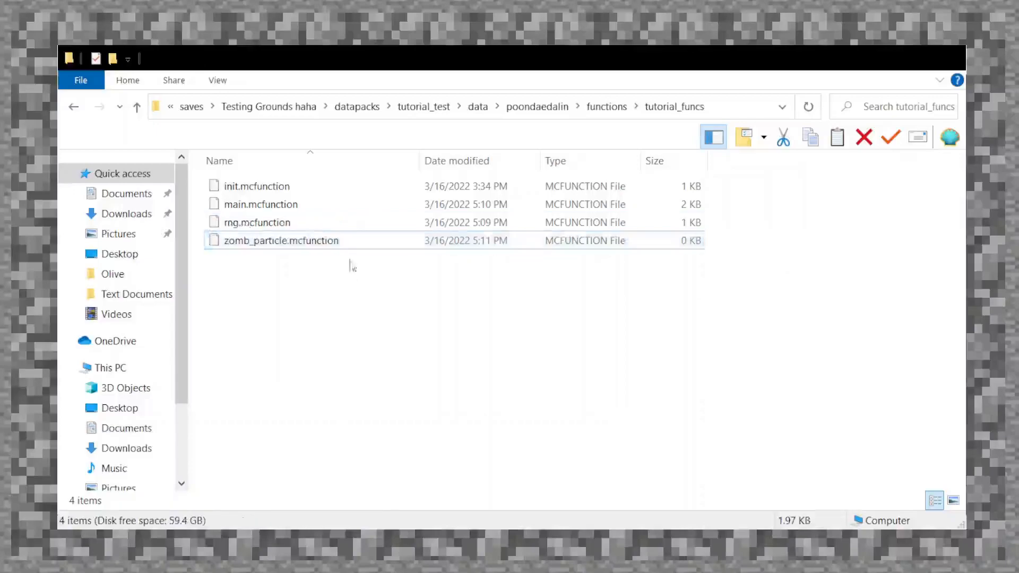
Open zomb_particle.mcfunction and paste in the rng call and red dust command for RNG ..142.
click(282, 240)
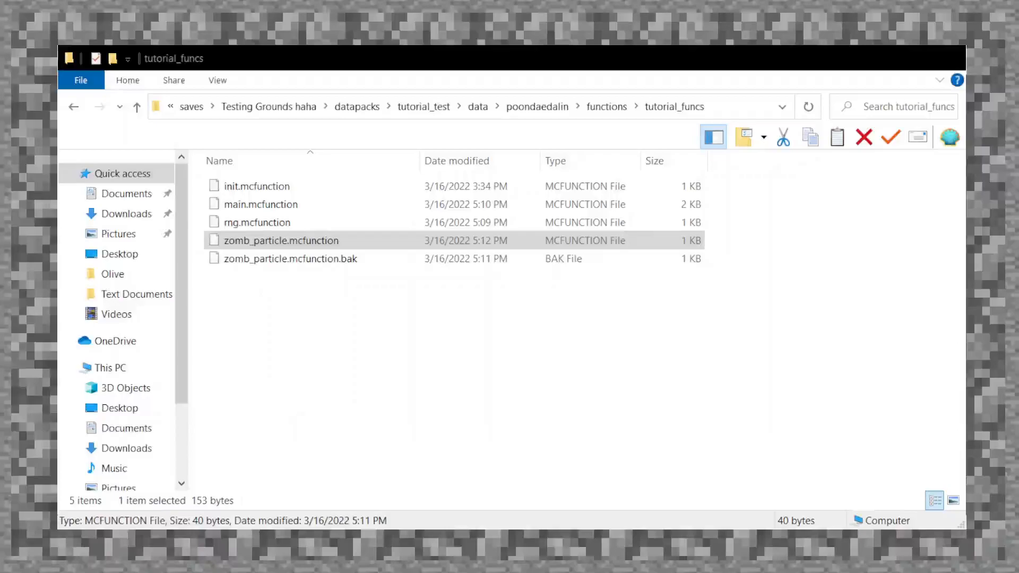
double_click(282, 240)
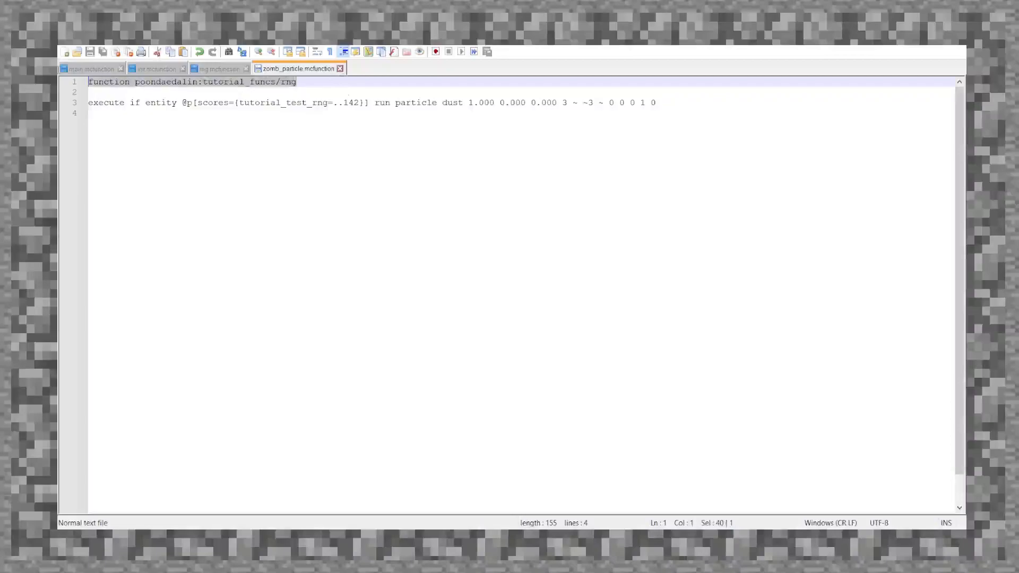
click(341, 83)
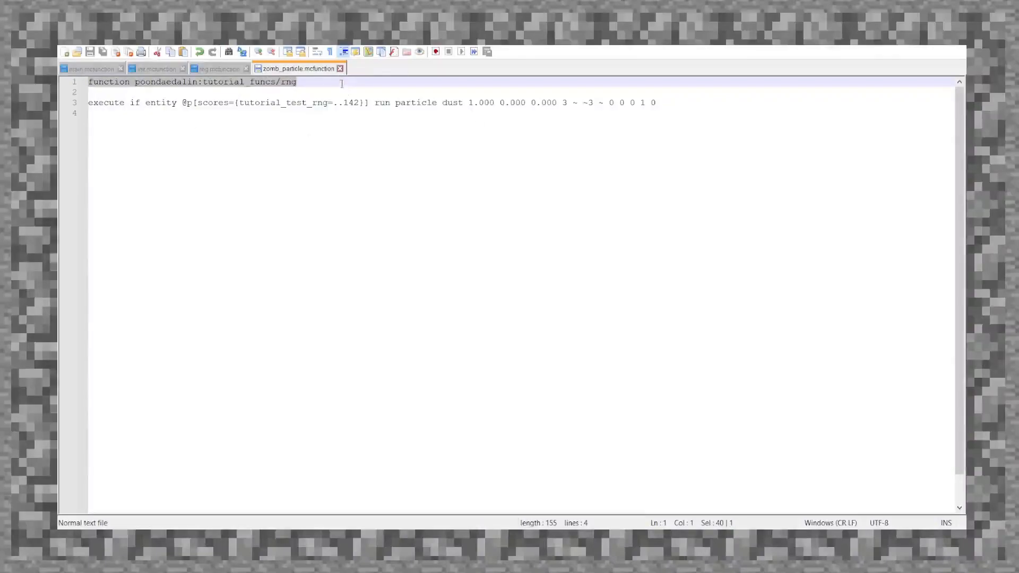
click(132, 103)
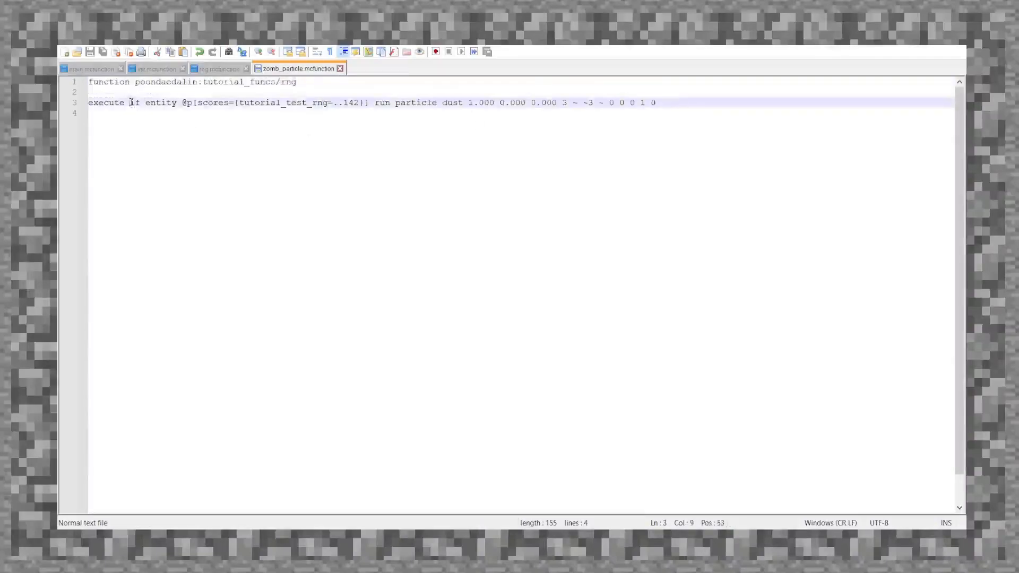
double_click(106, 103)
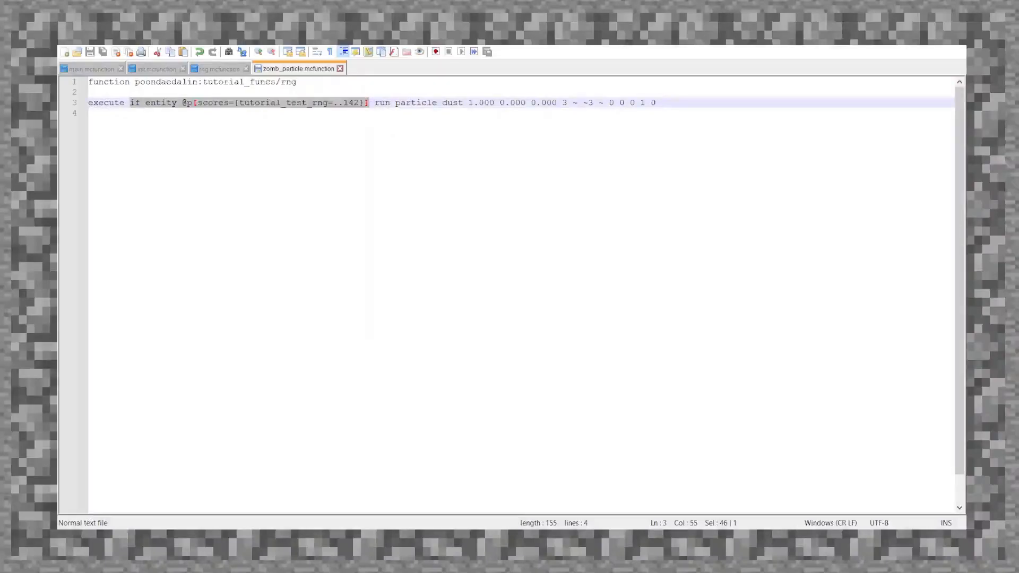
click(656, 102)
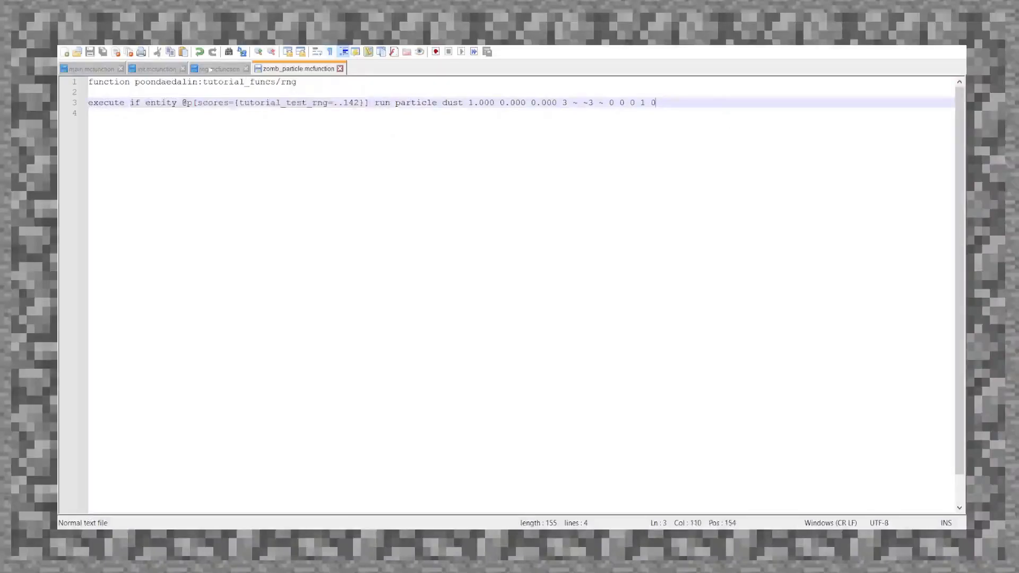
Add the orange and yellow execute-if dust commands for RNG 143..284 and 285..427.
click(91, 68)
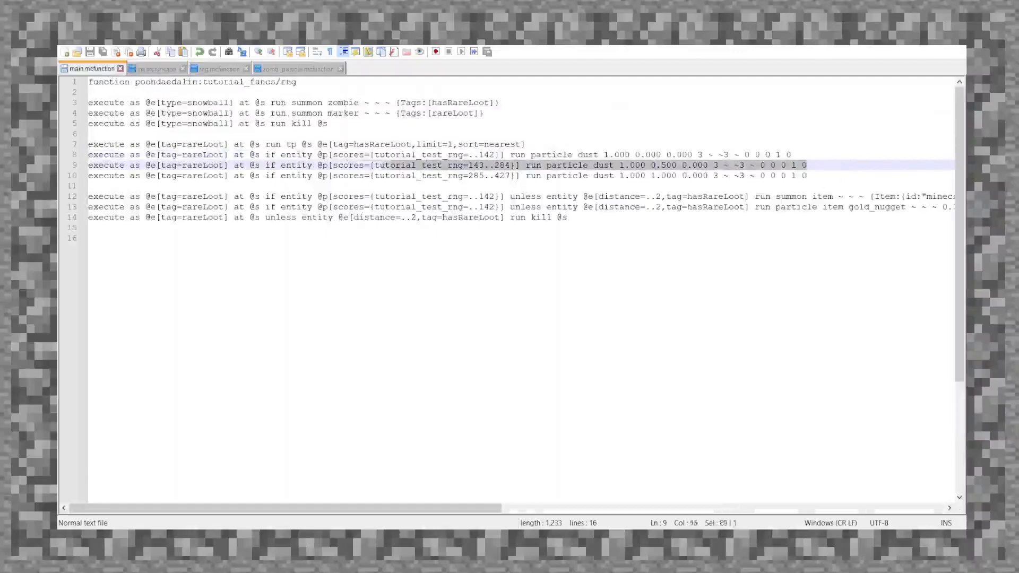
click(297, 68)
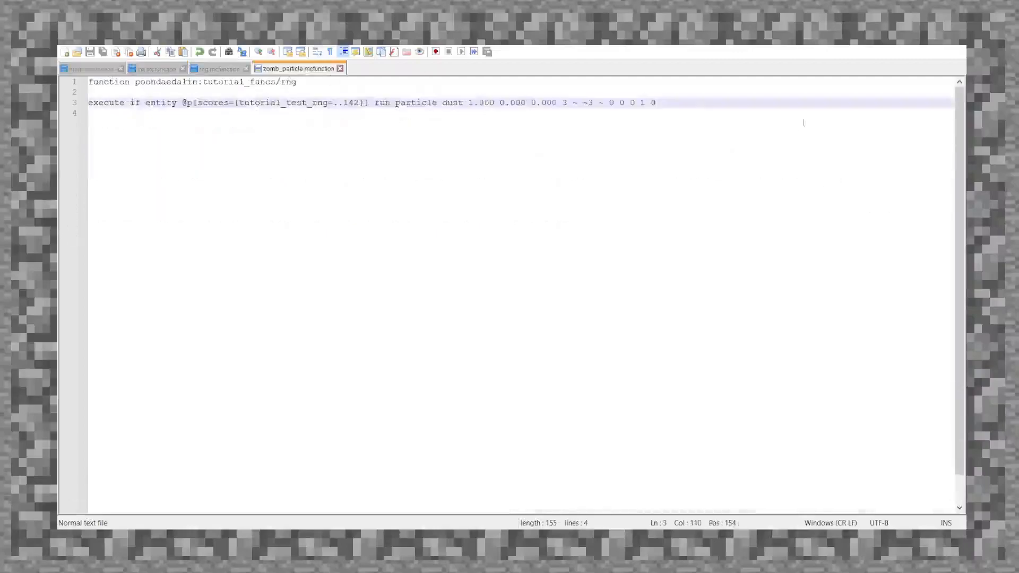
text(executes)
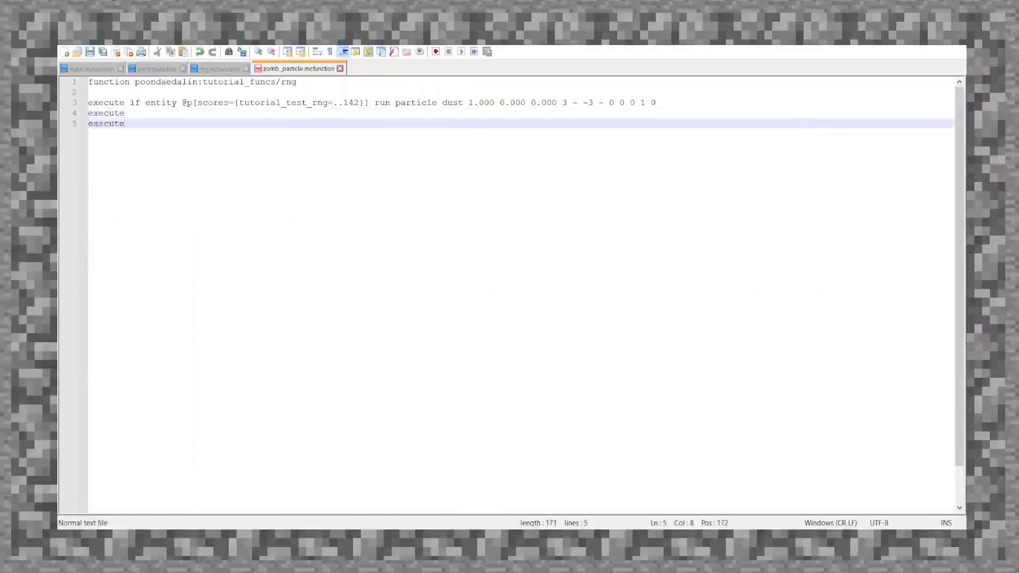
click(217, 68)
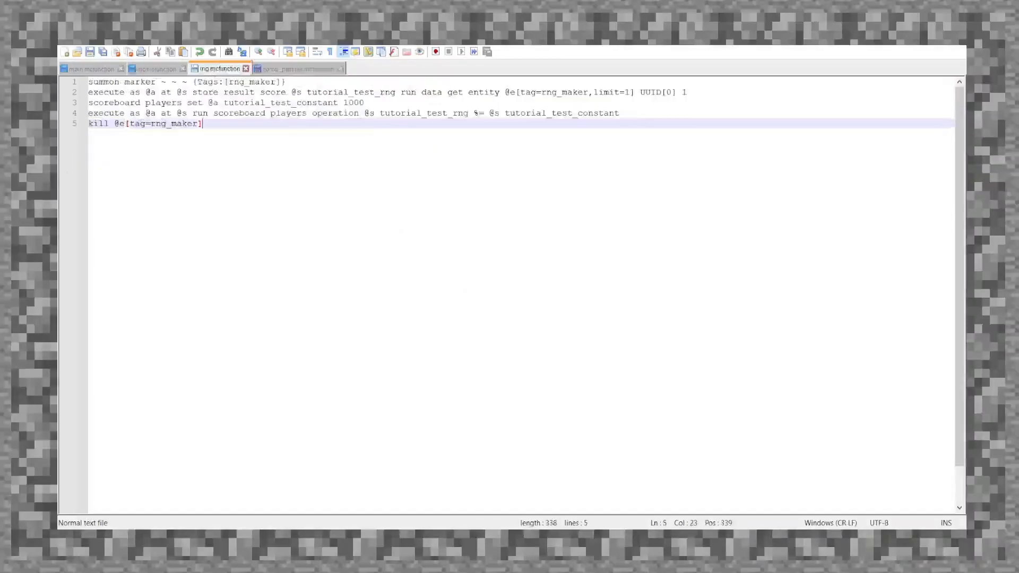
click(92, 68)
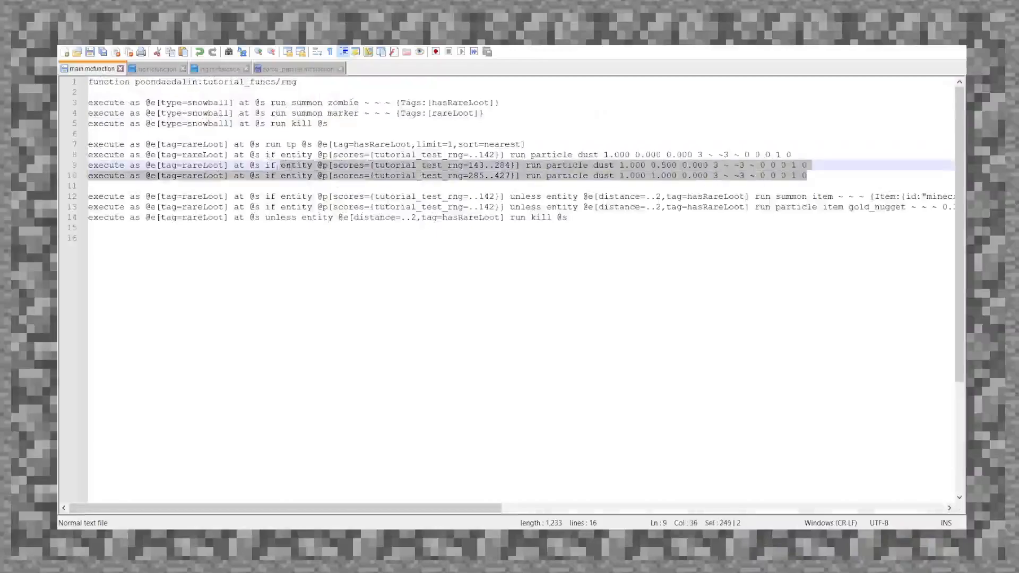
click(297, 68)
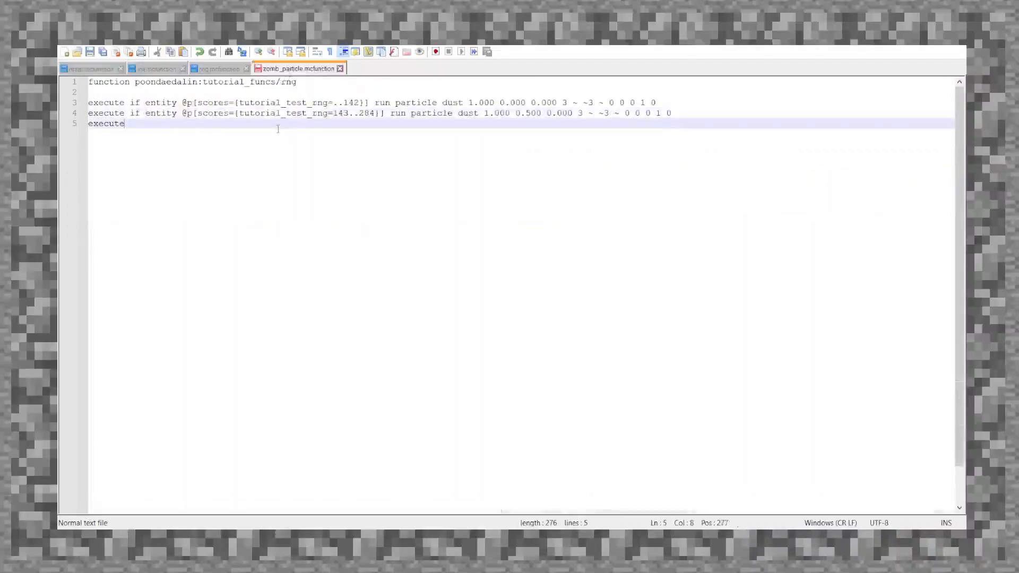
text(if entity @p[scores={tutorial_test_rng=285..427}] run particle dust 1.000 1.000 0.000 3 ~ ~3 ~ 0 0 0 1 0)
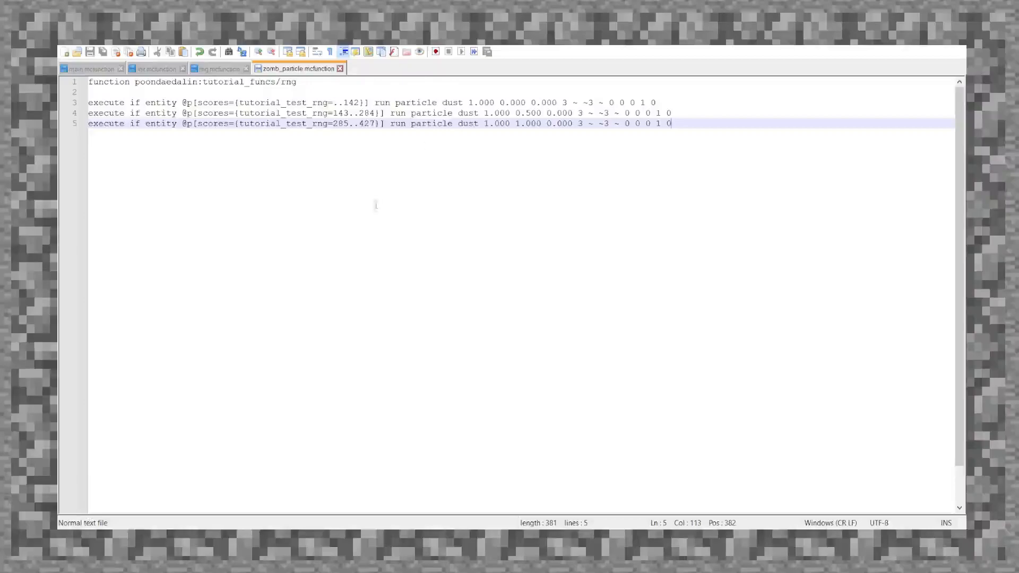
Replace main's three dust lines with 'run function poondaedalin:tutorial_funcs/zomb_particle'.
click(155, 68)
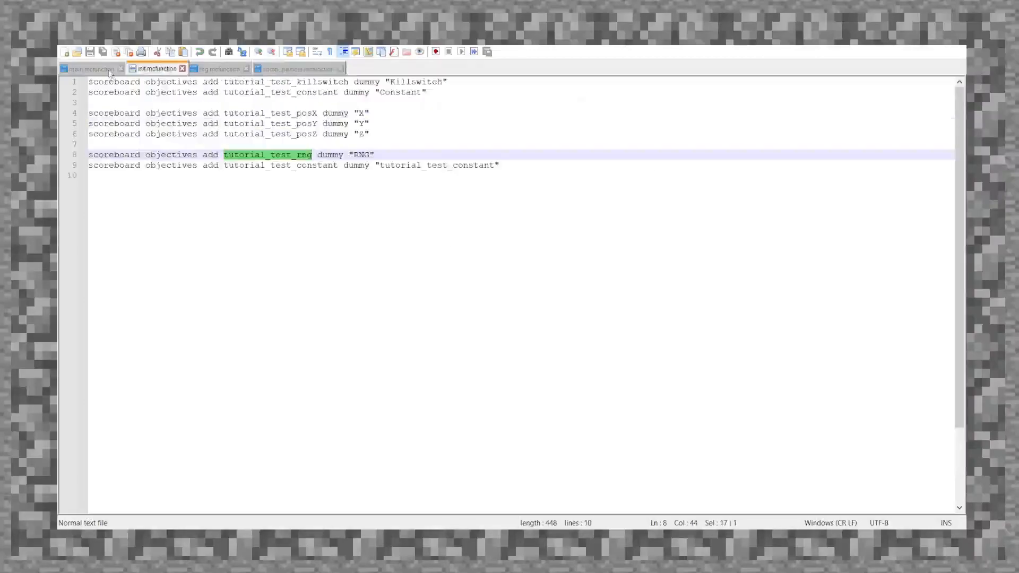
click(88, 68)
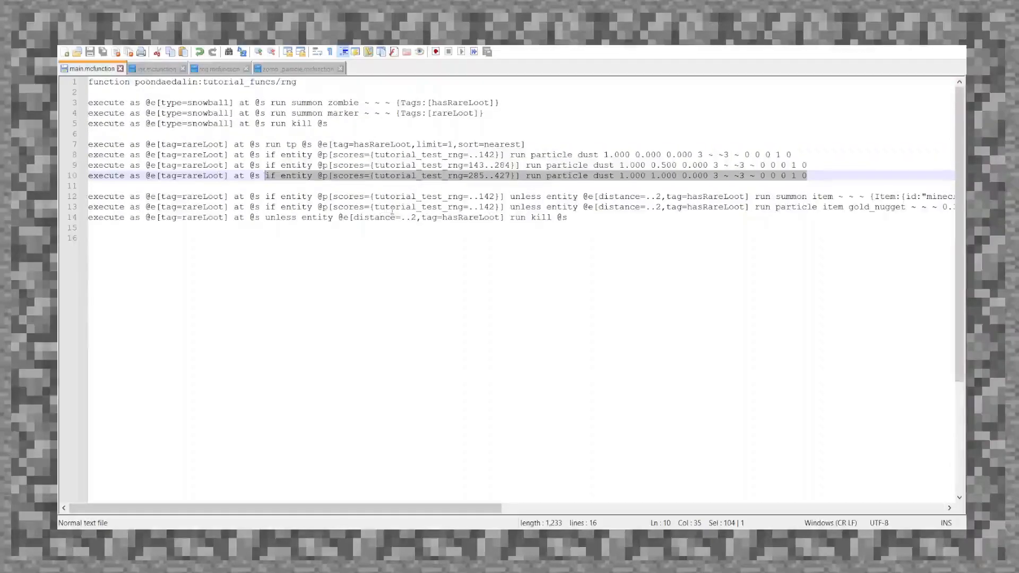
click(845, 175)
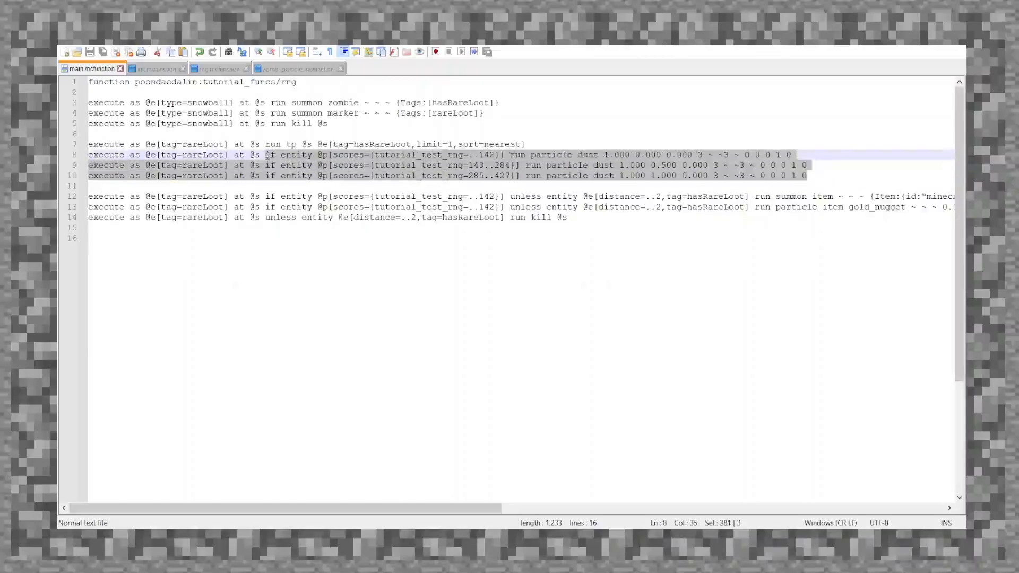
key(Delete)
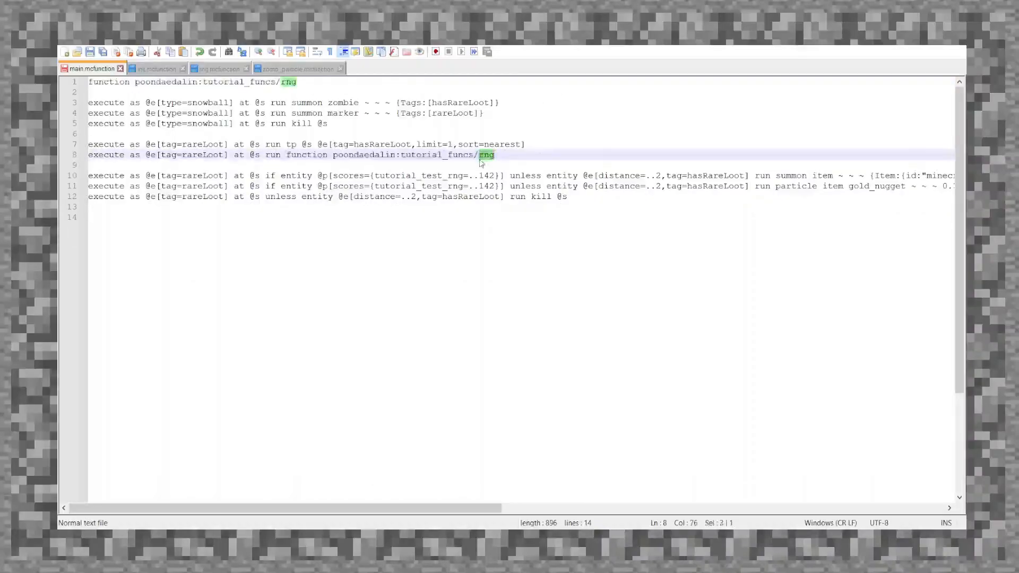
text(zomb_par)
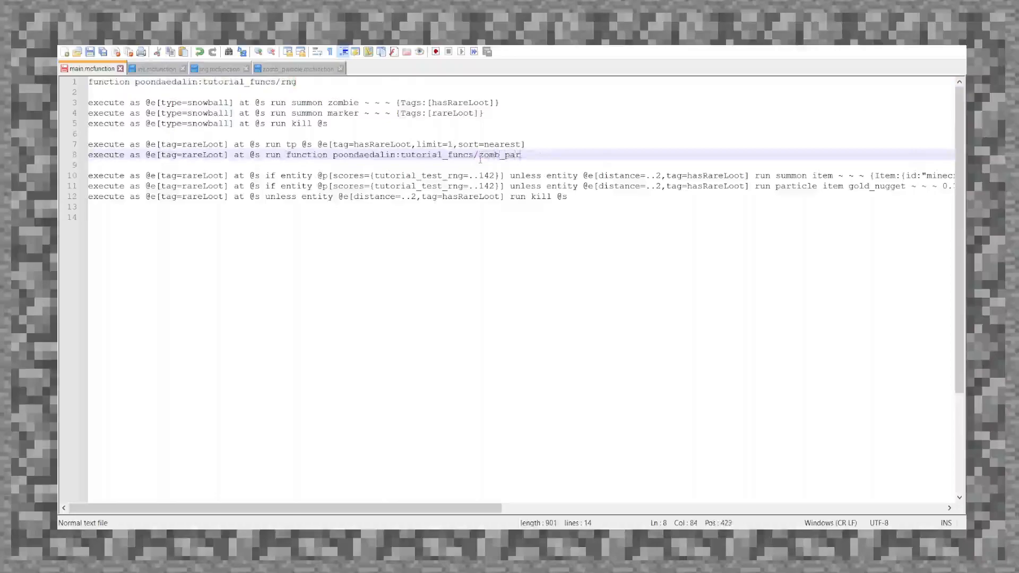
text(ticle)
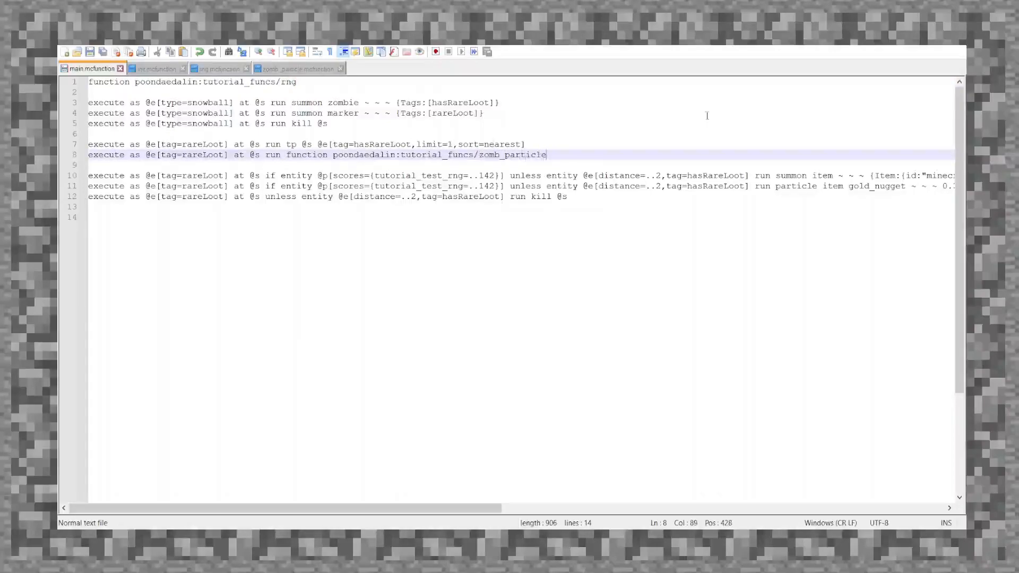
mouse_move(766, 170)
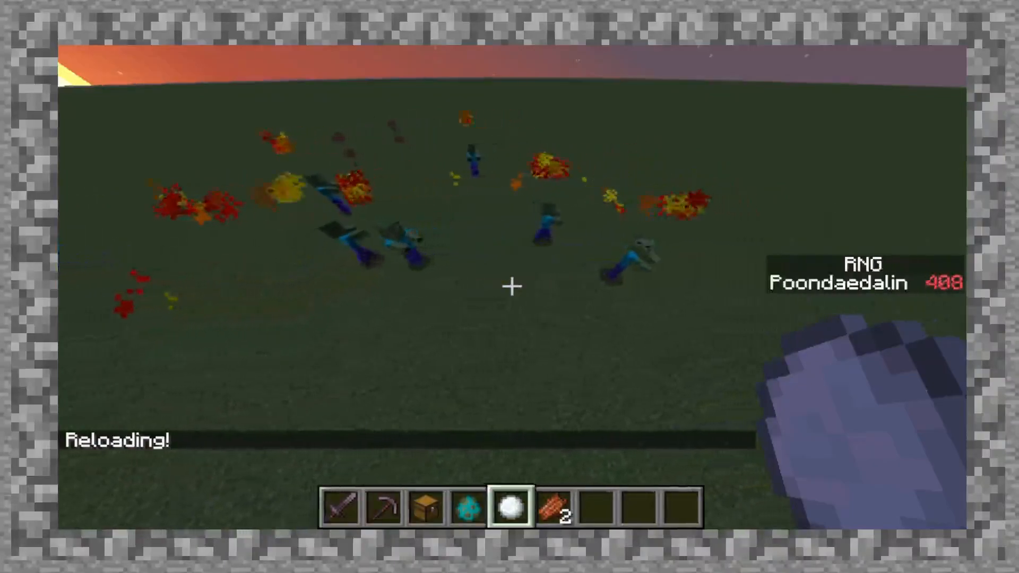
Reload the datapack, throw a snowball to spawn a particle-wrapped zombie, then pause the game.
key(Escape)
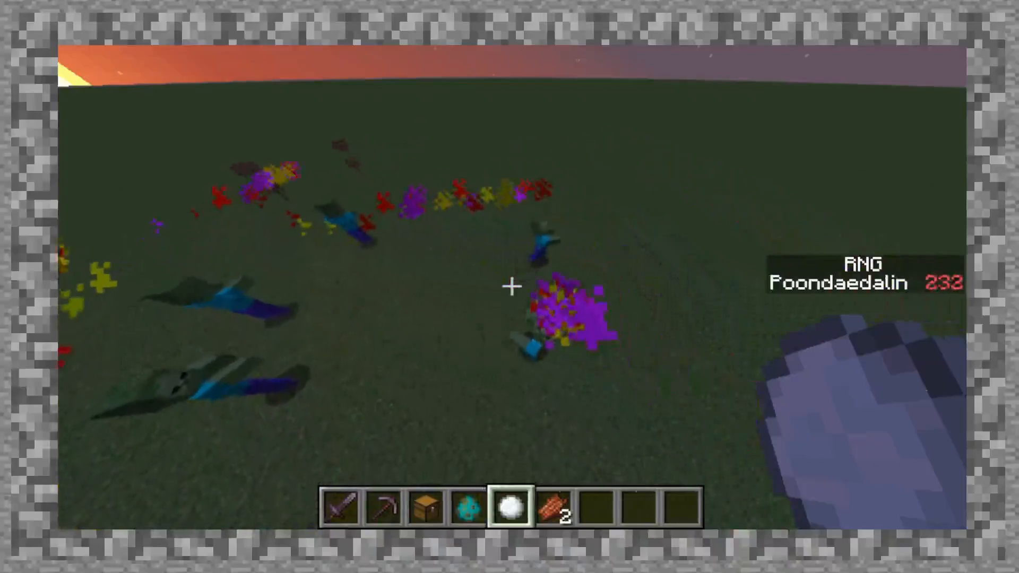
click(510, 286)
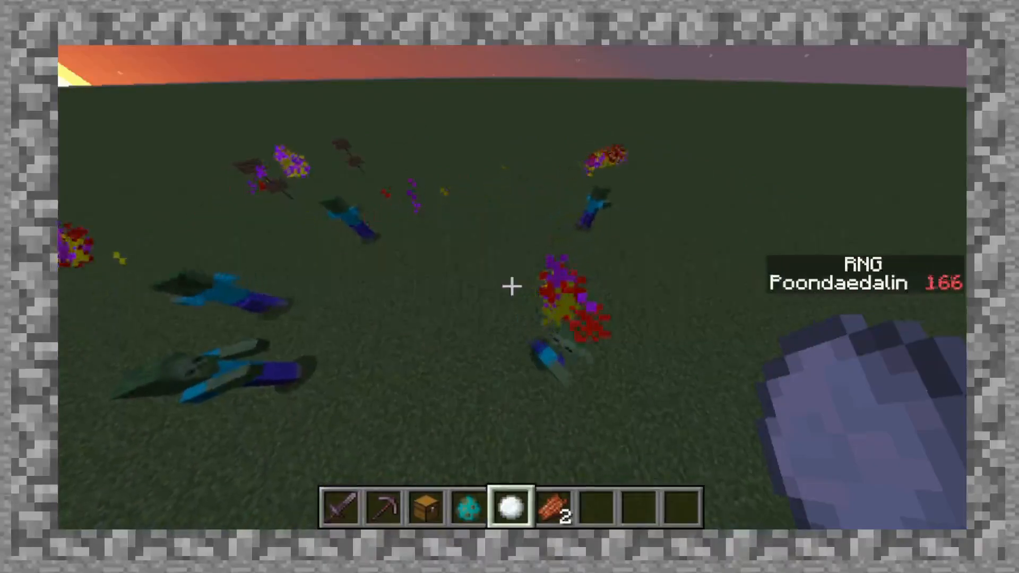
mouse_move(510, 286)
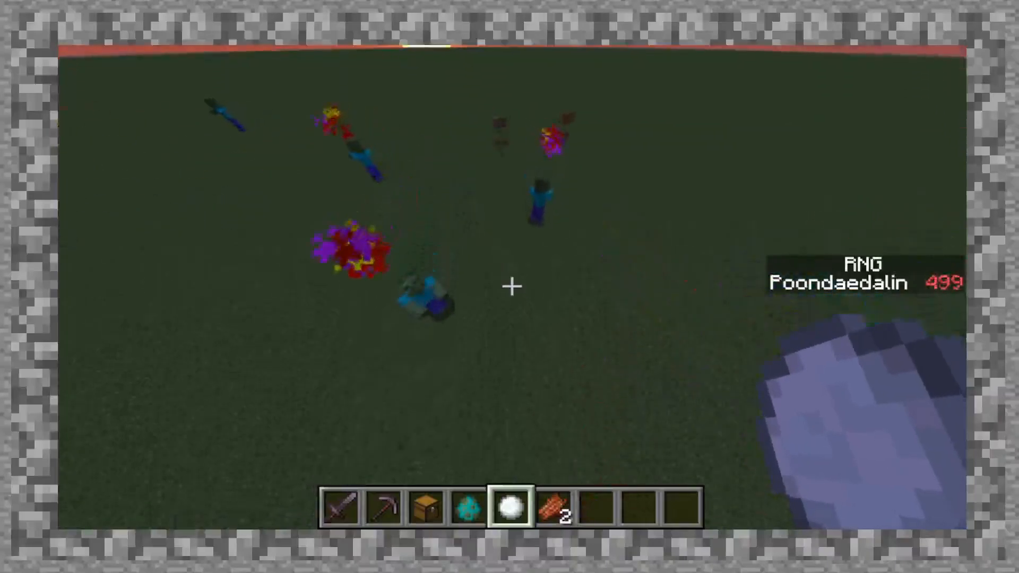
key(Escape)
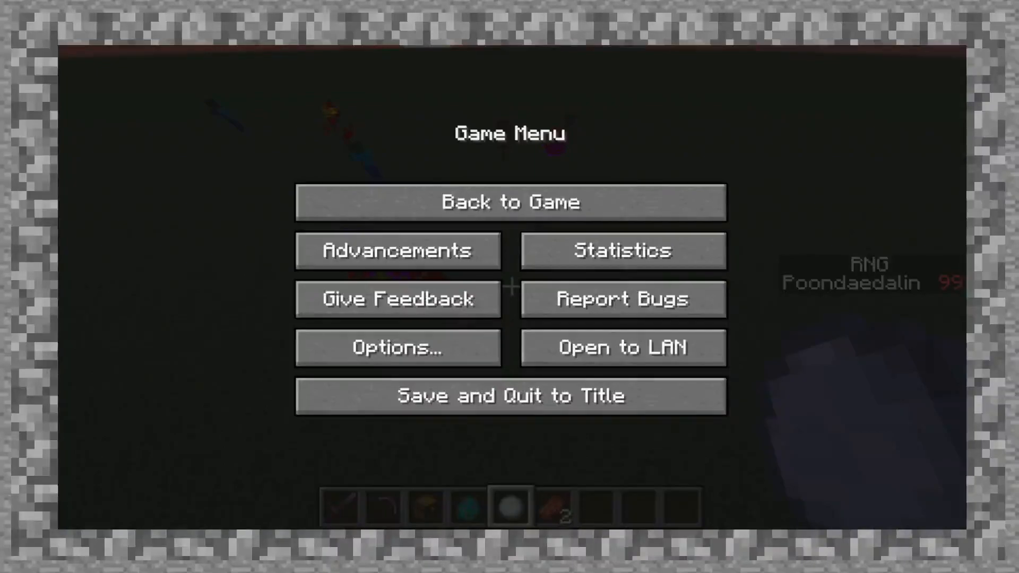
click(509, 202)
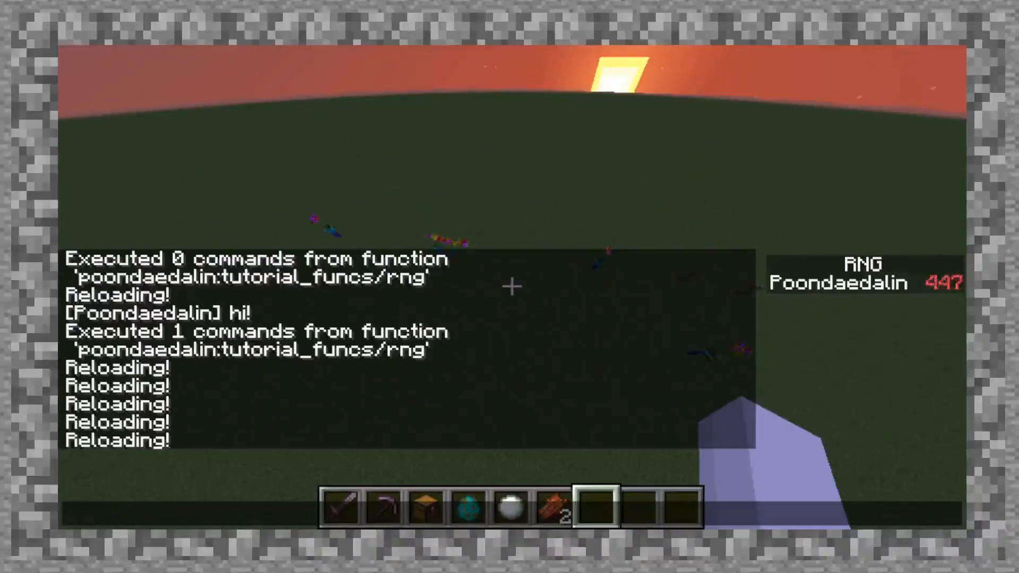
text(cos)
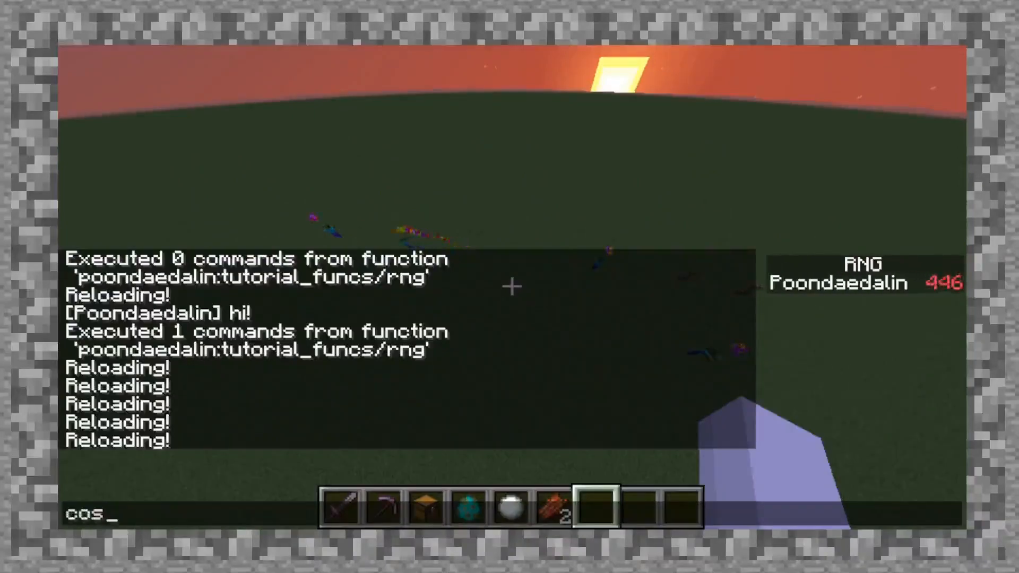
text(())
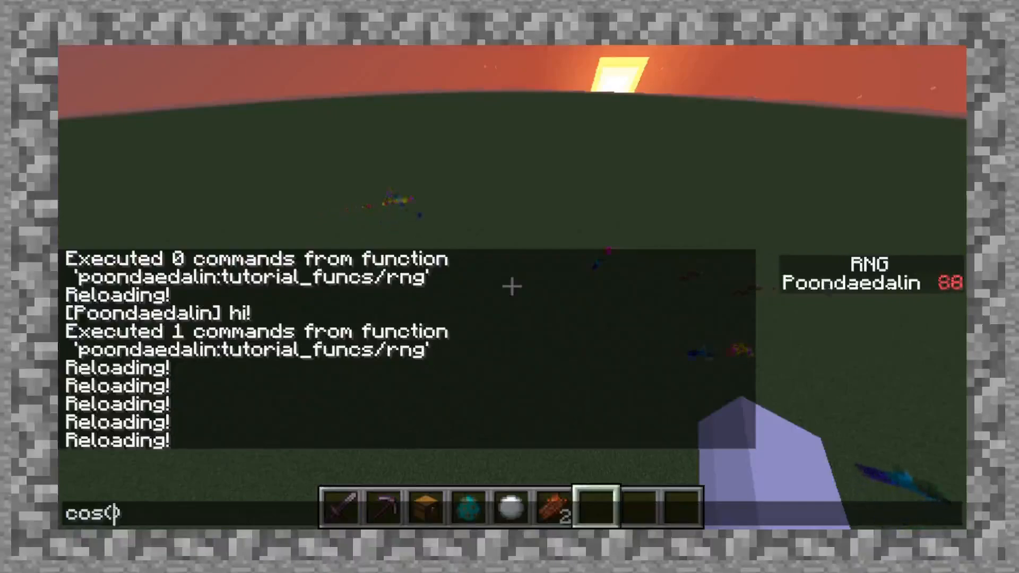
text(90)
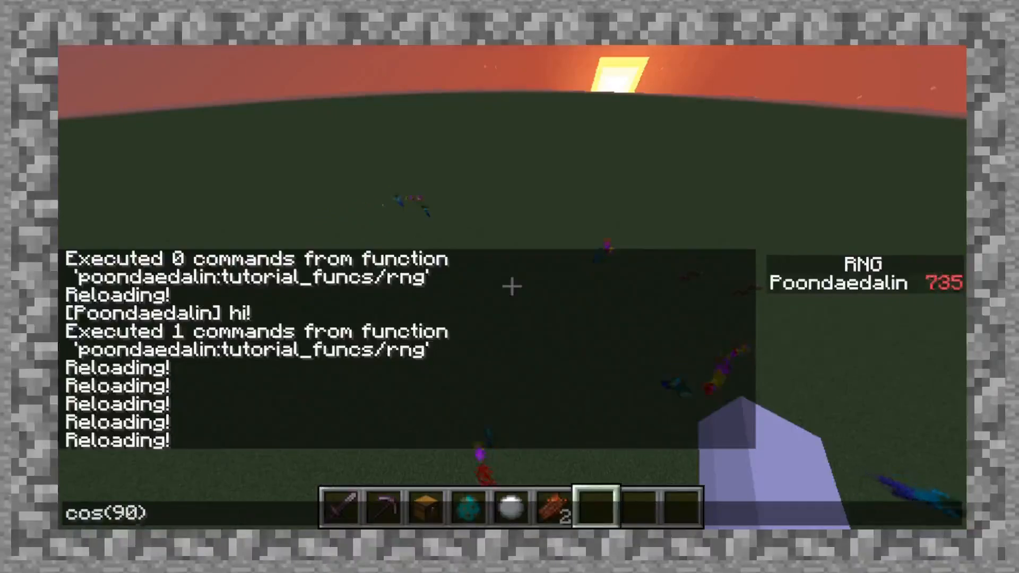
text(°)
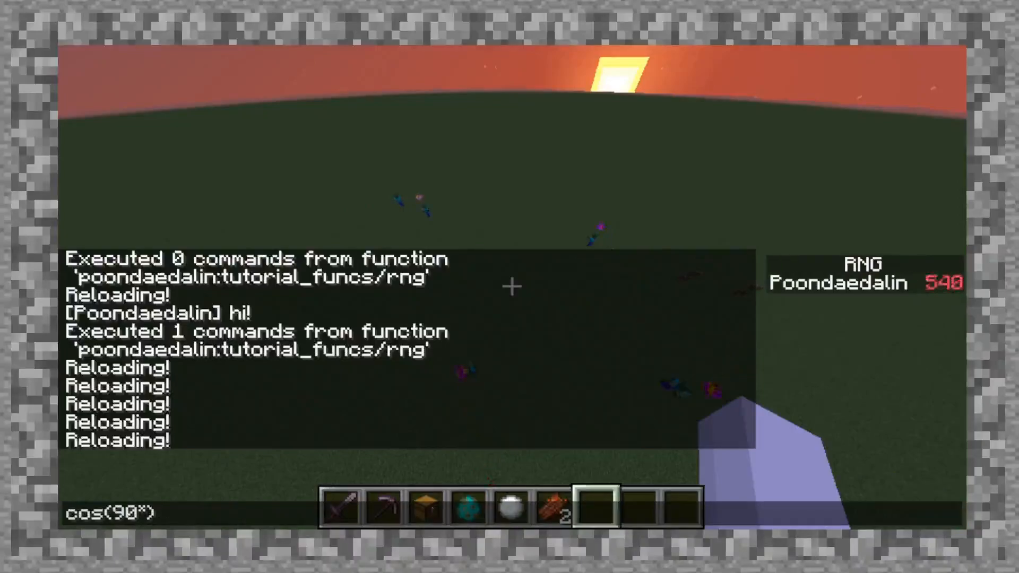
text(=)
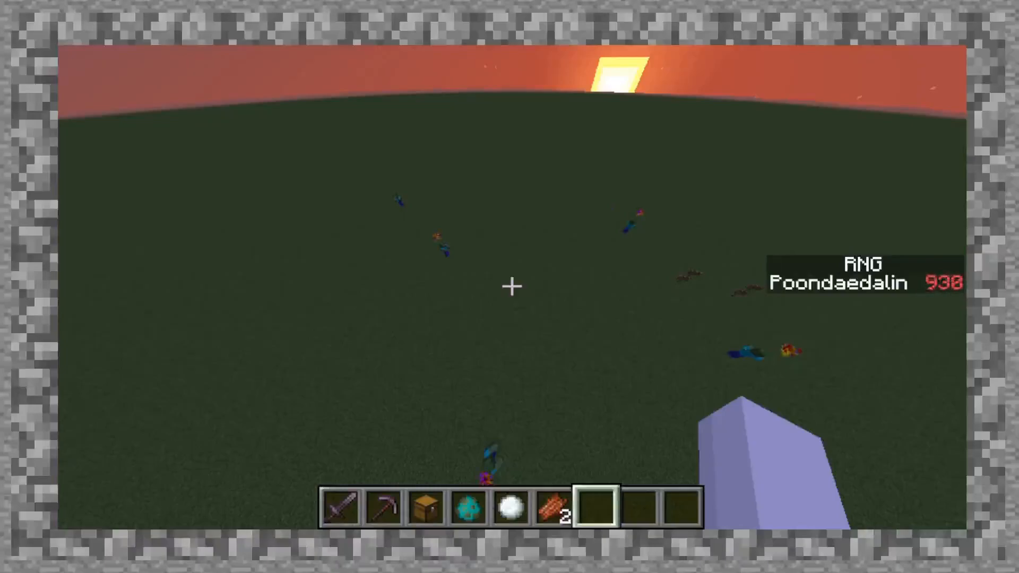
Review init.mcfunction, then switch to main.mcfunction with the snowball-to-zombie commands.
key(Escape)
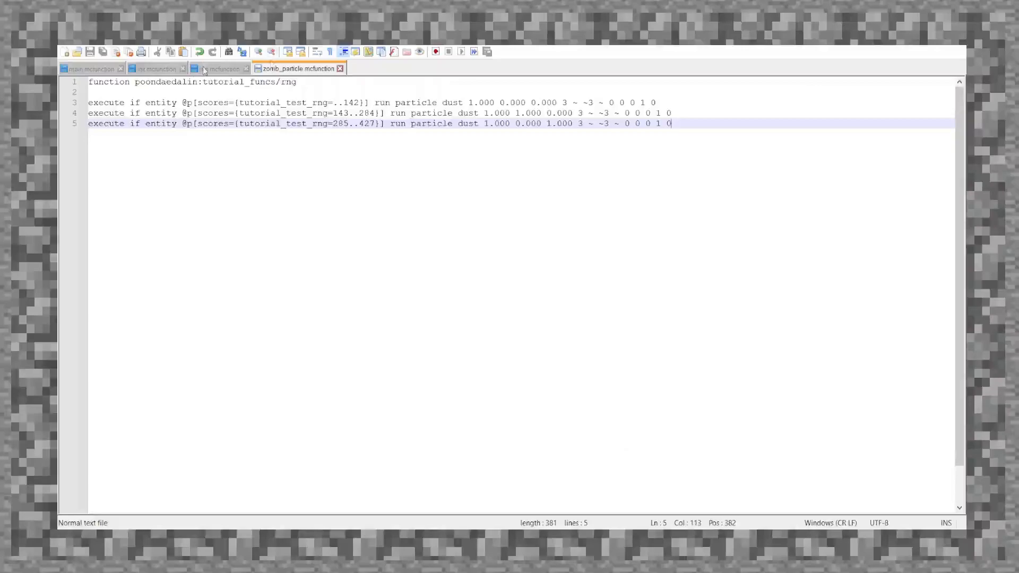
click(156, 68)
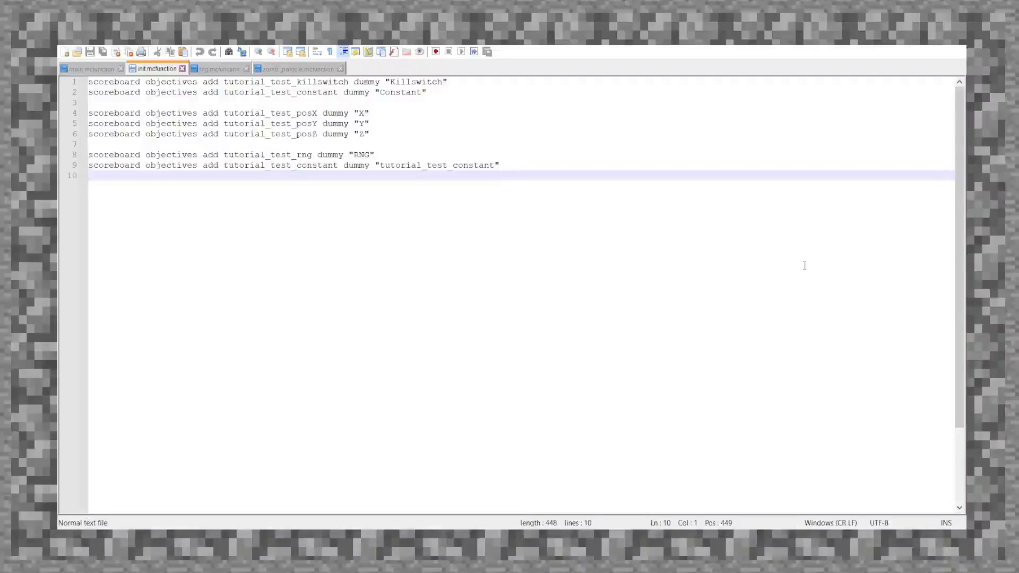
click(88, 68)
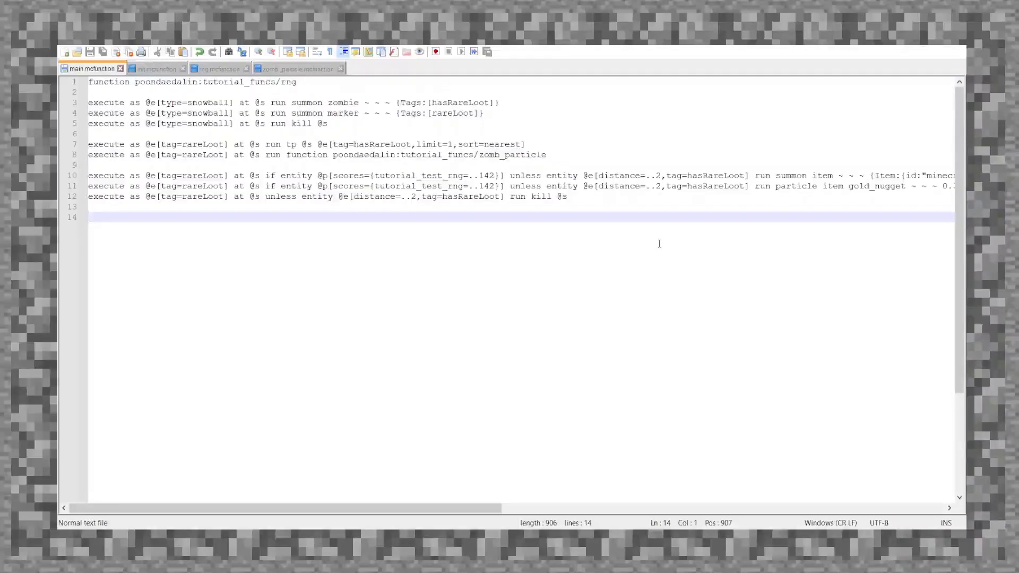
Add 'scoreboard objectives add tutorial_test_input dummy "Input"' lines to init.mcfunction.
click(154, 68)
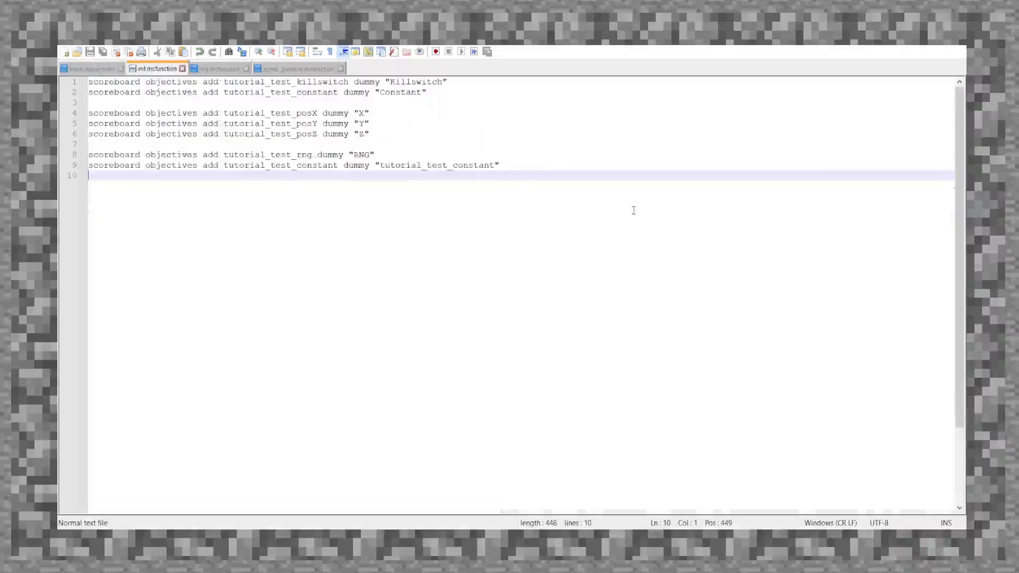
text(scoreboard ob)
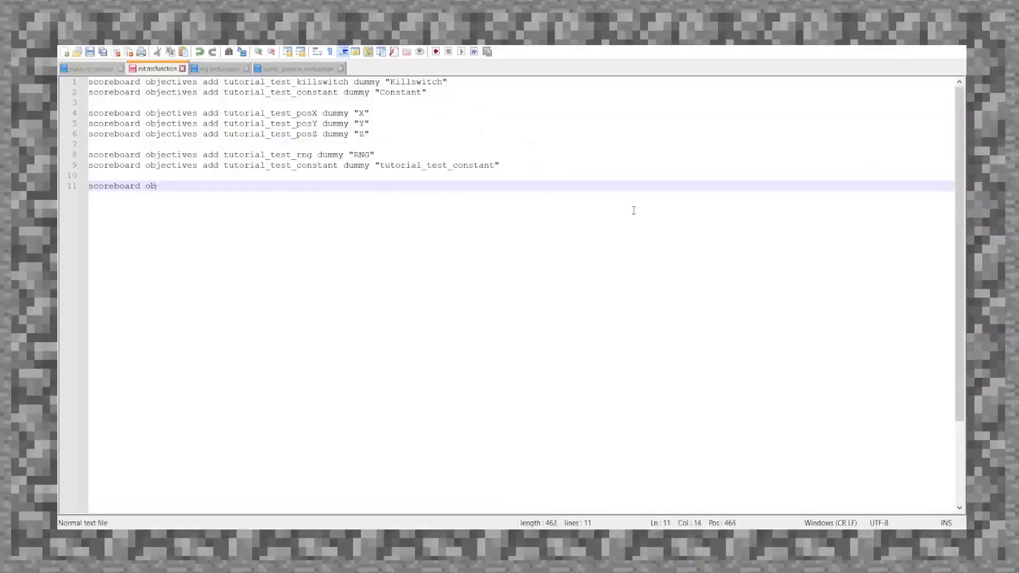
text(jectives add T)
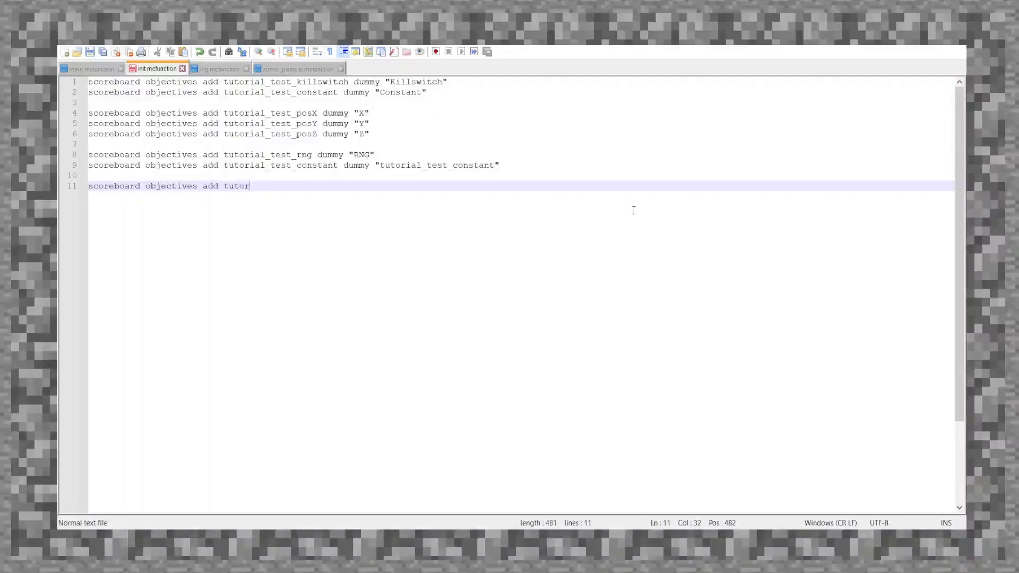
text(ial_test_)
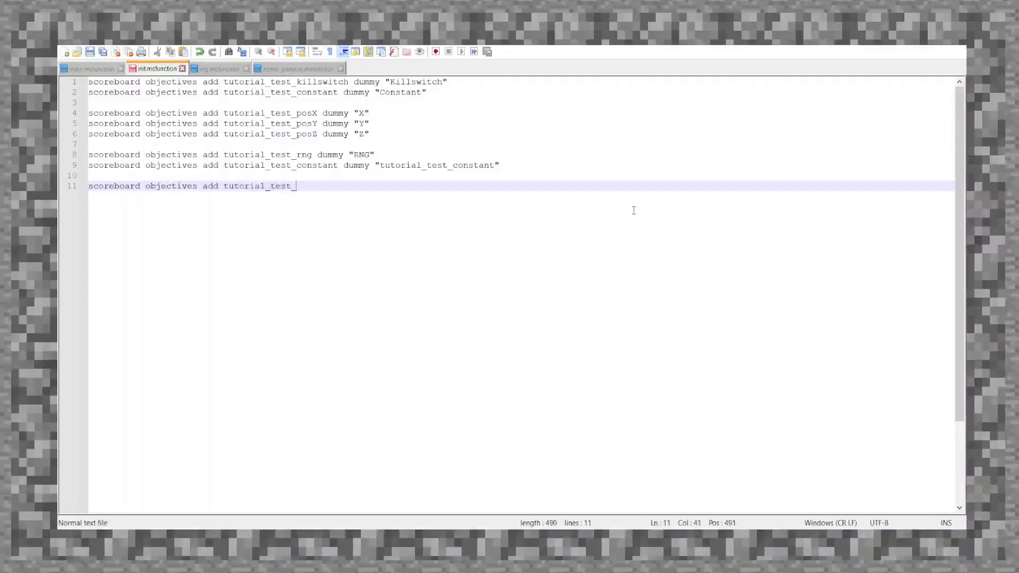
text(input dummy ")
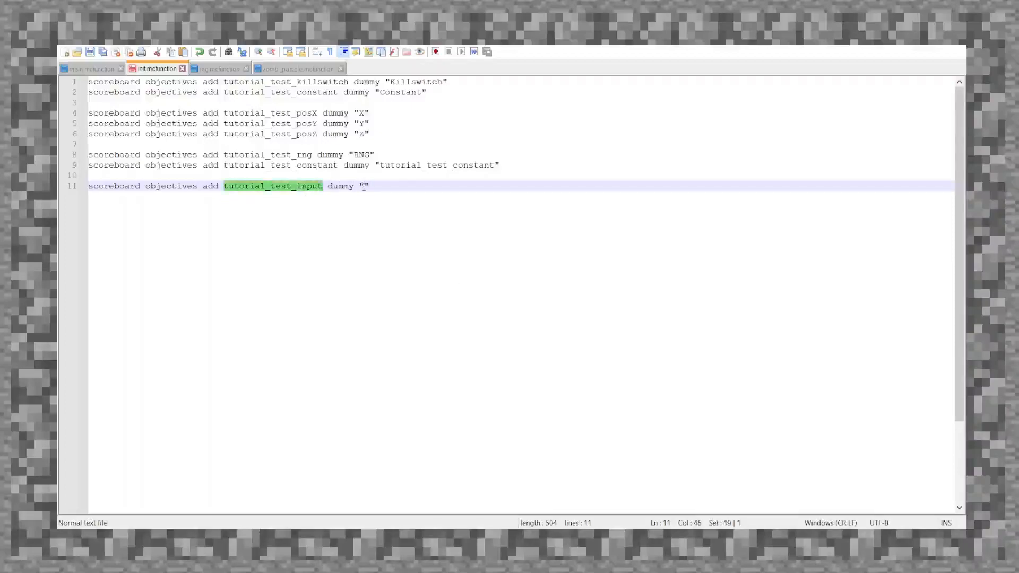
text(np)
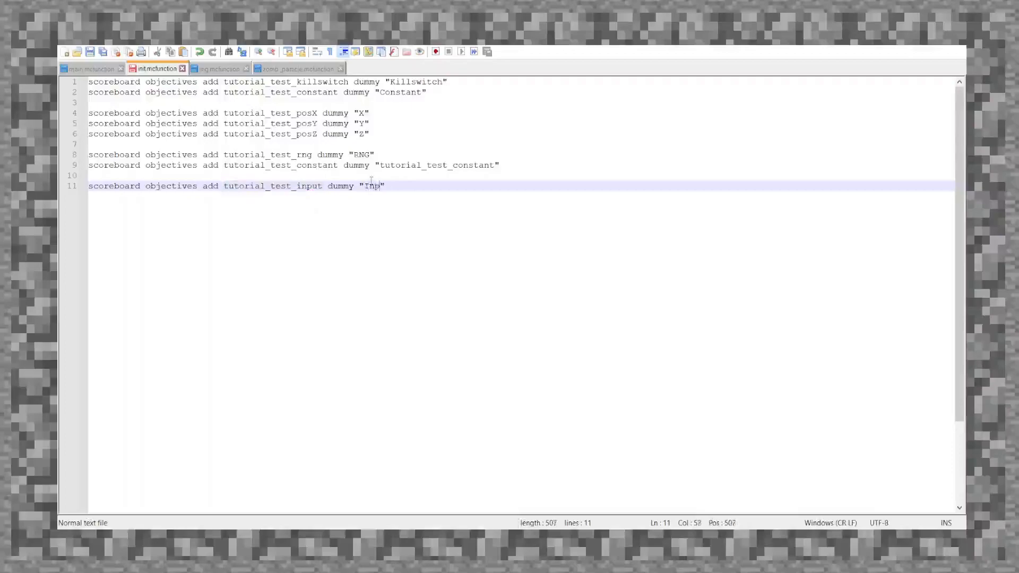
text(ut)
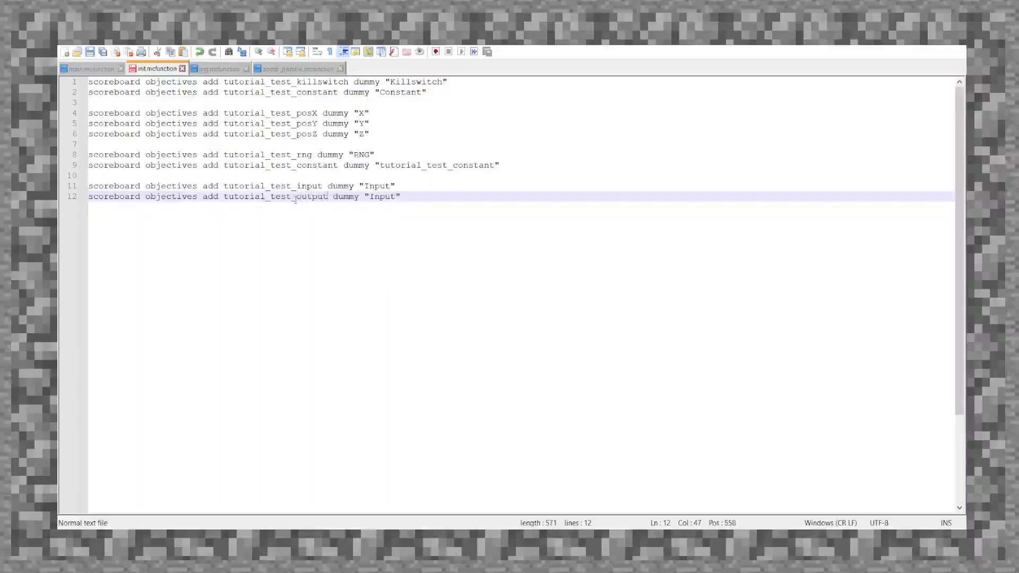
Change the duplicated display name on the tutorial_test_output line to Output.
double_click(384, 196)
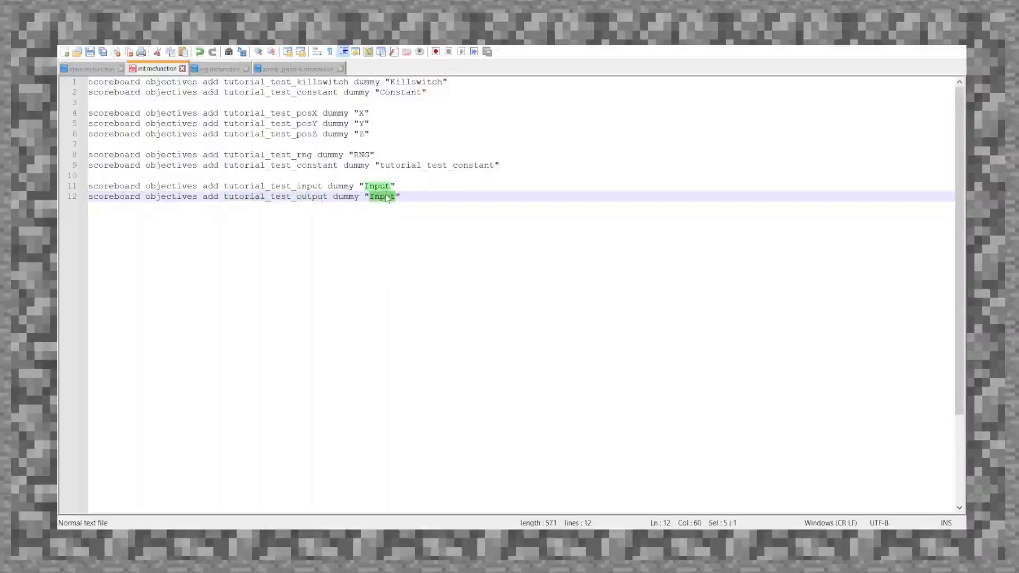
text(Output)
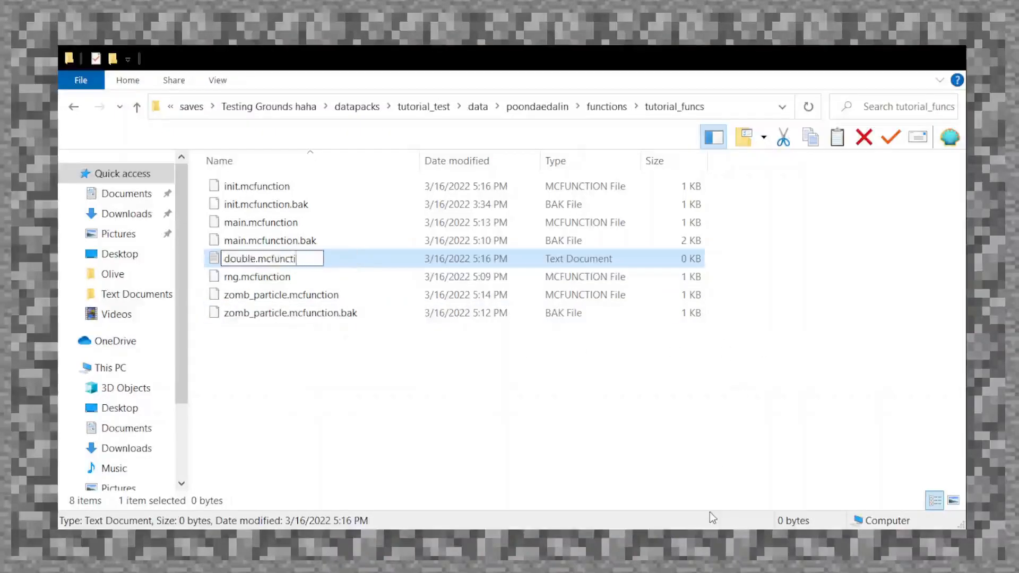
Finish naming the new file double.mcfunction in tutorial_funcs and select it.
text(on)
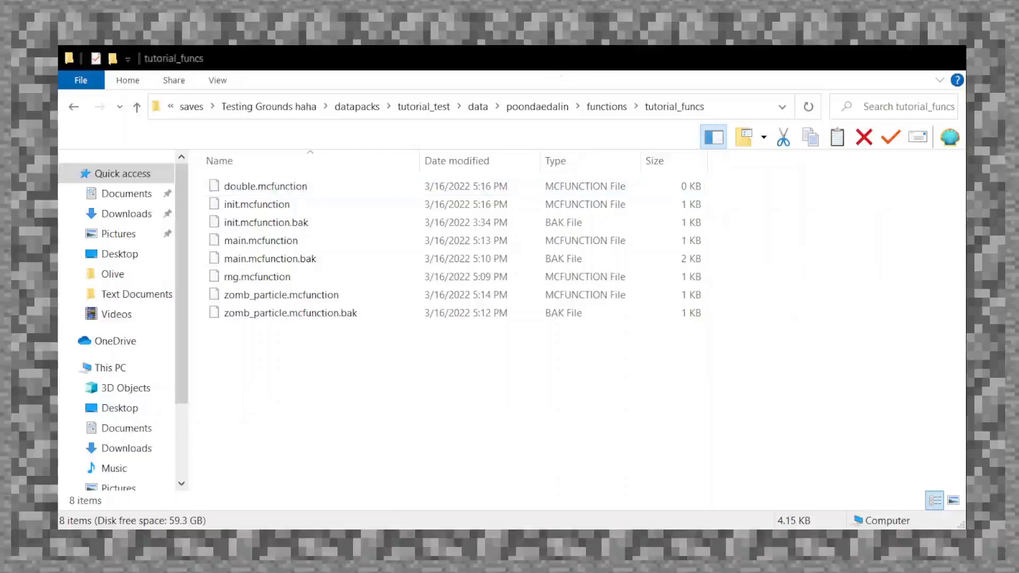
click(265, 185)
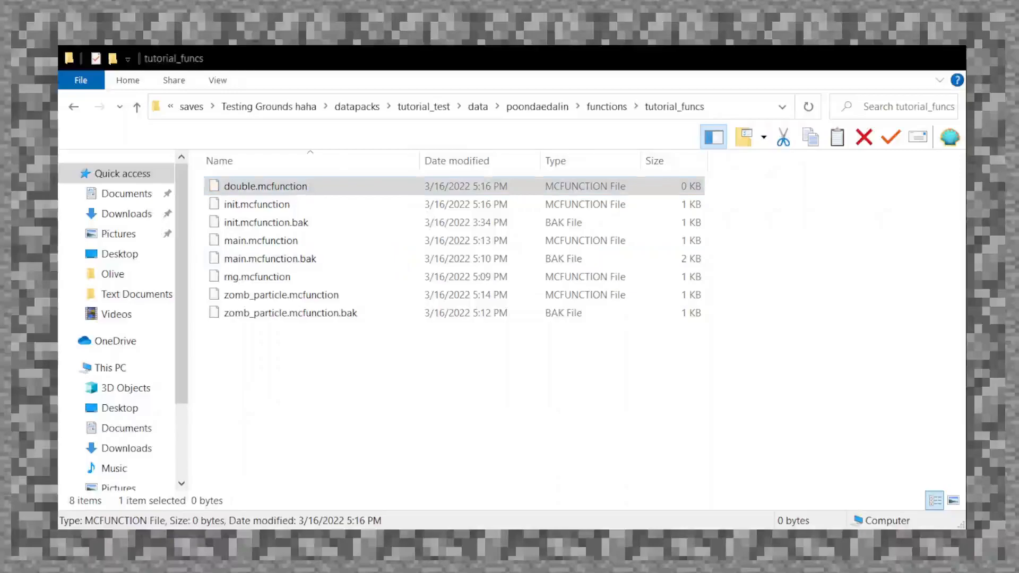
Start double.mcfunction with scoreboard players set/operation commands executed as @a.
double_click(264, 186)
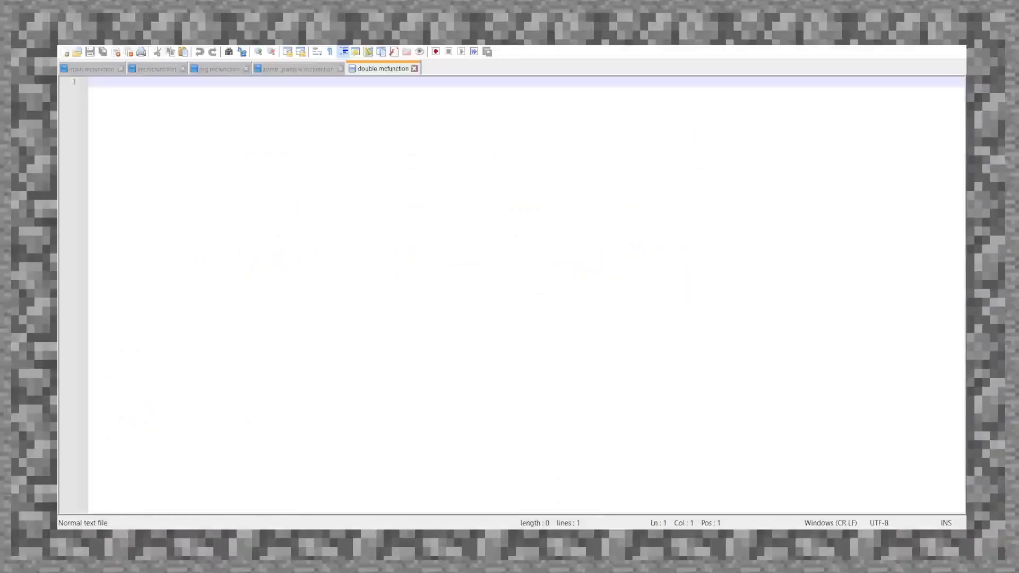
mouse_move(306, 285)
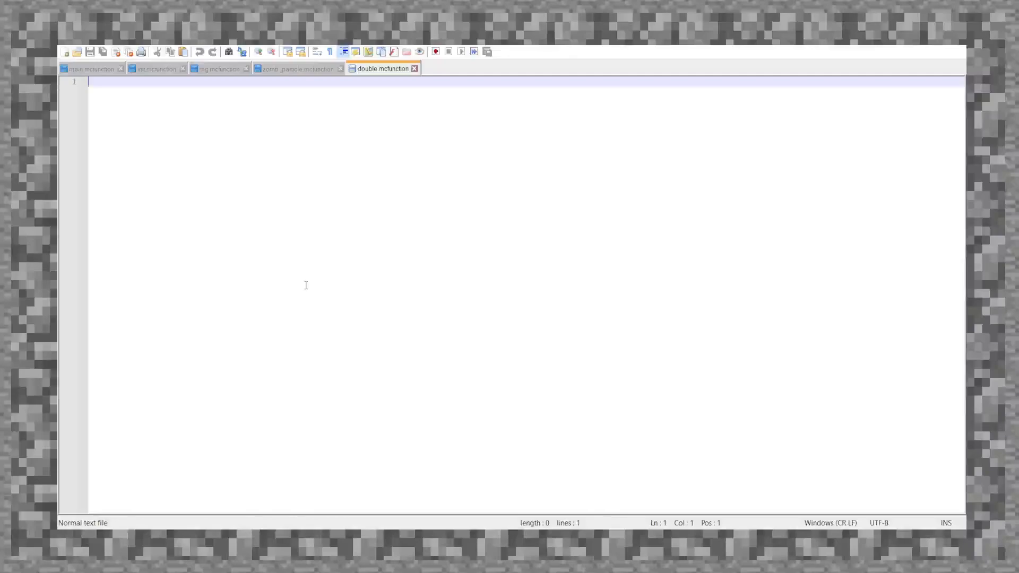
text(execu)
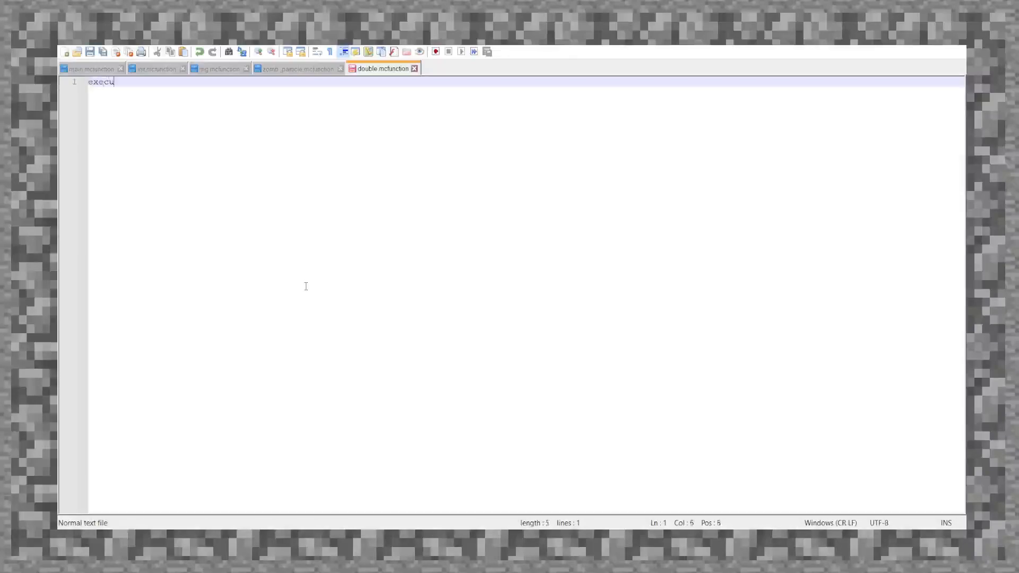
text(te as @a)
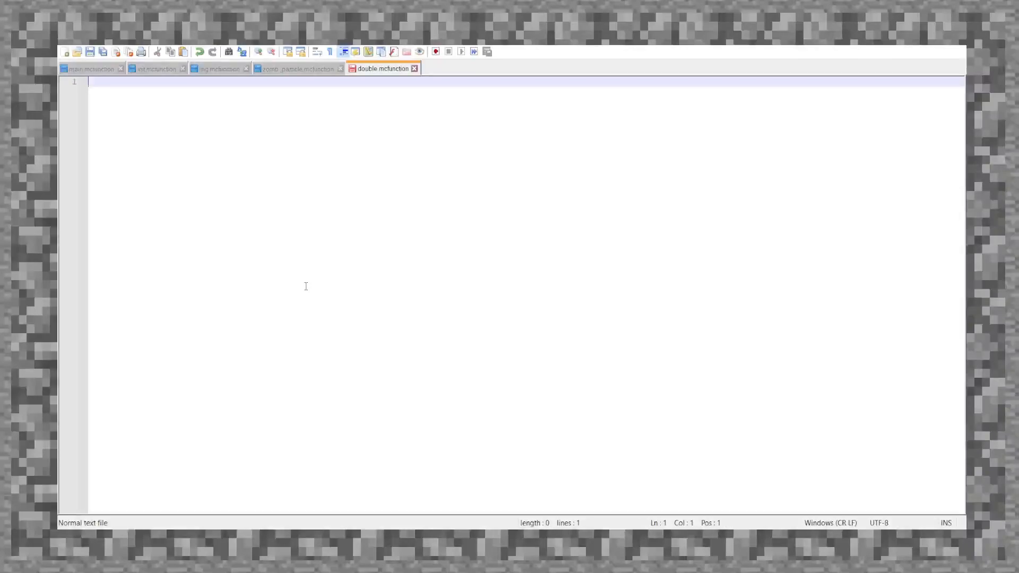
text(scoreboard)
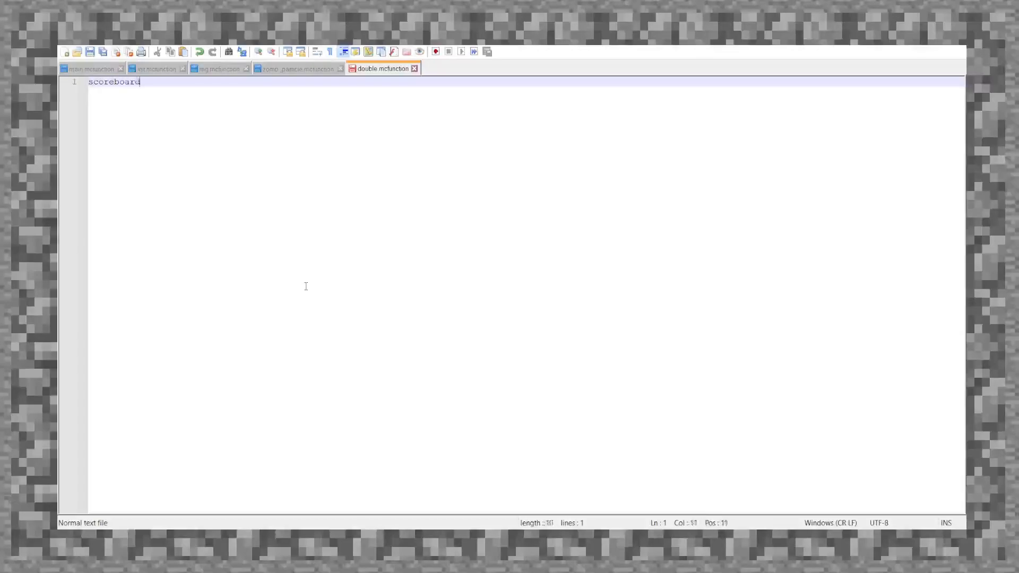
text(players operation)
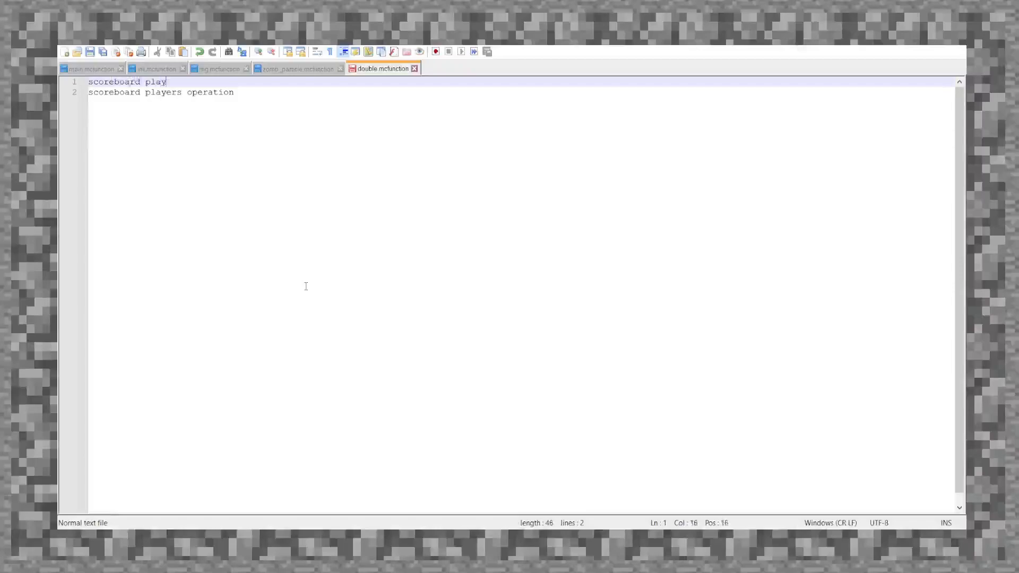
text(ers set @s)
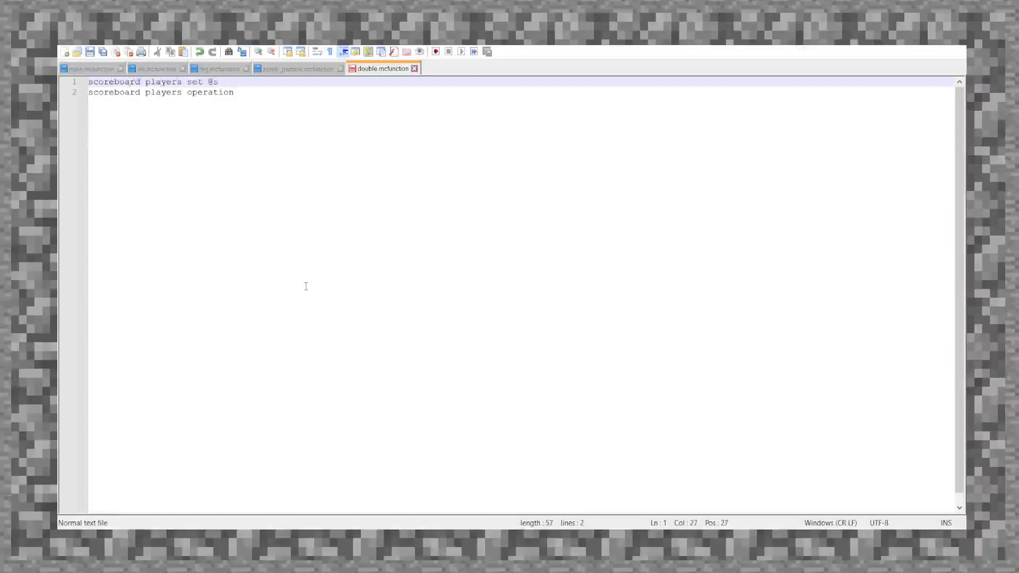
Complete line 2: scoreboard players operation @s tutorial_test_input *= @s tutorial_test_constant.
click(155, 68)
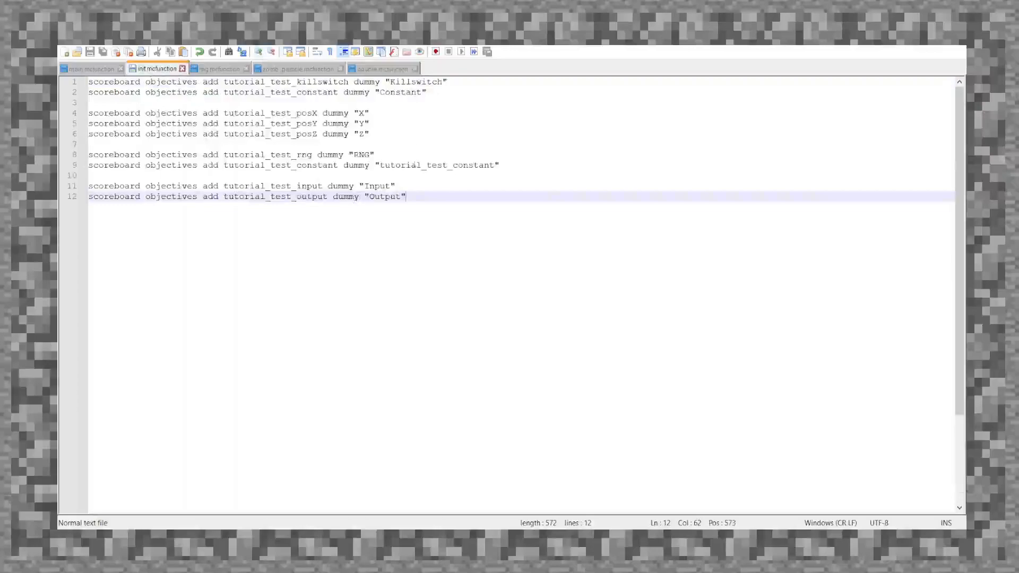
double_click(436, 164)
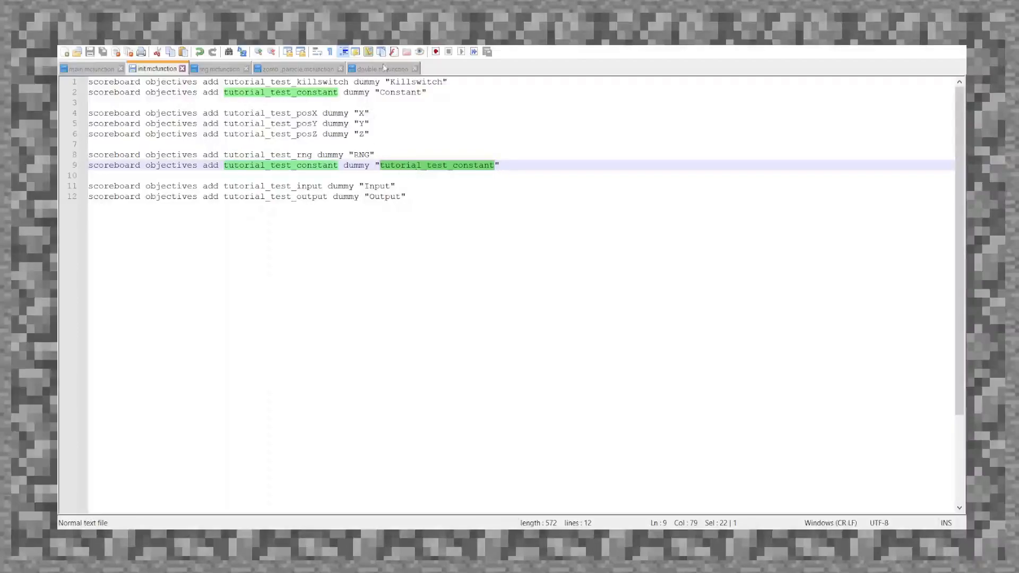
click(382, 69)
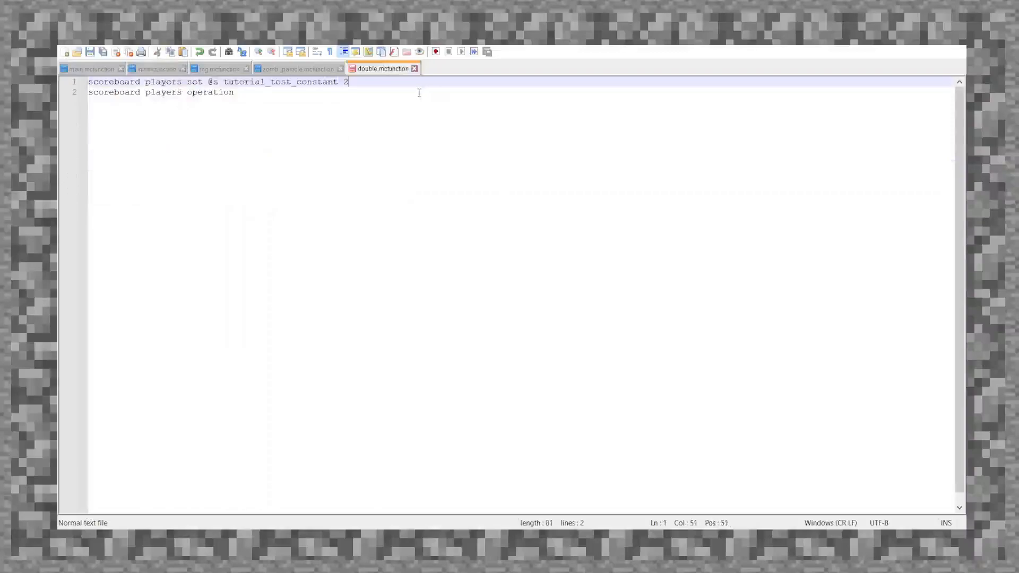
text(@s)
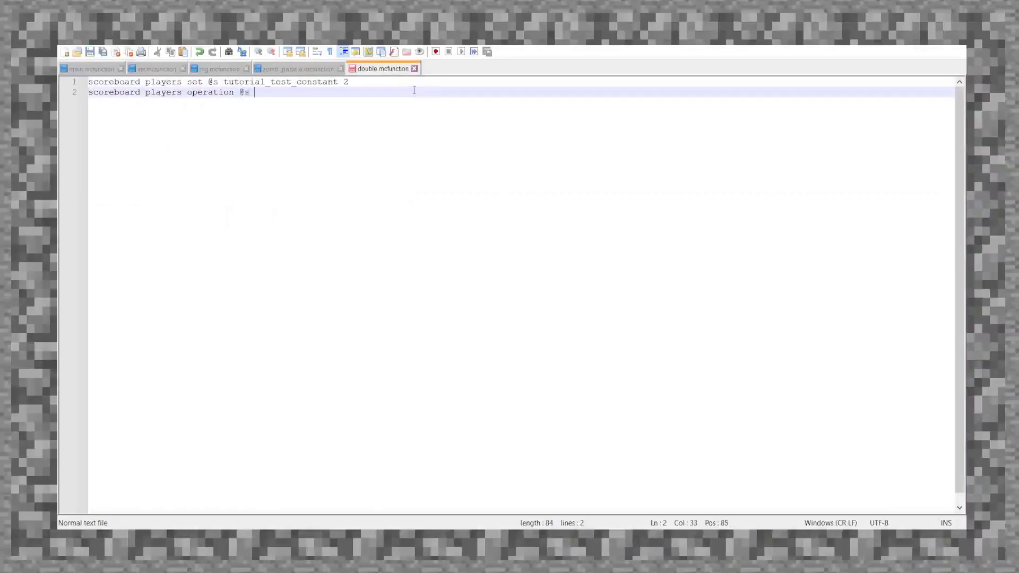
text(tutoru)
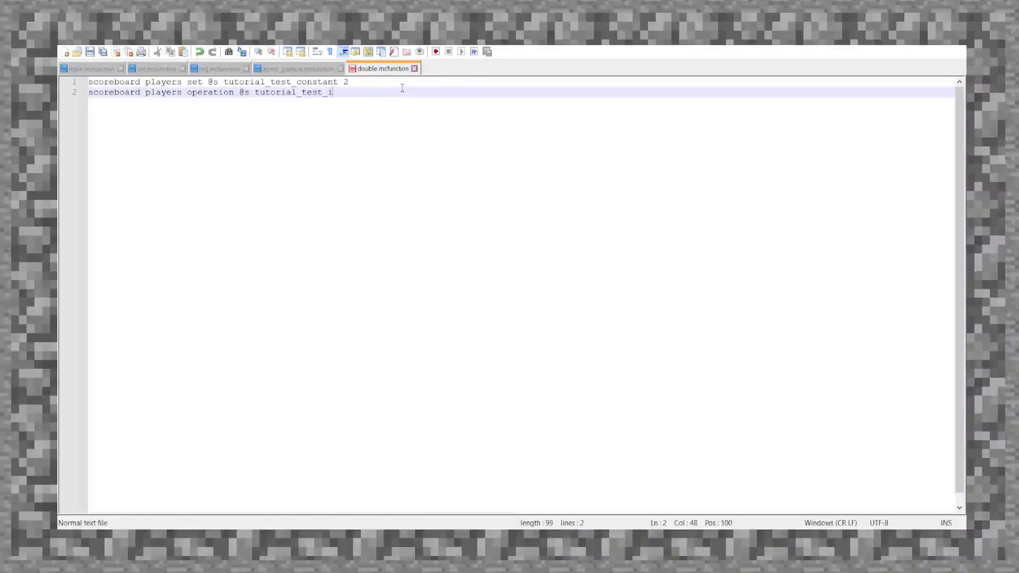
text(nput)
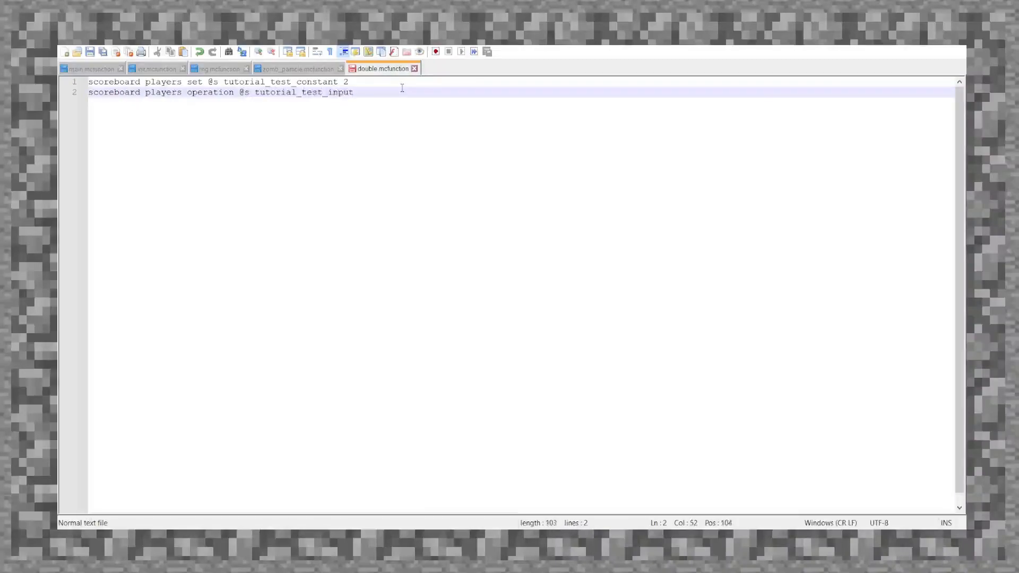
text(*=)
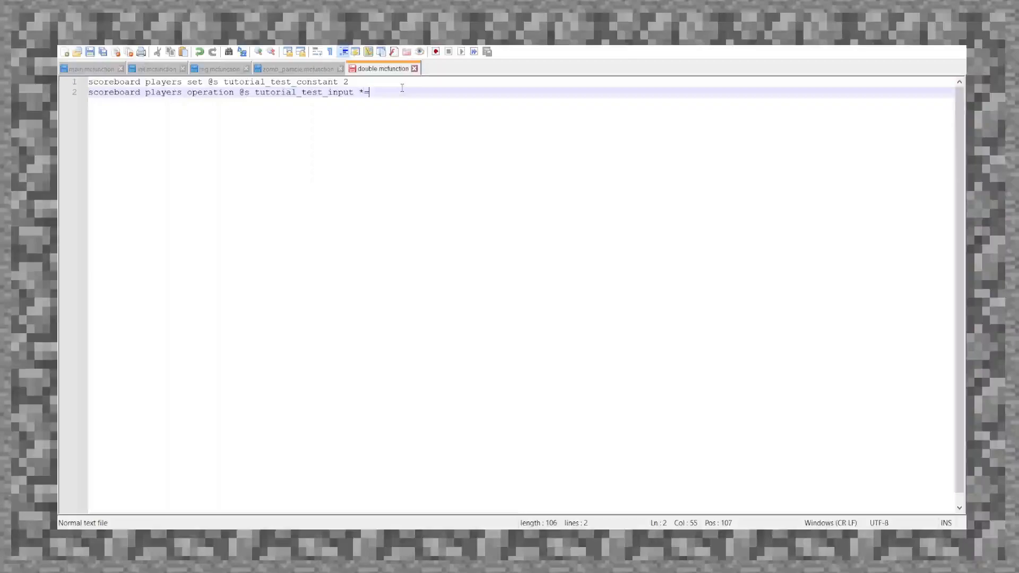
text(@s)
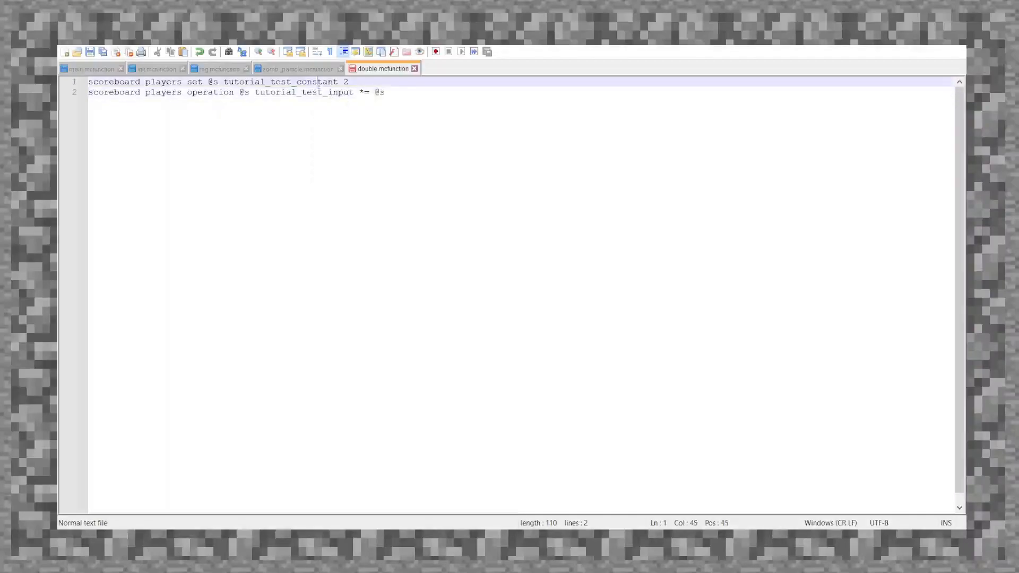
text(tutorial_test_constant)
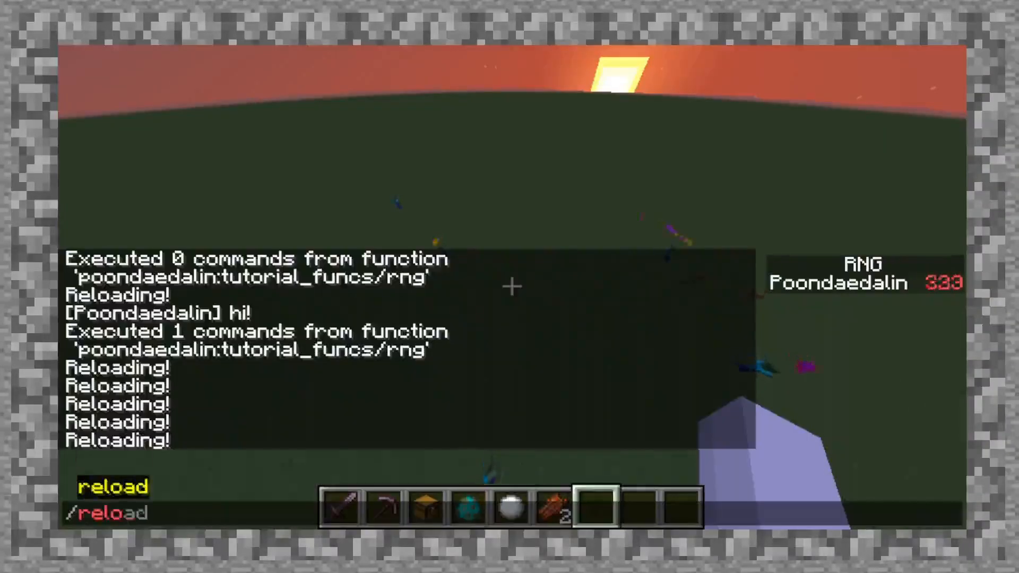
Reload the datapack and abandon a half-written function command.
key(Return)
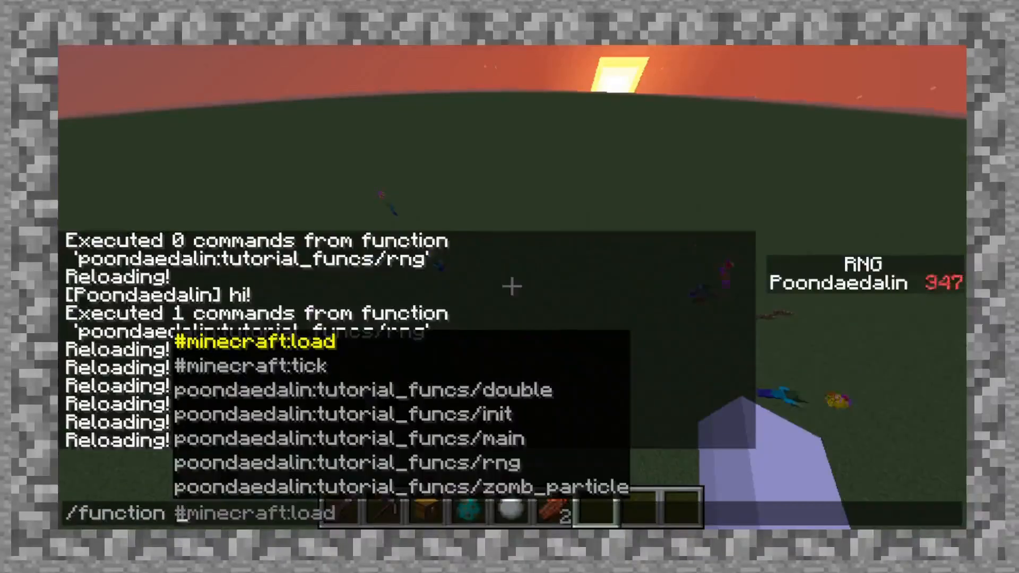
key(Tab)
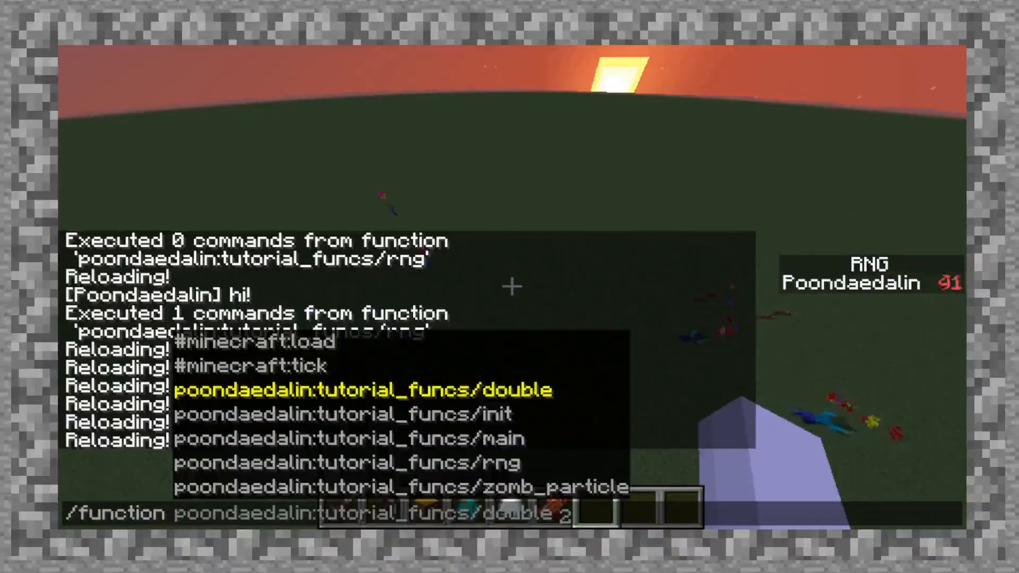
key(Escape)
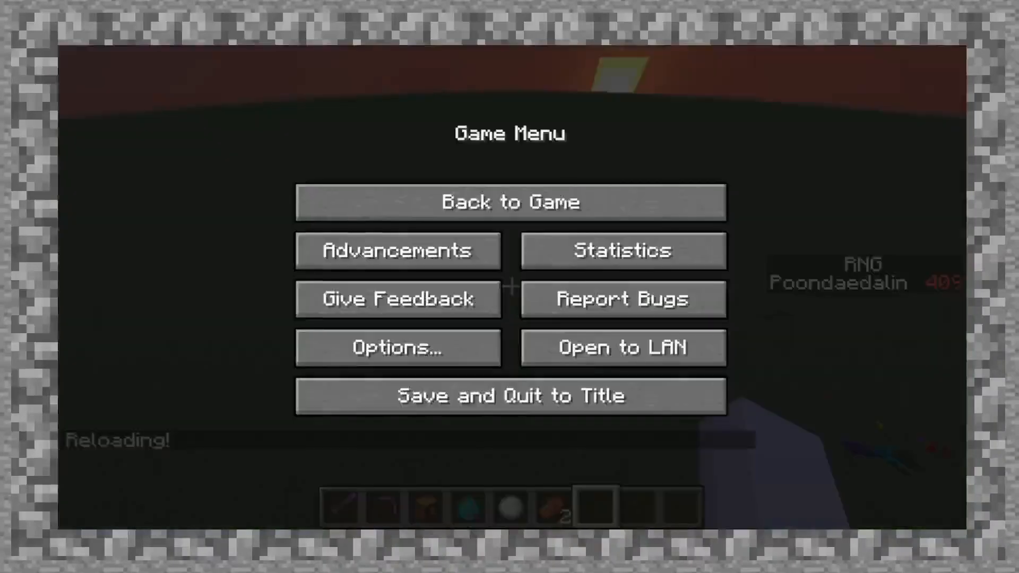
click(510, 202)
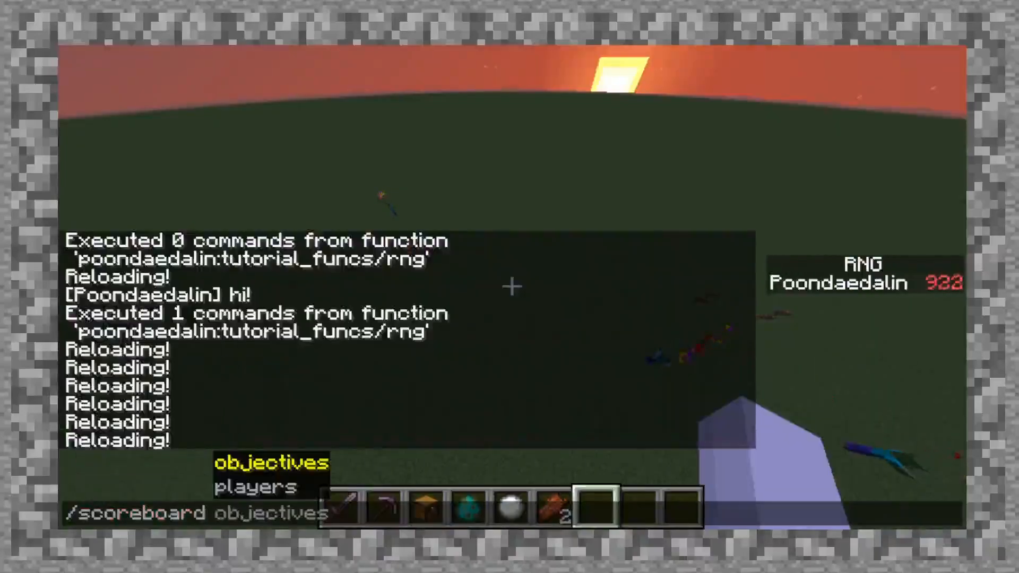
Set tutorial_test_input to 250 and show the Output objective in the sidebar.
text(players set @a)
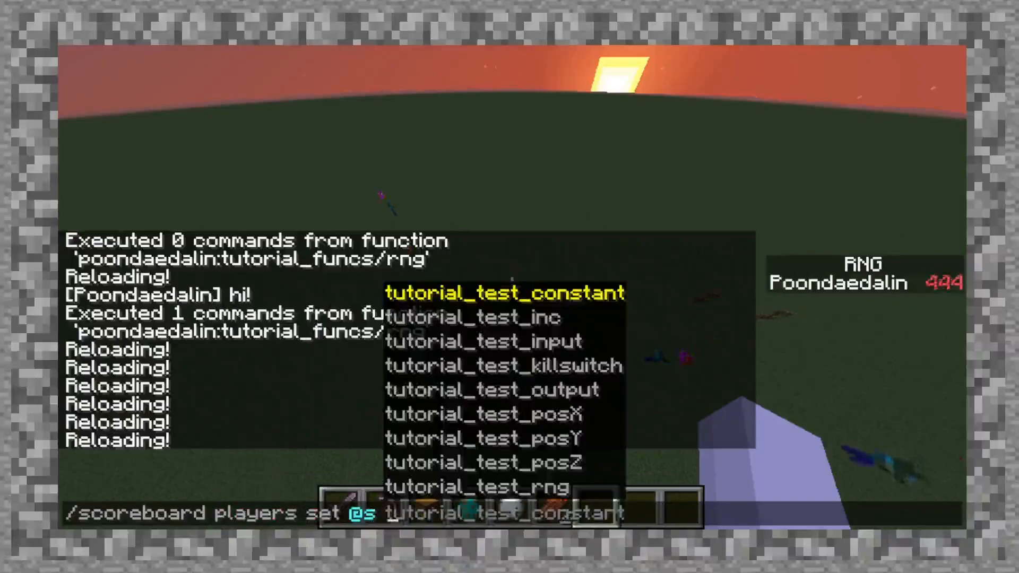
click(484, 341)
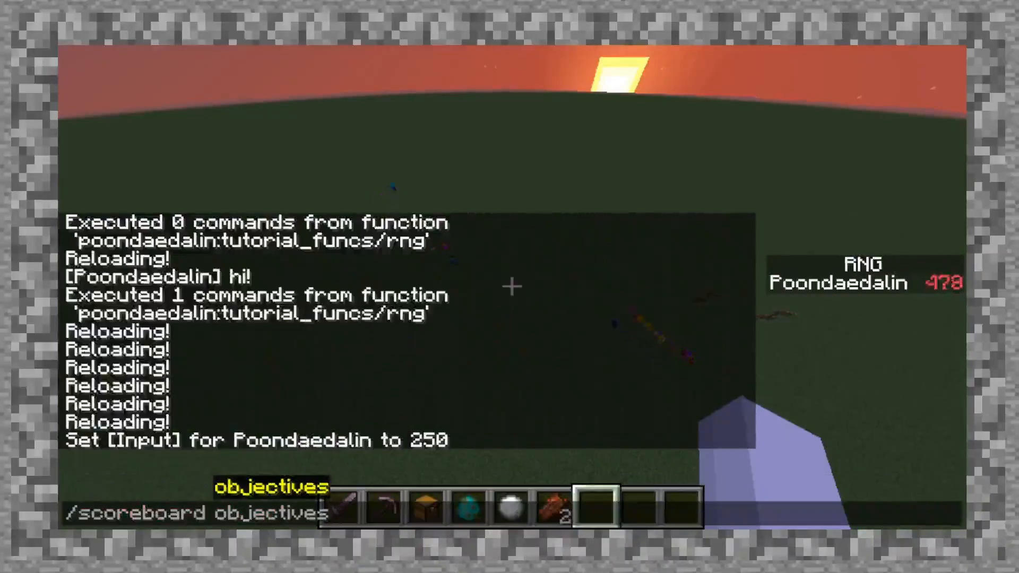
text(setdisplay list)
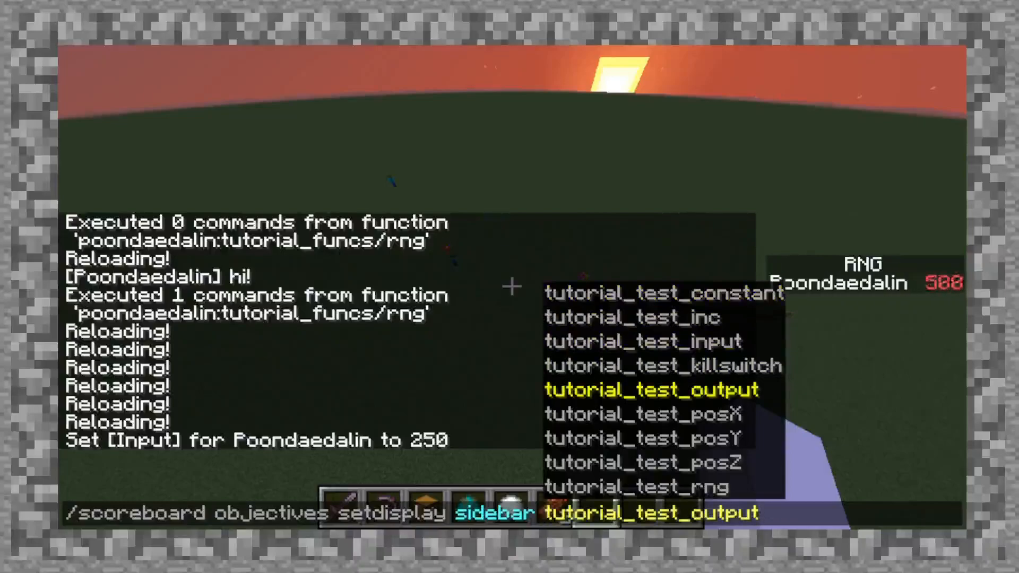
key(Return)
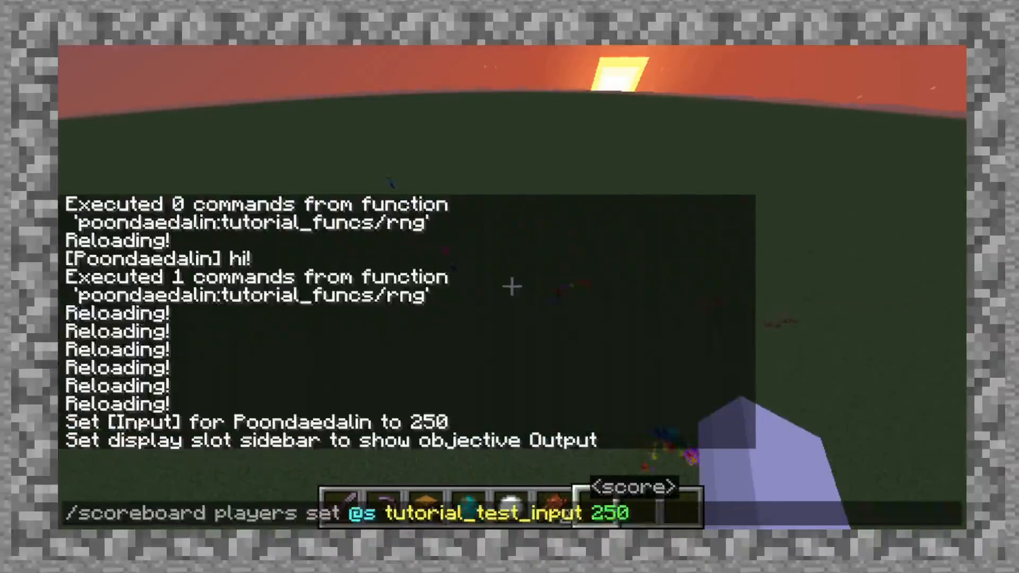
Run /function poondaedalin:tutorial_funcs/double.
text(/fill)
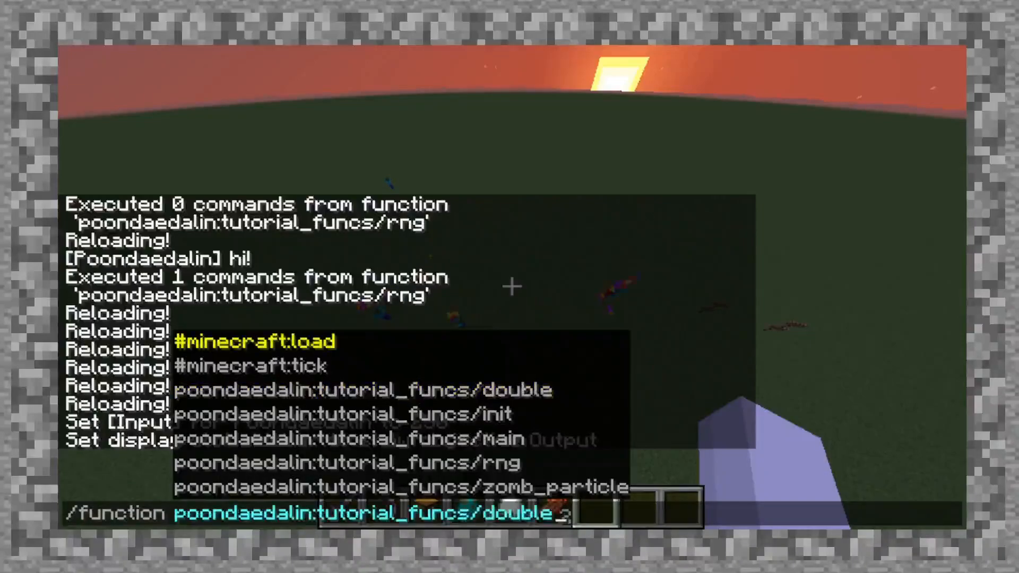
key(Return)
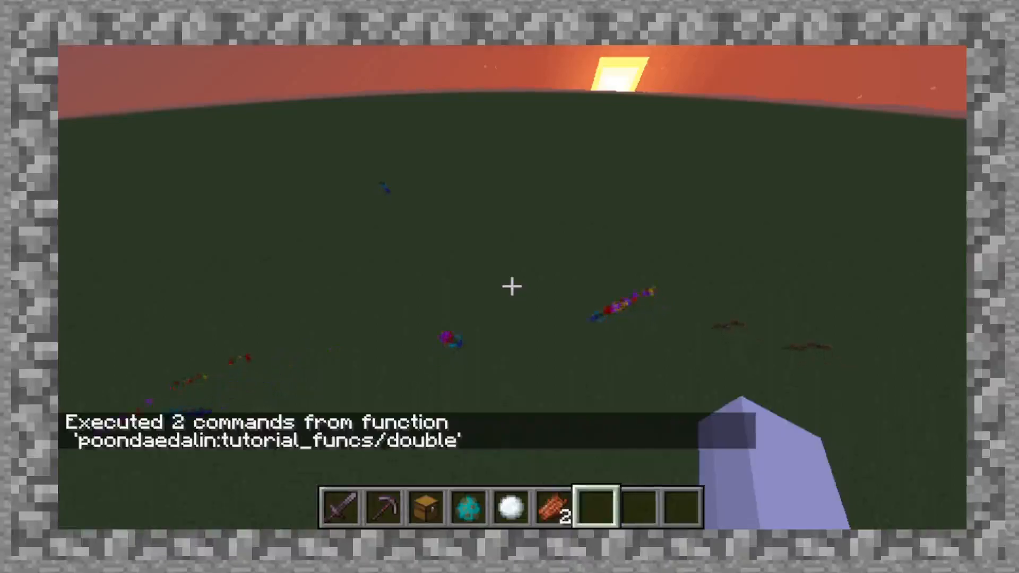
Pause and resume the game before reloading the datapack.
key(Escape)
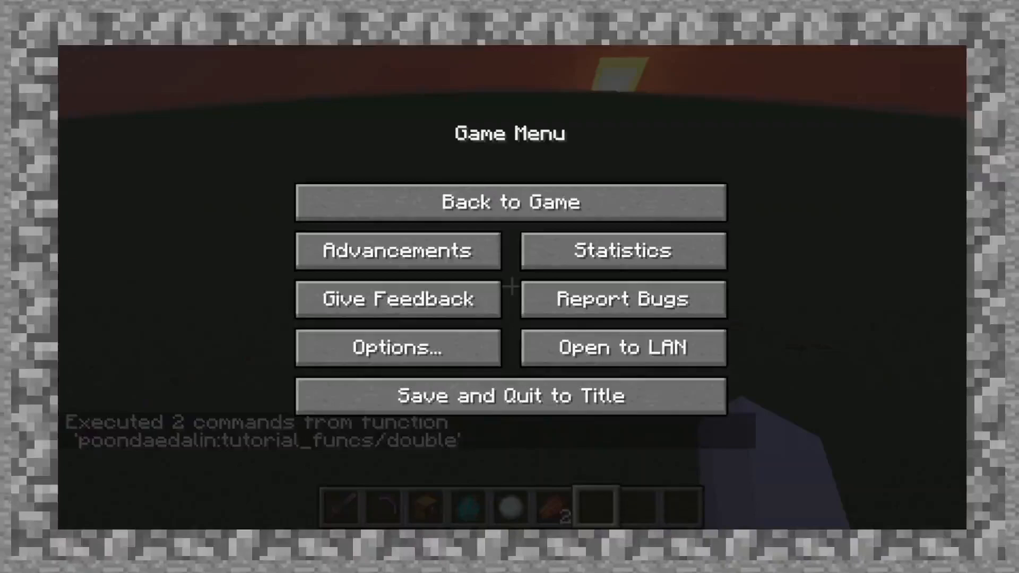
click(509, 201)
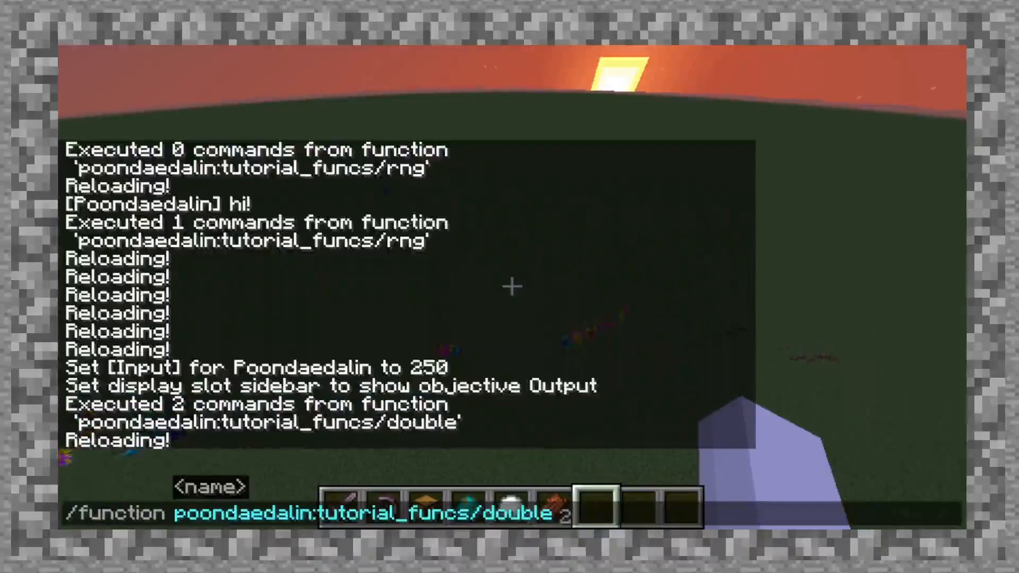
Run the double function repeatedly so Output doubles from 500 past two billion, then pause.
key(Return)
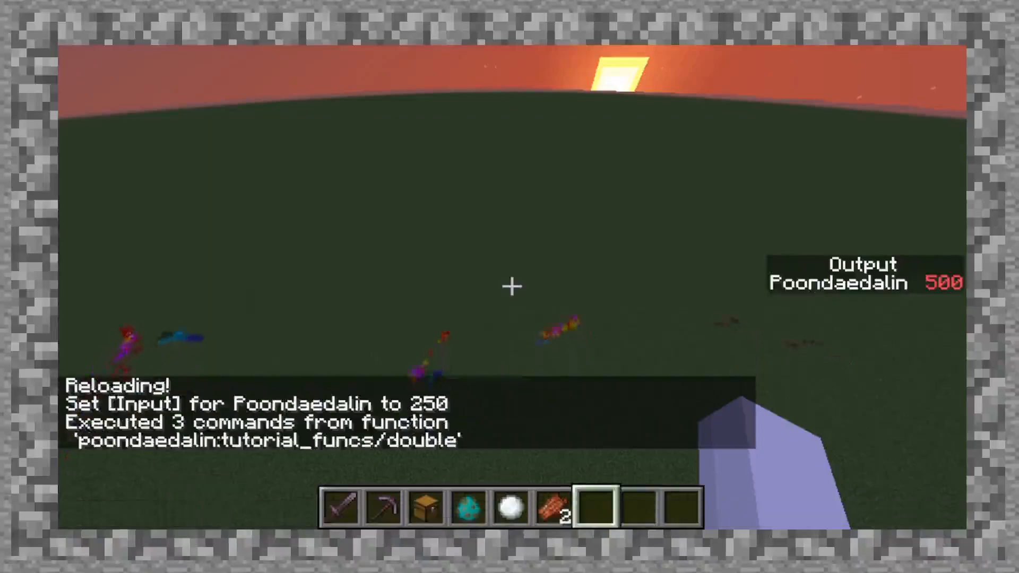
key(Escape)
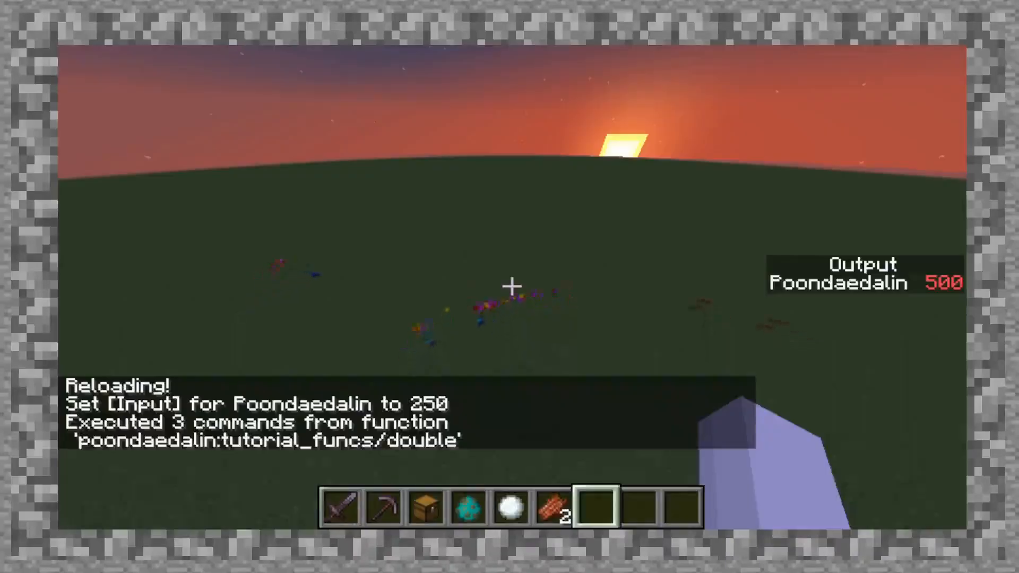
key(t)
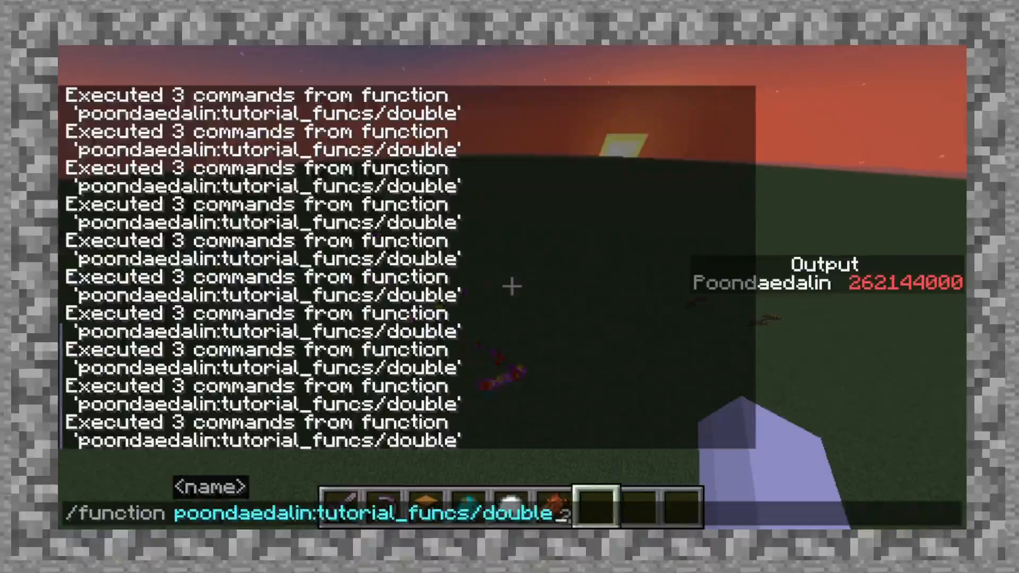
key(Return)
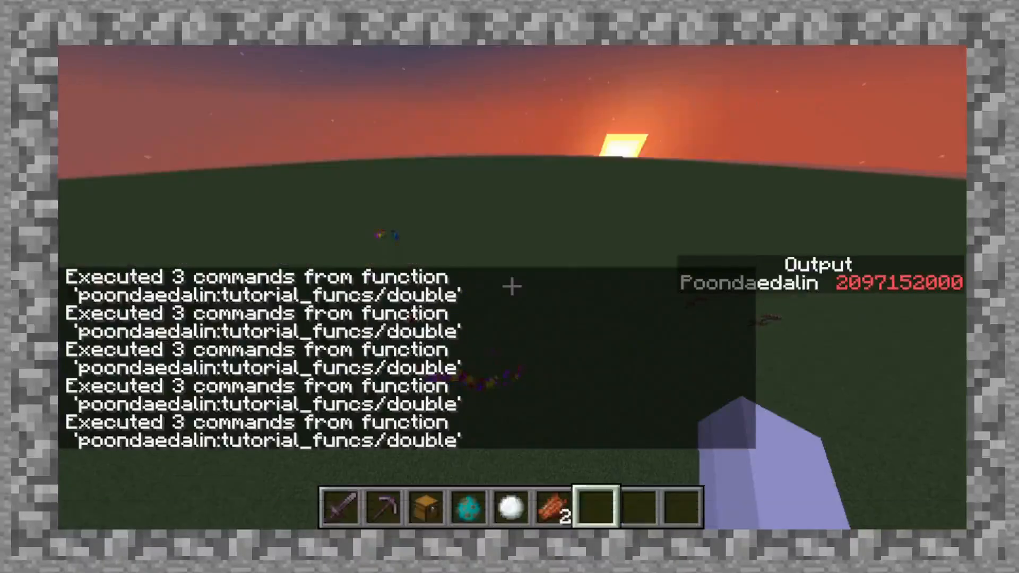
key(t)
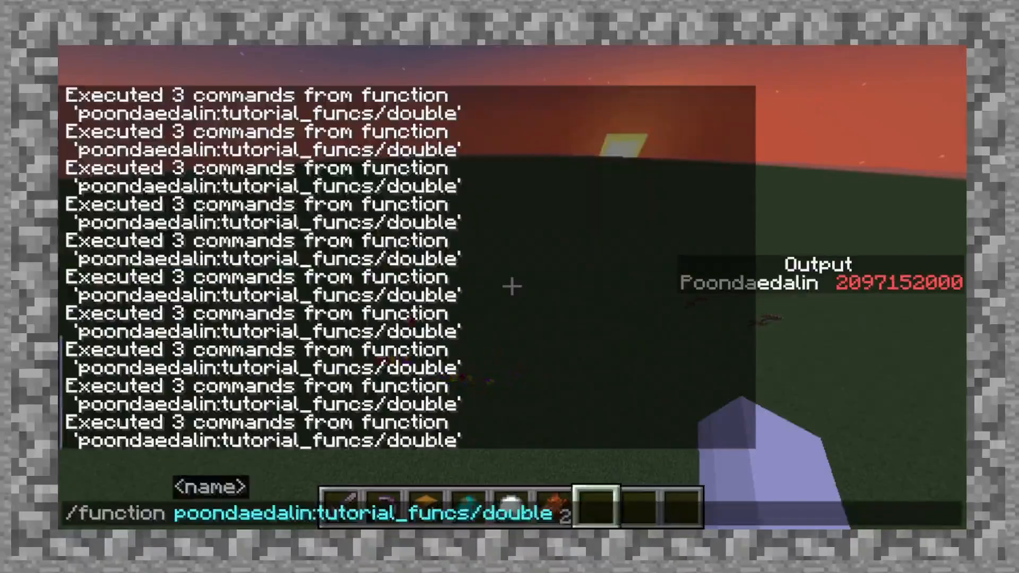
key(Return)
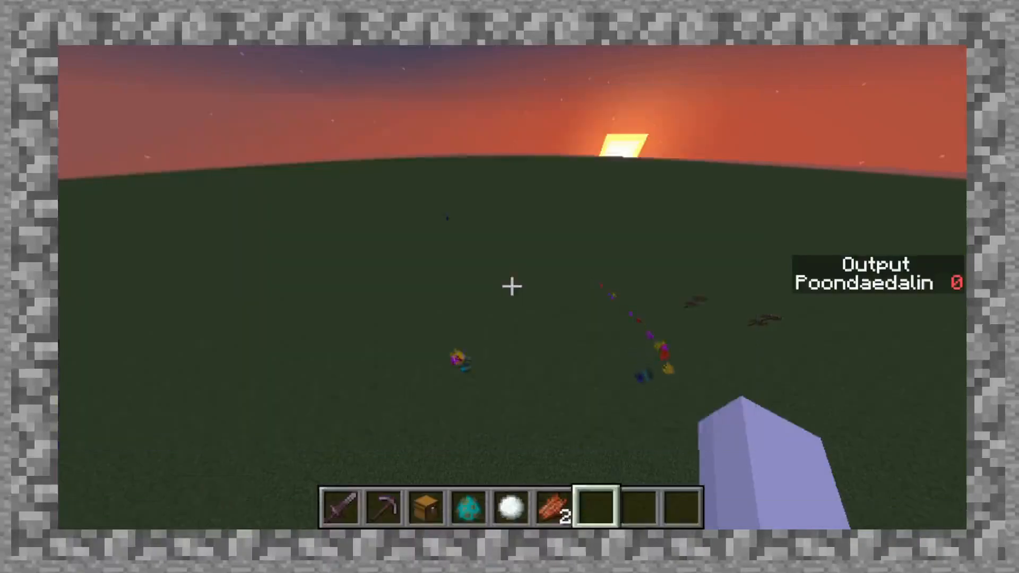
key(Escape)
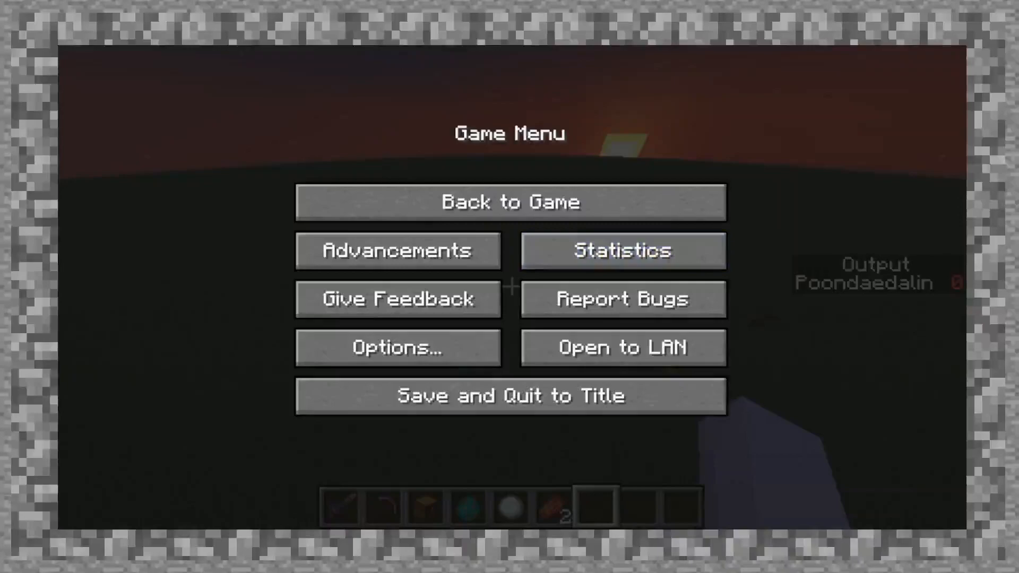
mouse_move(511, 201)
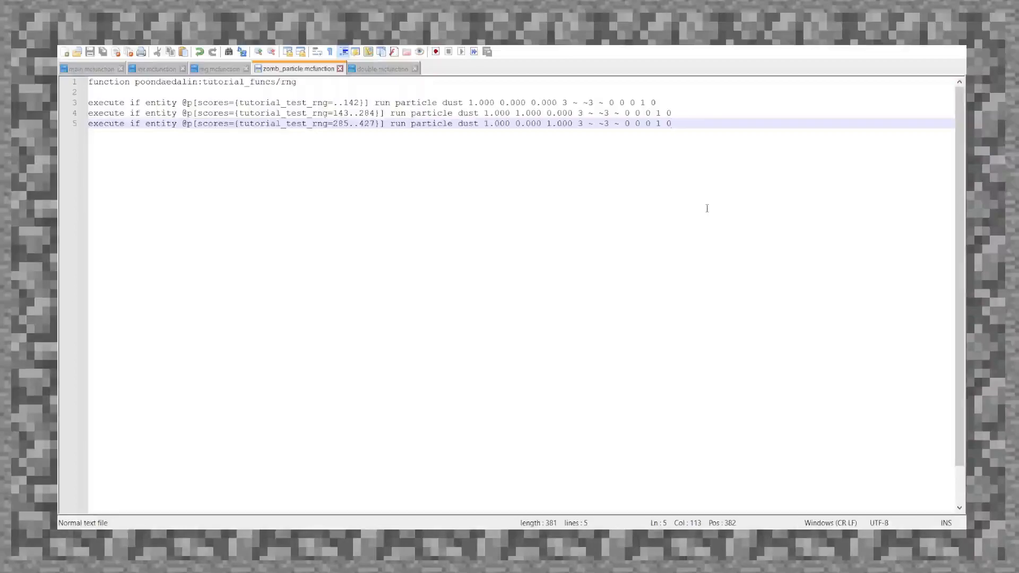
Add a line shifting the zombie's particle offset by -0.1.
click(671, 123)
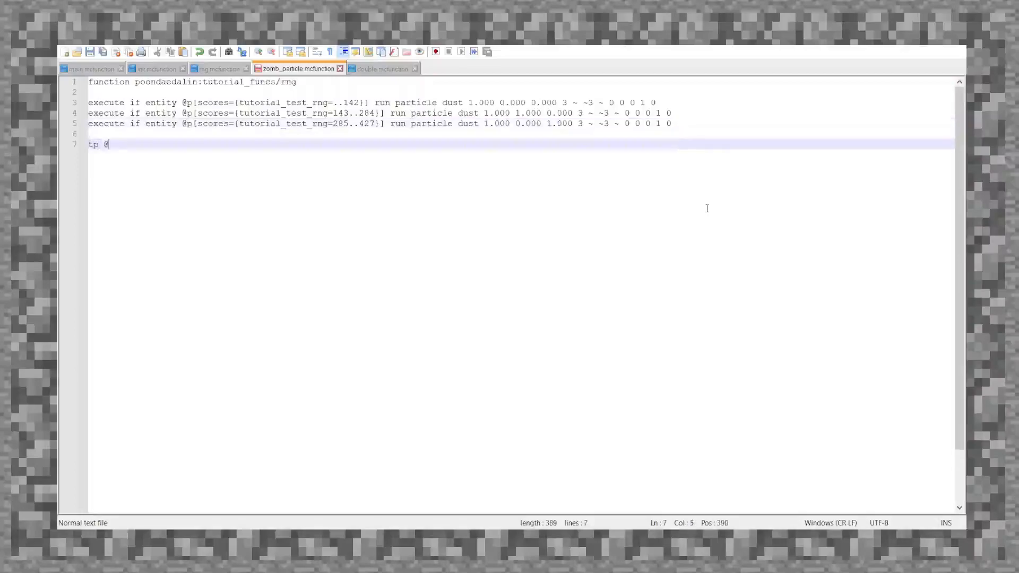
text(s)
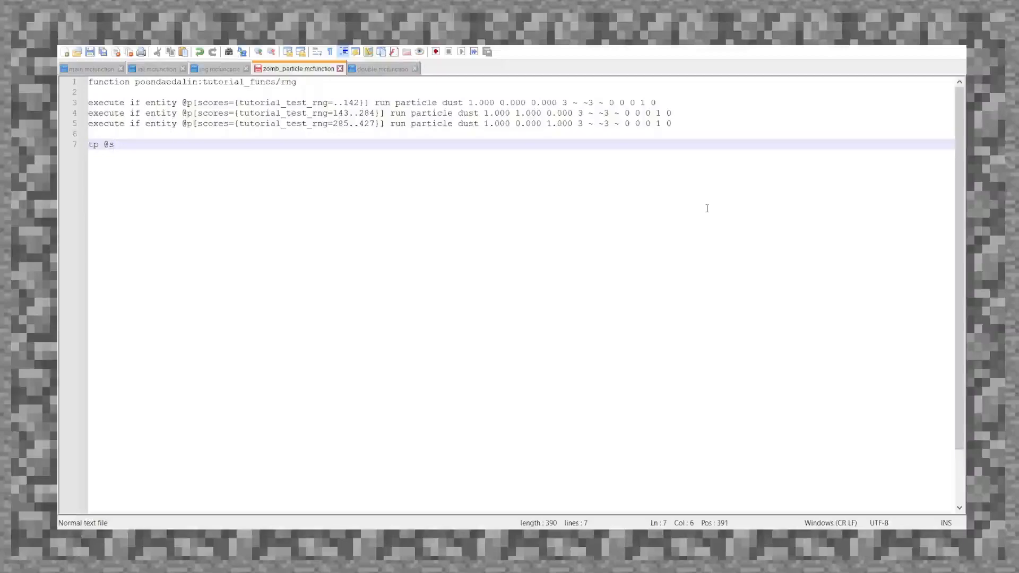
text(~ ~)
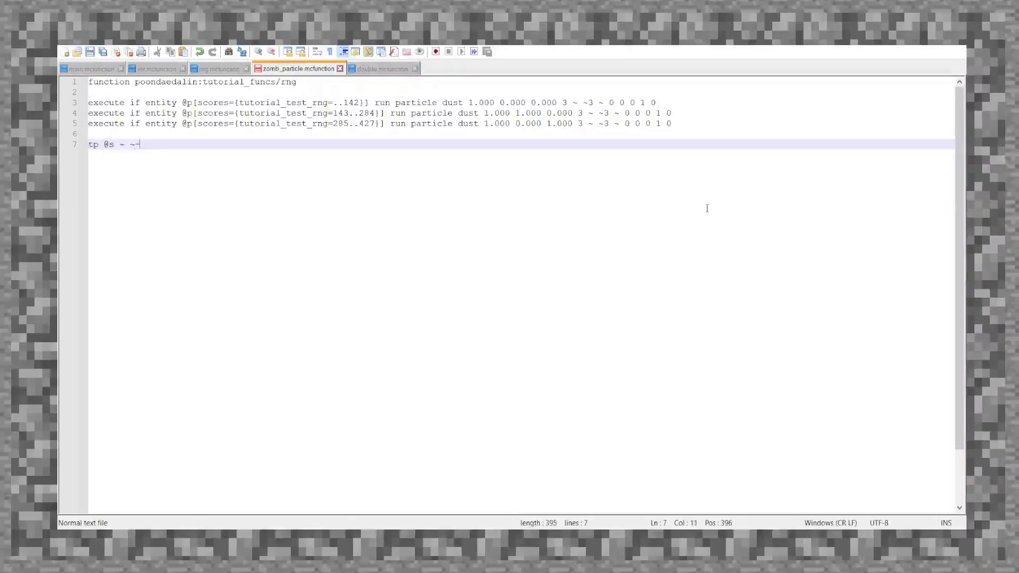
text(-0.1 ~)
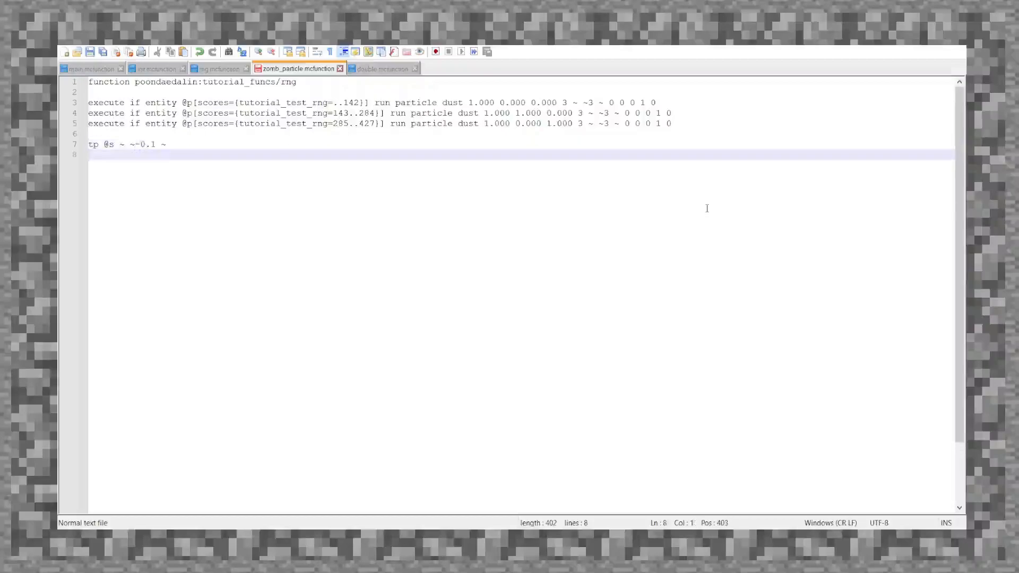
Add: execute if entity @s[scores={tutorial_test_rng=428..}] run function poondaedalin:tutorial_funcs/zomb_particle.
text(execute i)
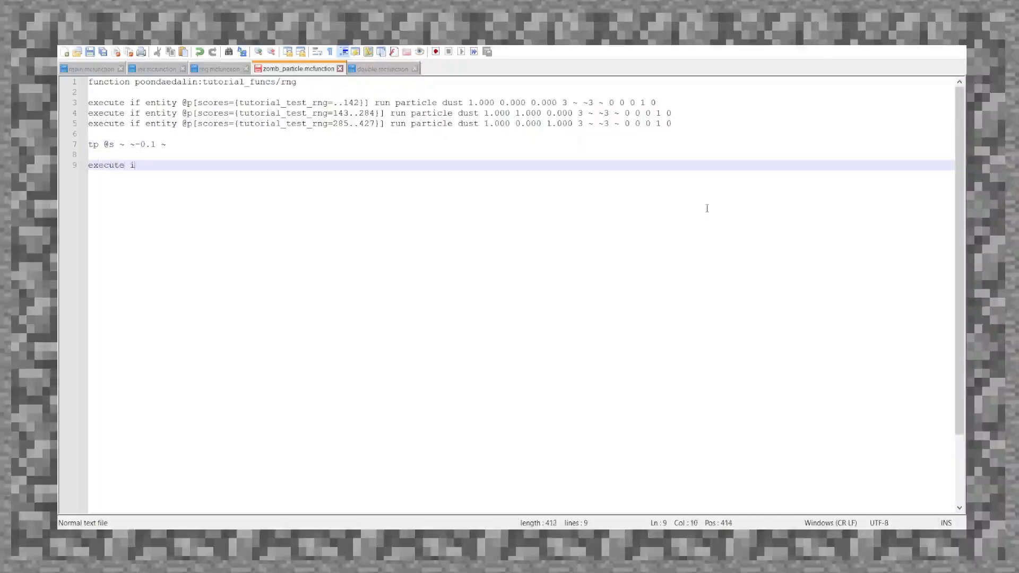
text(f en)
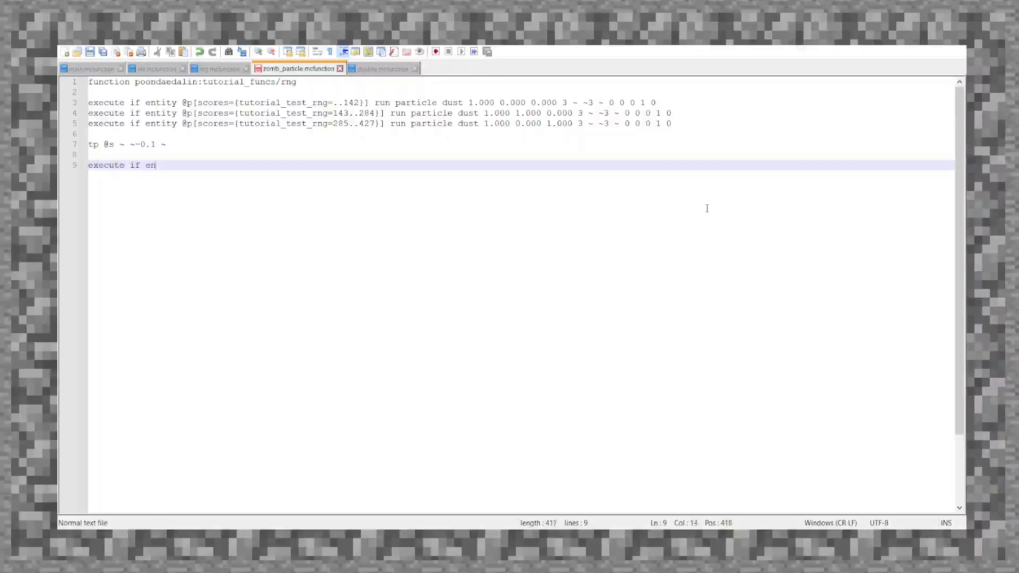
text(tity @s[scores])
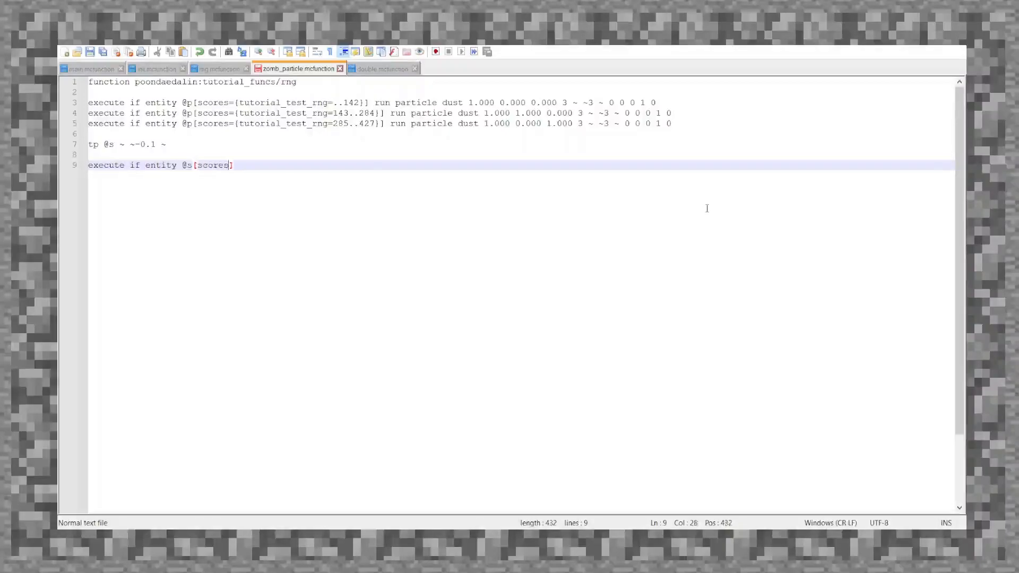
text(={})
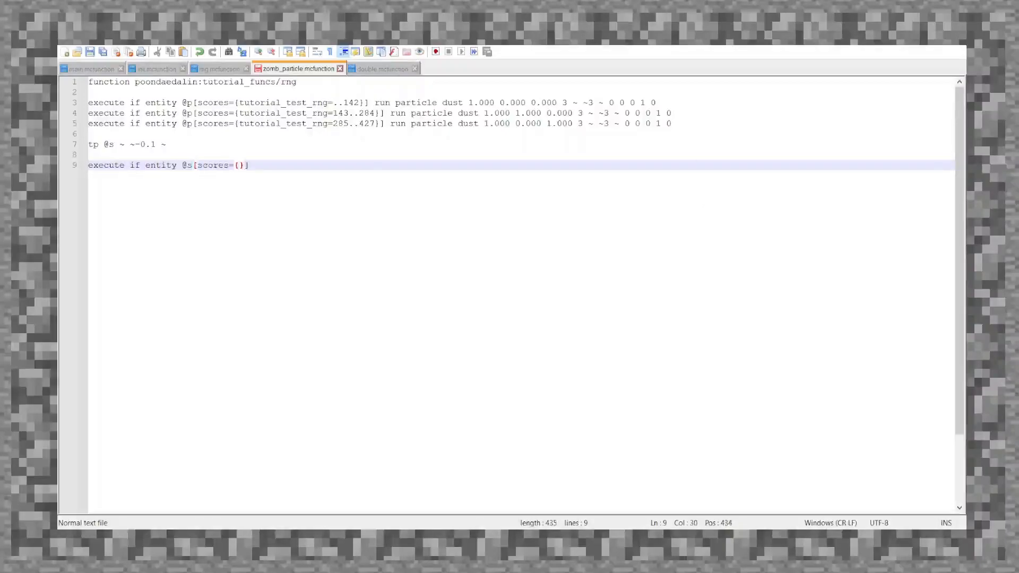
text(tutorial_test_rng)
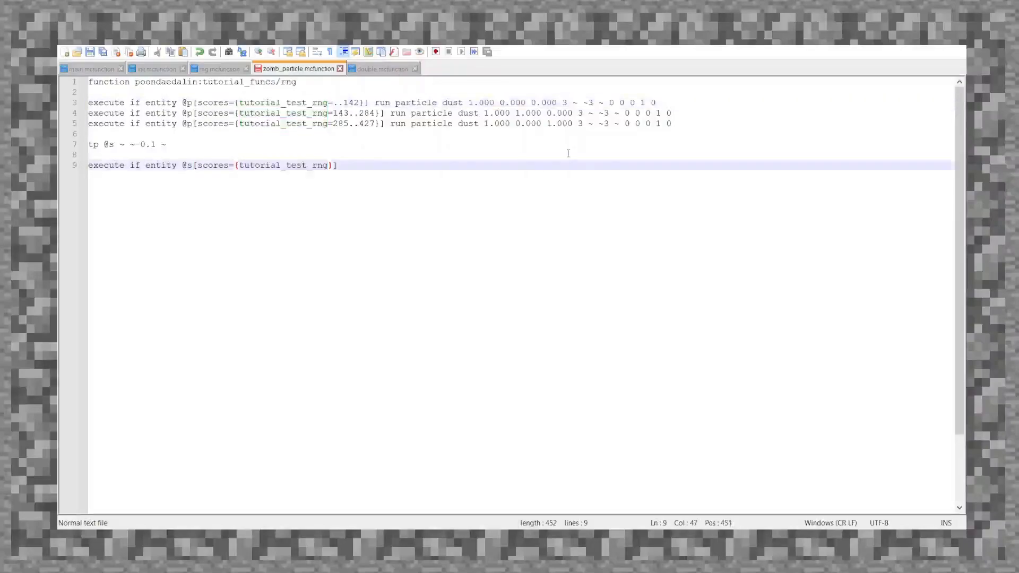
text(=)
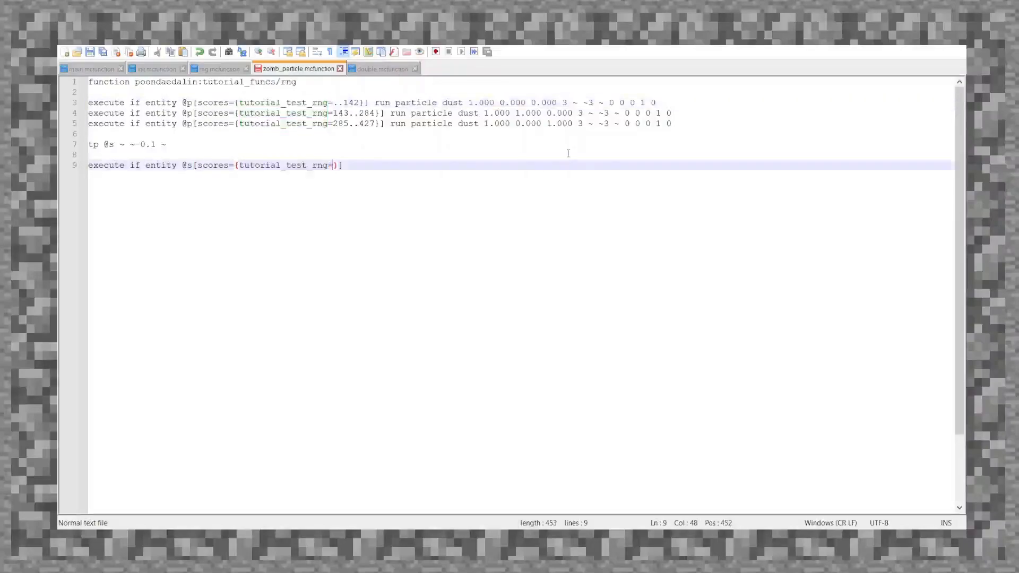
text(428..)
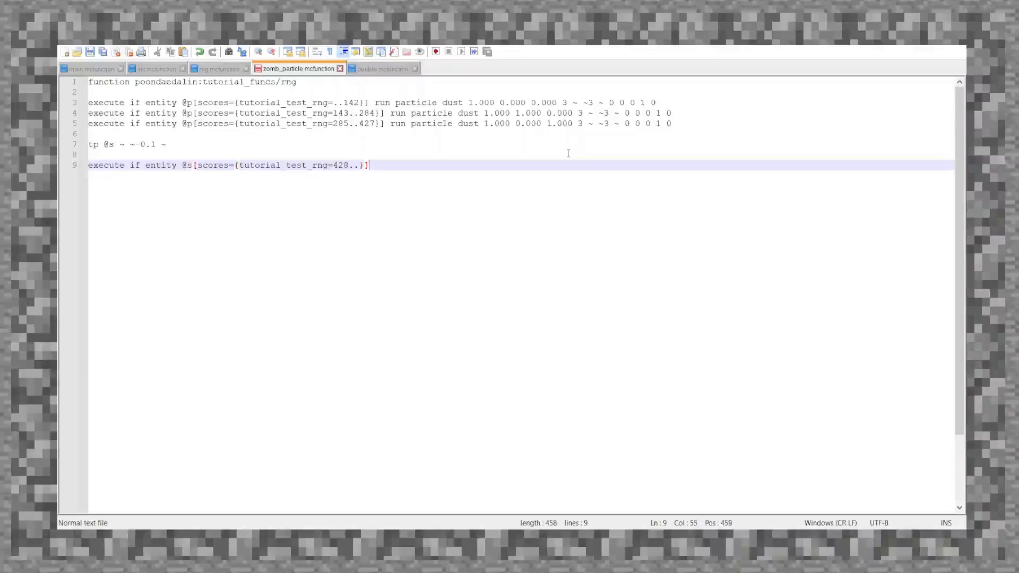
text(run)
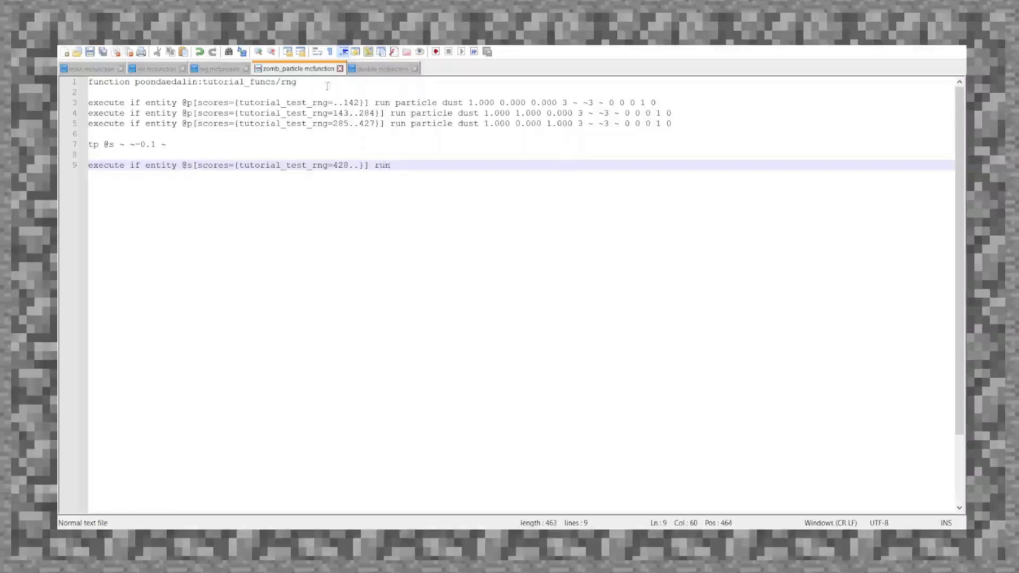
text(function poondaedalin:tutorial_funcs/rng)
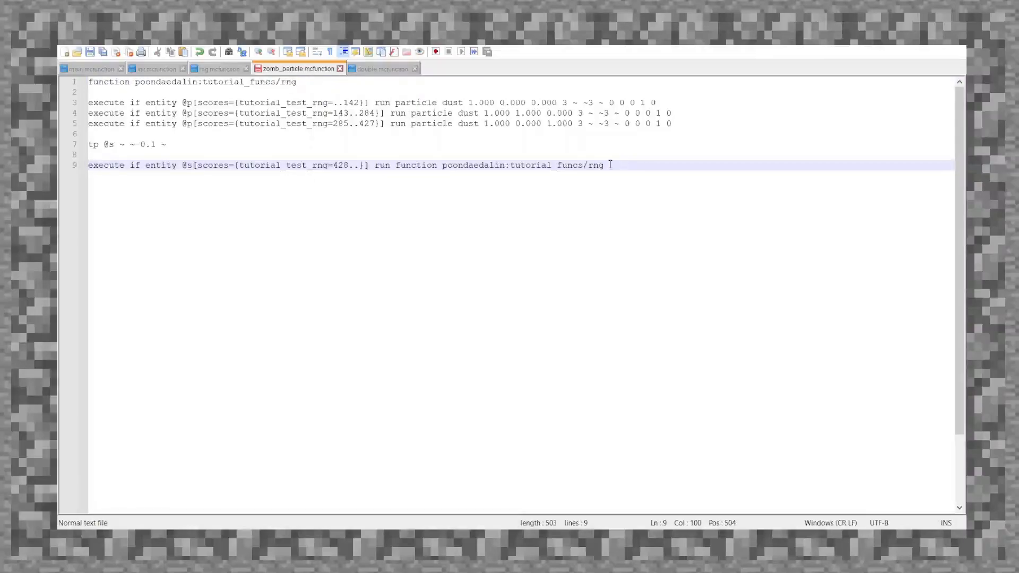
text(zomb)
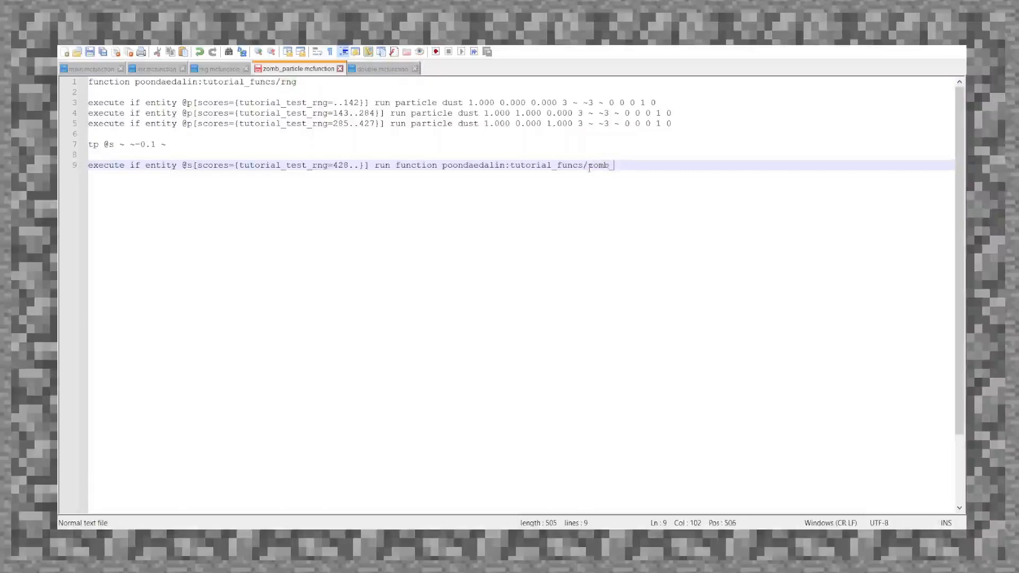
text(_particle)
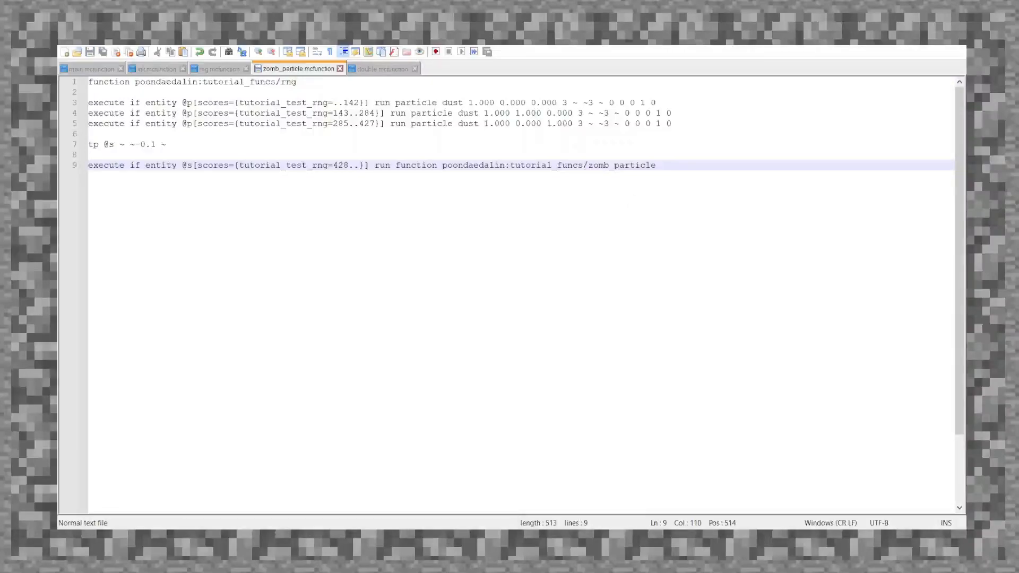
click(656, 165)
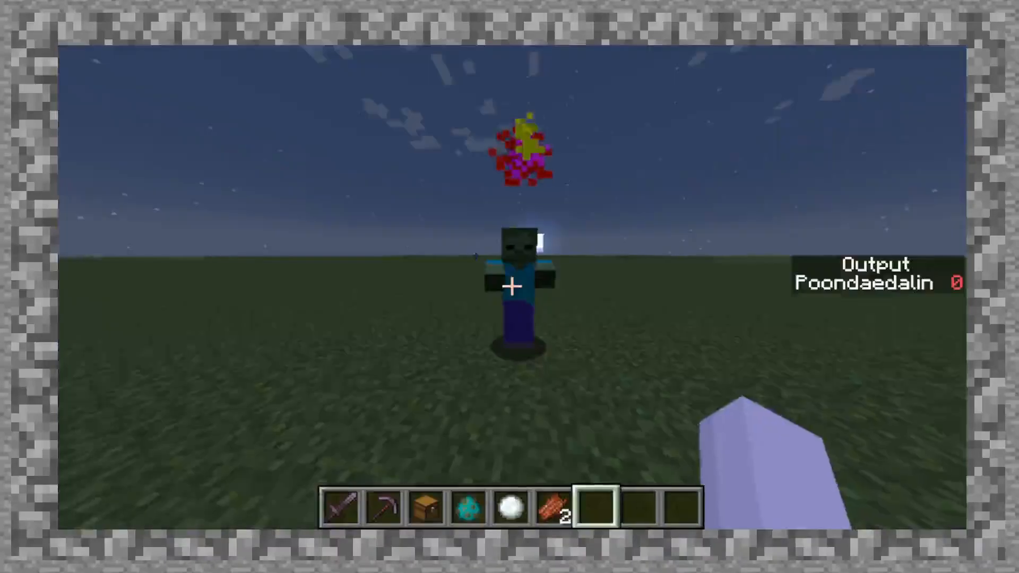
Open chat to type the scoreboard setdisplay sidebar command for the RNG objective.
key(t)
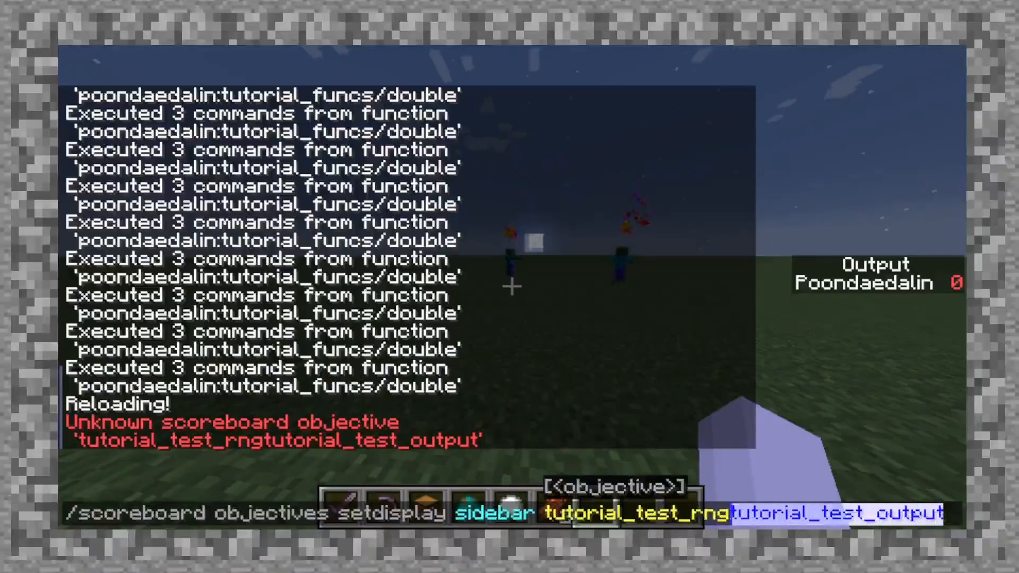
Show RNG on the sidebar, then enter /execute as @e[type=zombie] ... run data modify entity @s.
key(Return)
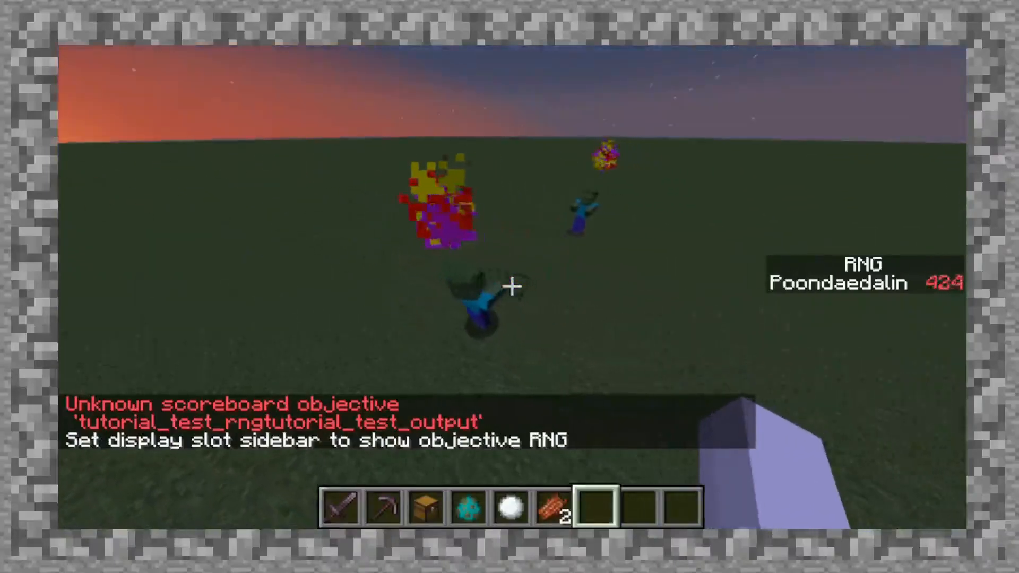
text(/execute)
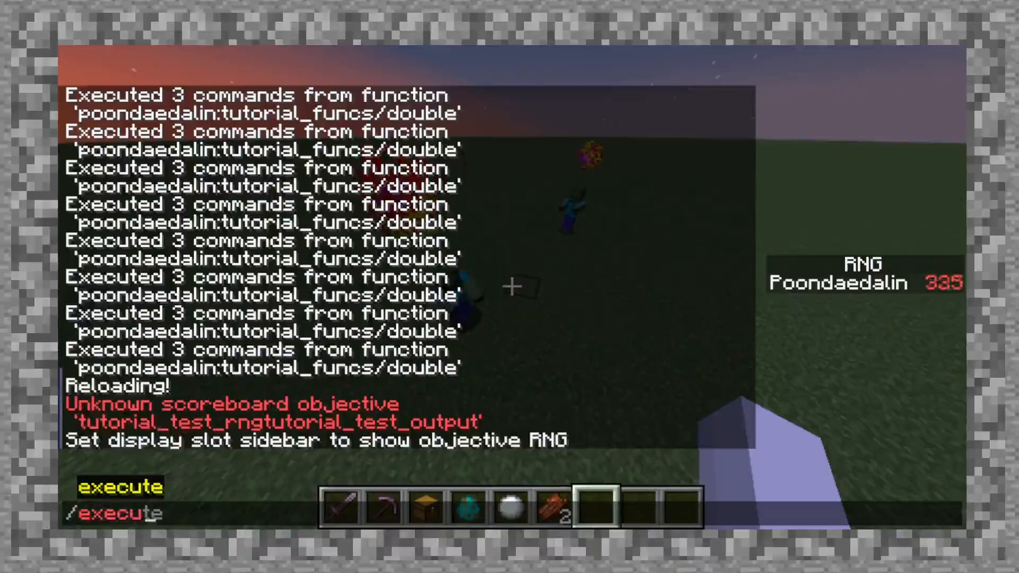
text(as @e[type=zombie] at)
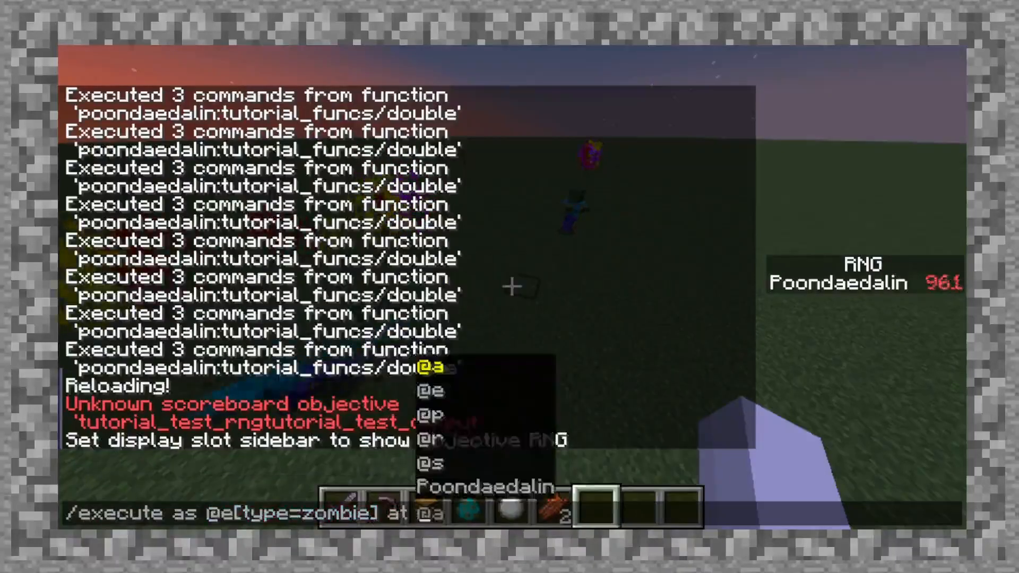
text(run data modify)
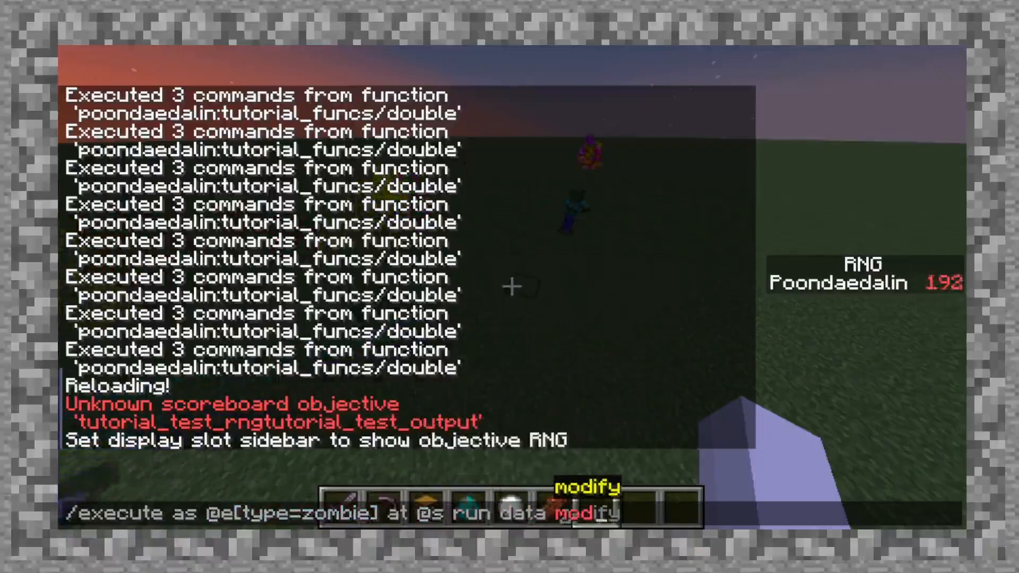
text(entity @s)
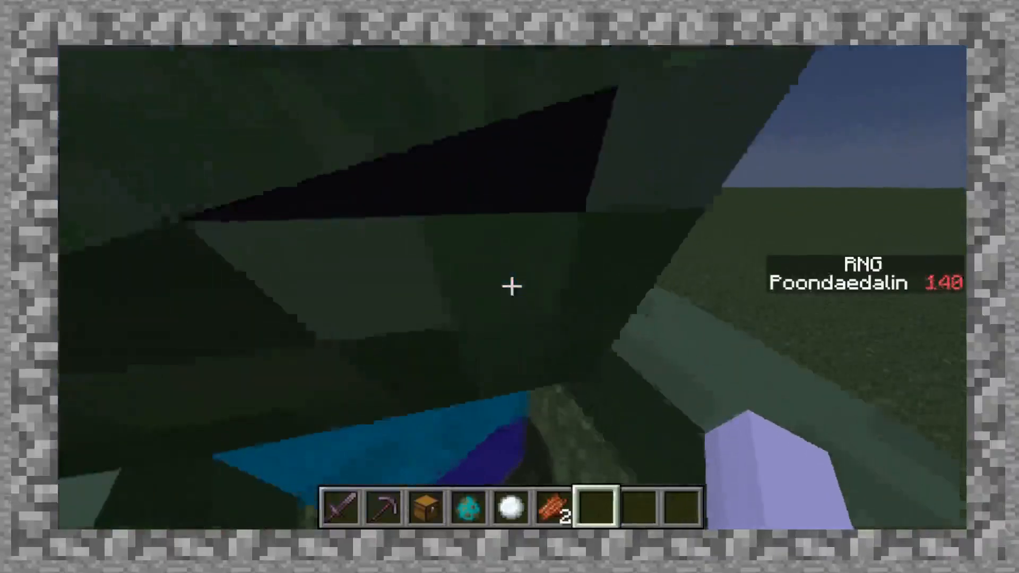
mouse_move(509, 288)
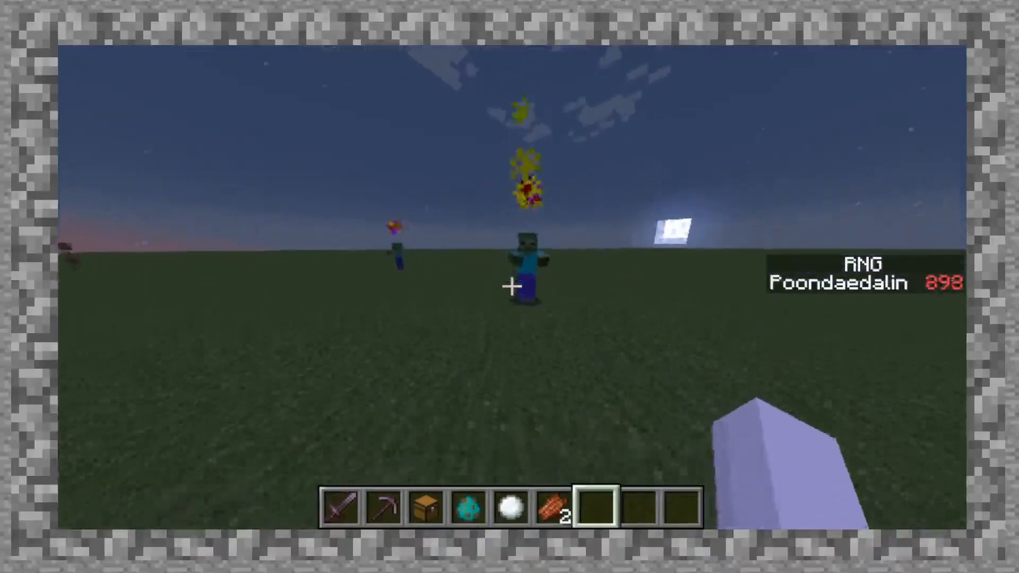
Toggle the F3 debug overlay while watching the zombies, then pause via the Game Menu.
key(f3)
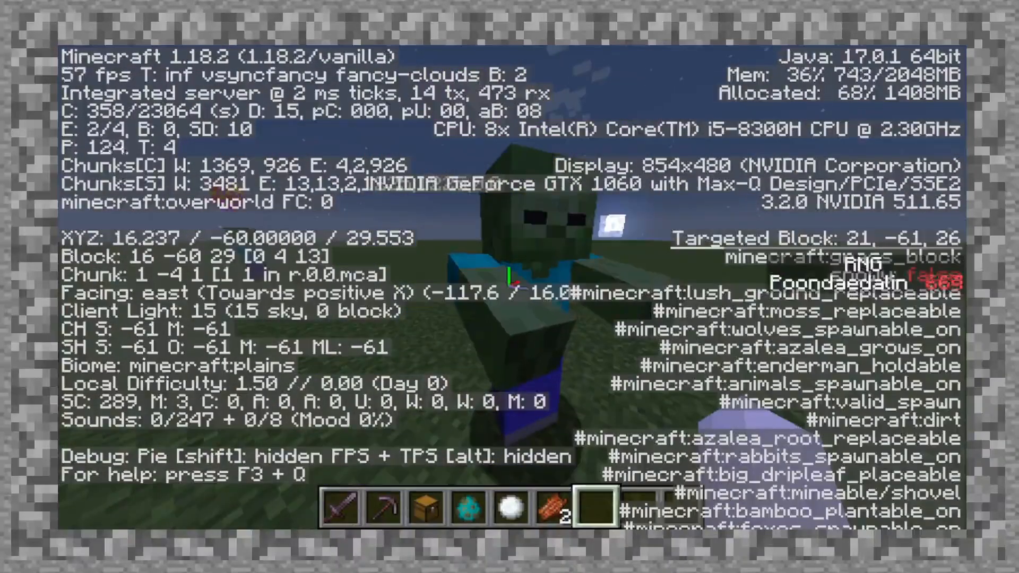
key(f3)
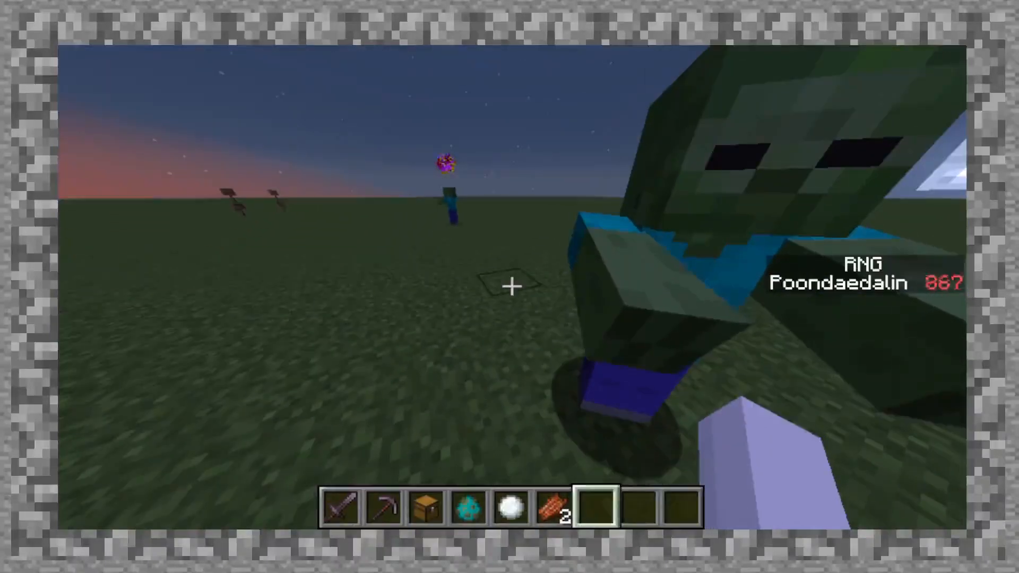
key(Escape)
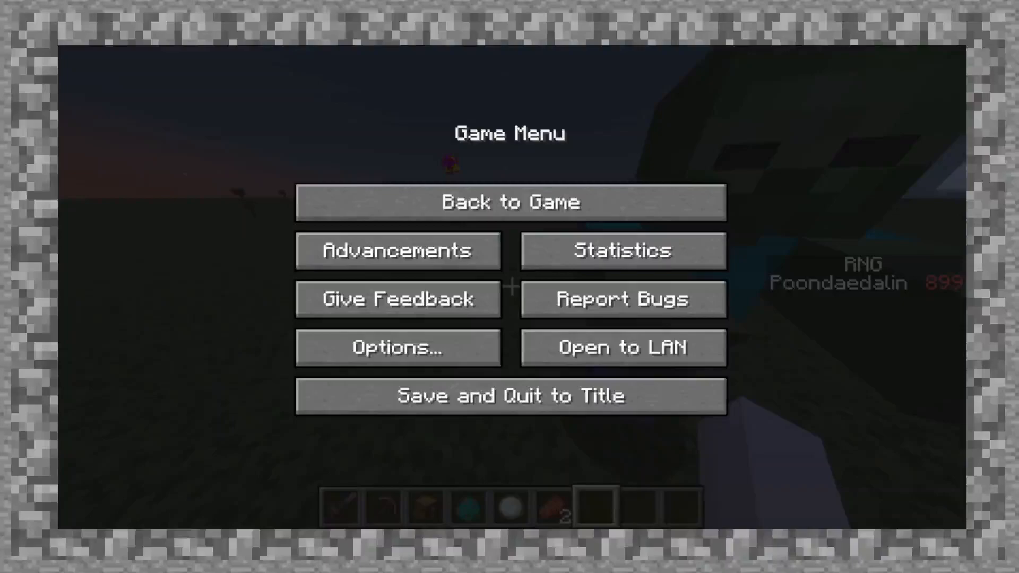
Resume, teleport all 13 zombies to the player with /tp, then pause again.
click(510, 201)
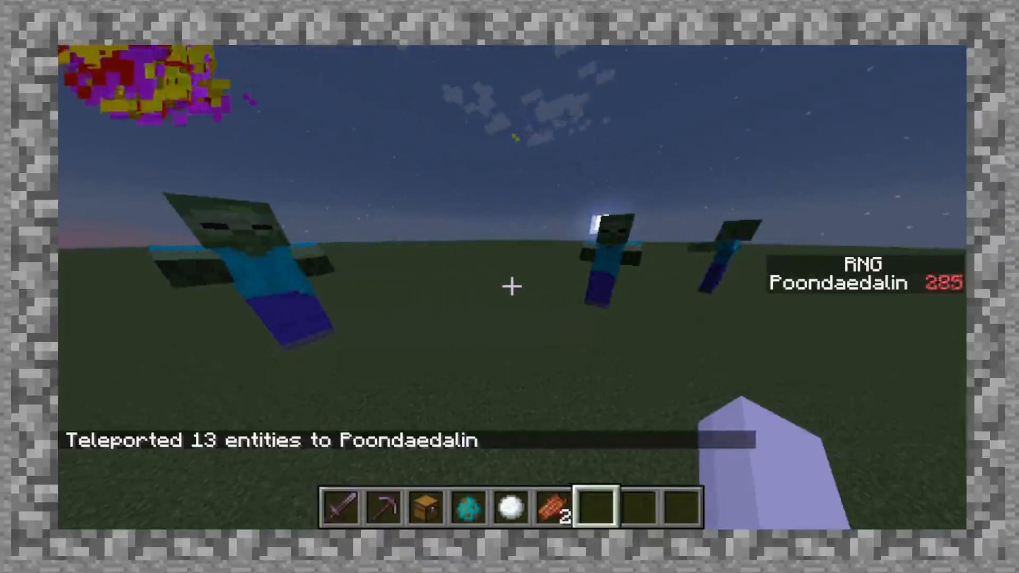
key(Escape)
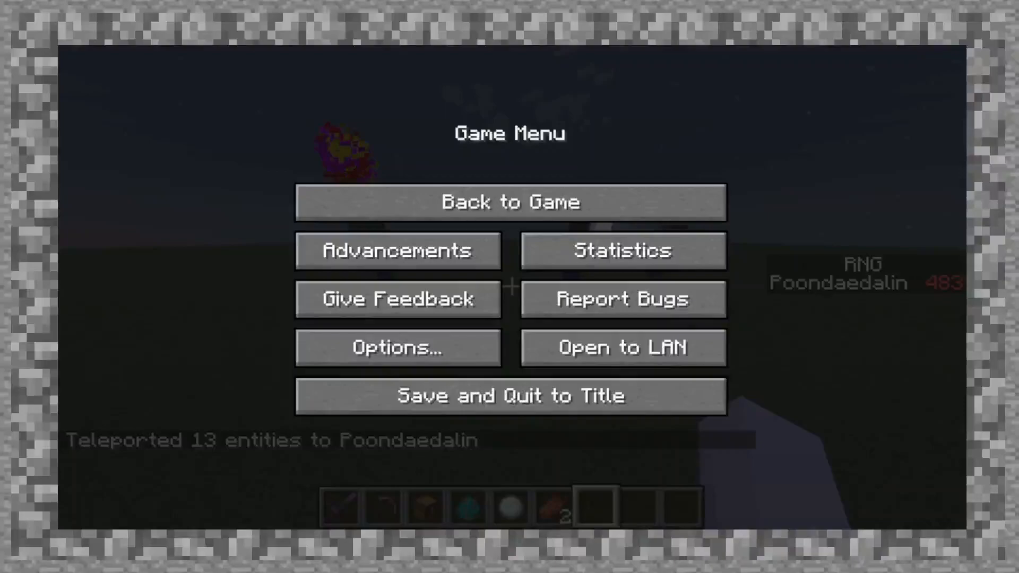
Resume the game, run /reload and kill the floating zombies.
click(510, 202)
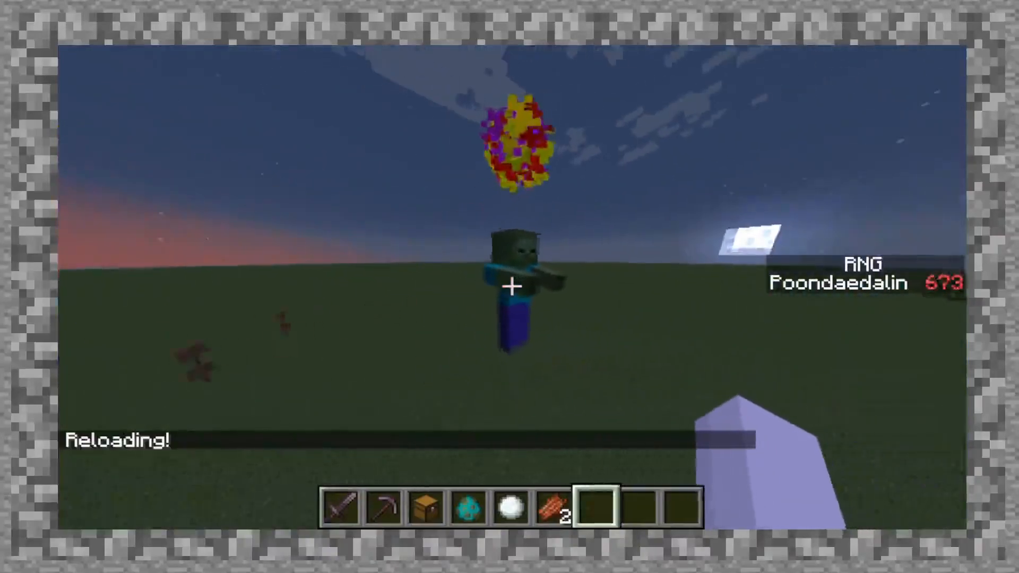
key(1)
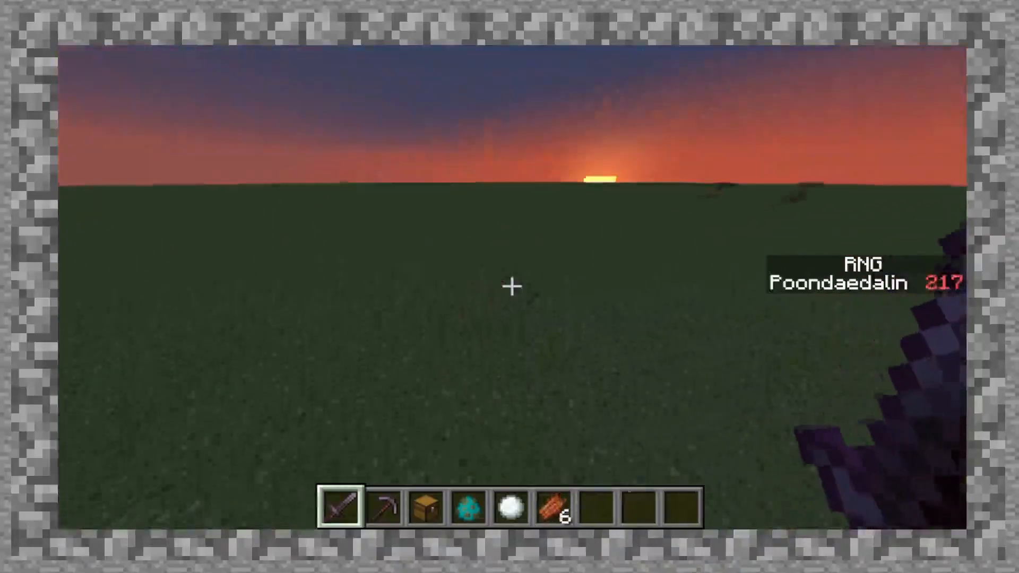
Inspect the armor stands on the plain, then pause the game.
key(e)
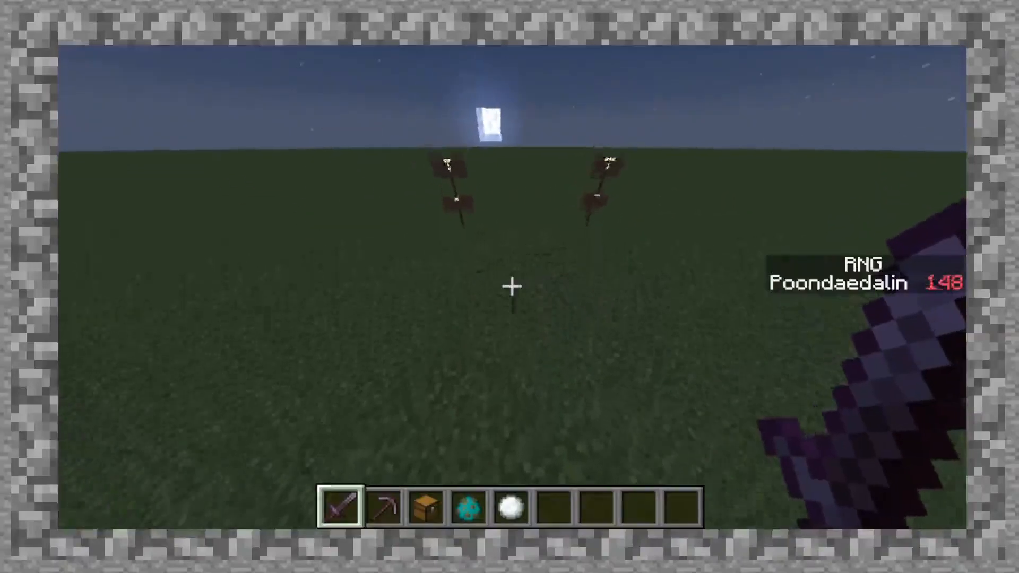
mouse_move(509, 287)
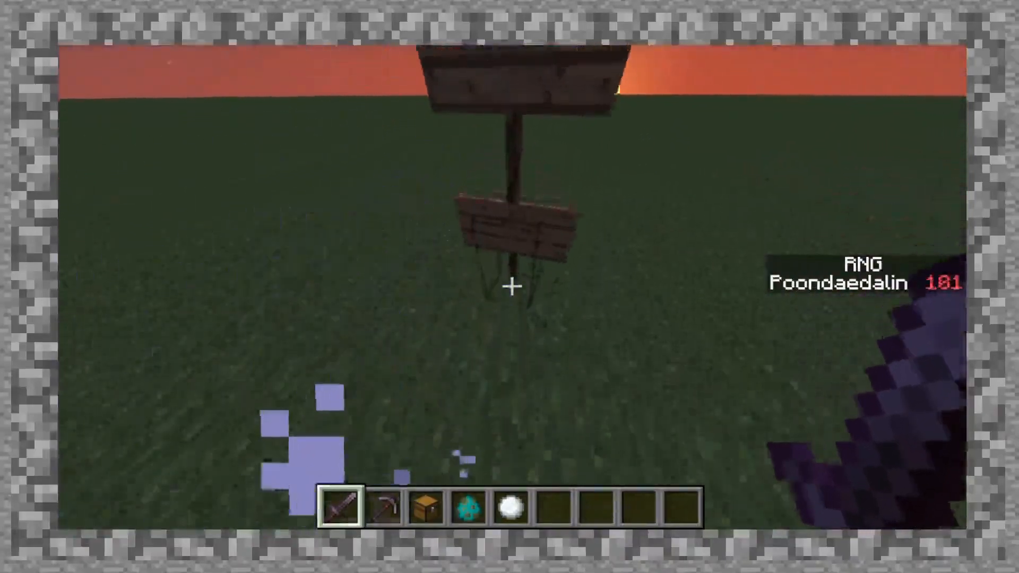
key(Escape)
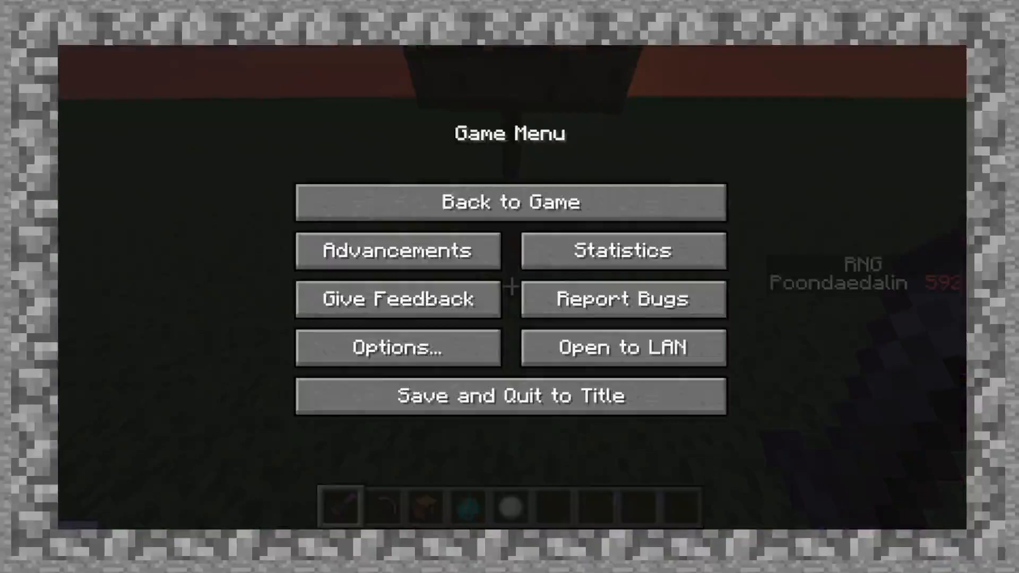